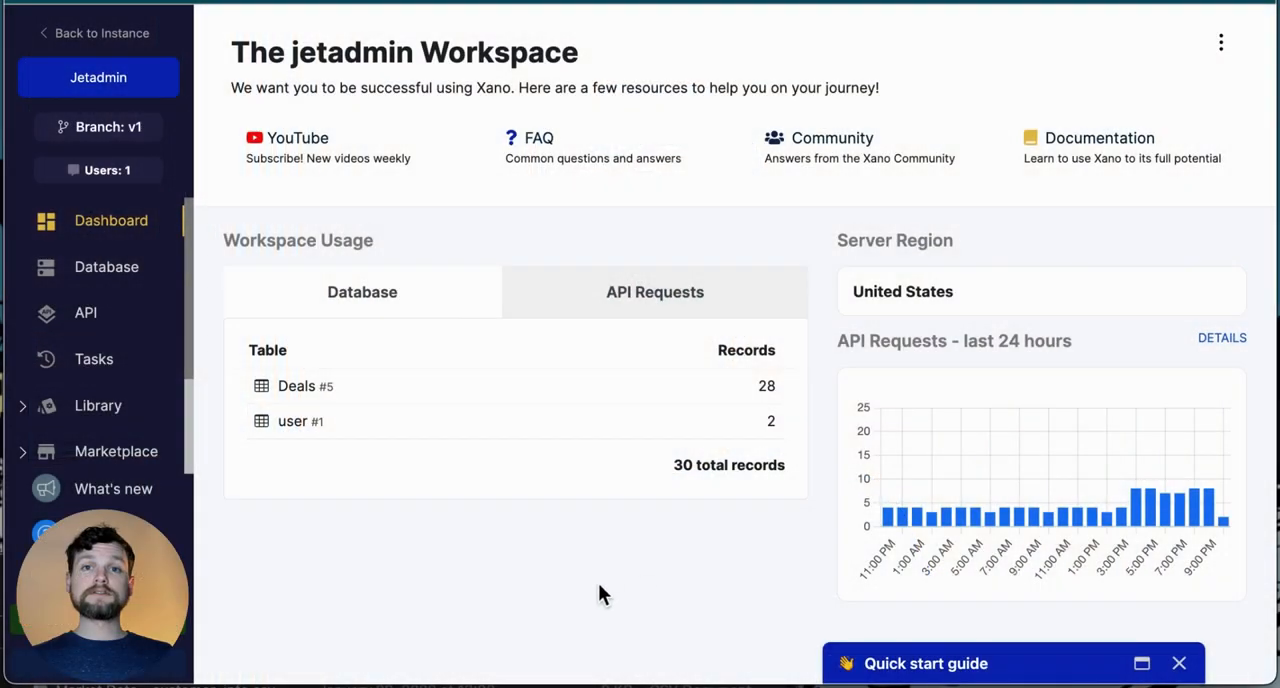
pyautogui.moveTo(384, 588)
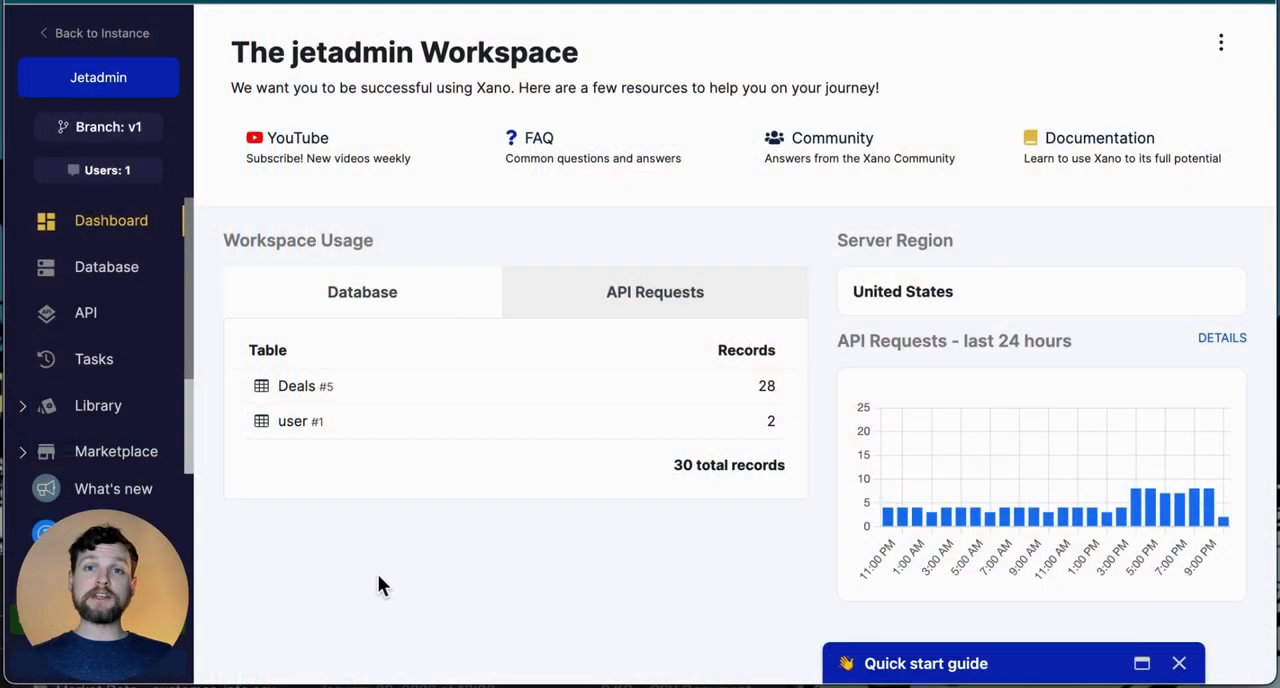
# - Go to the jetadmin workspace's Database Tables overview listing Deals and user
pyautogui.click(106, 266)
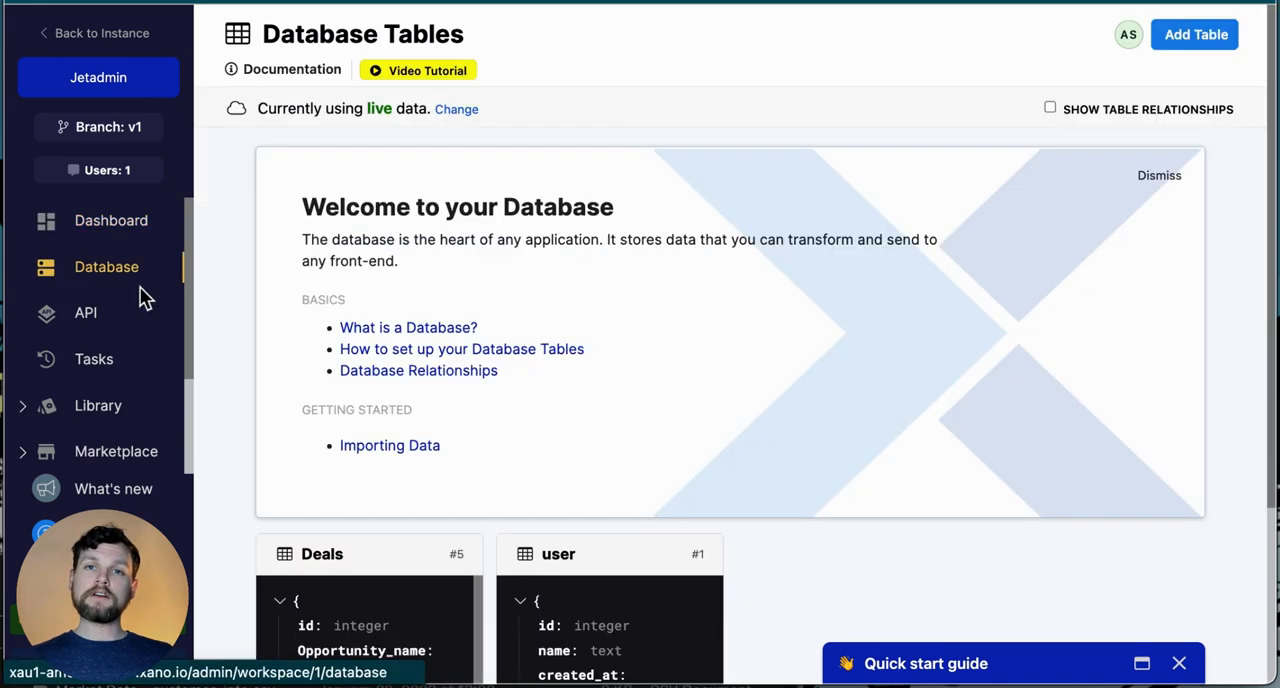
pyautogui.moveTo(378, 142)
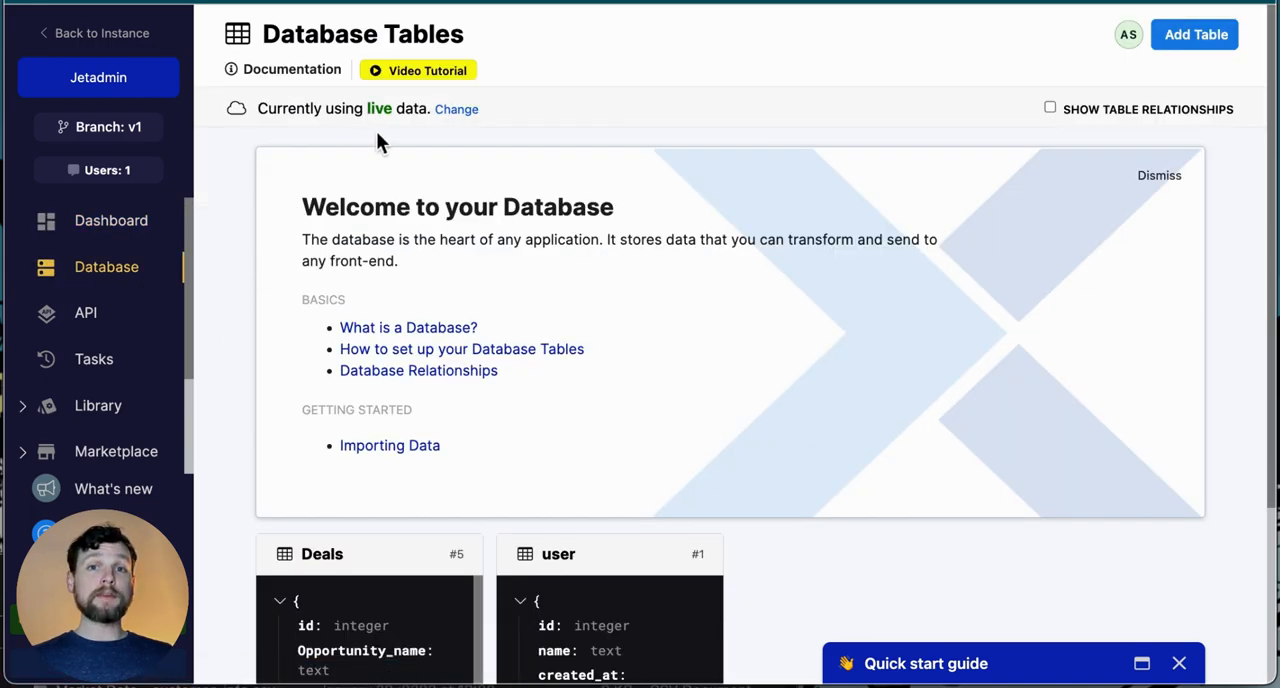
pyautogui.moveTo(1258, 310)
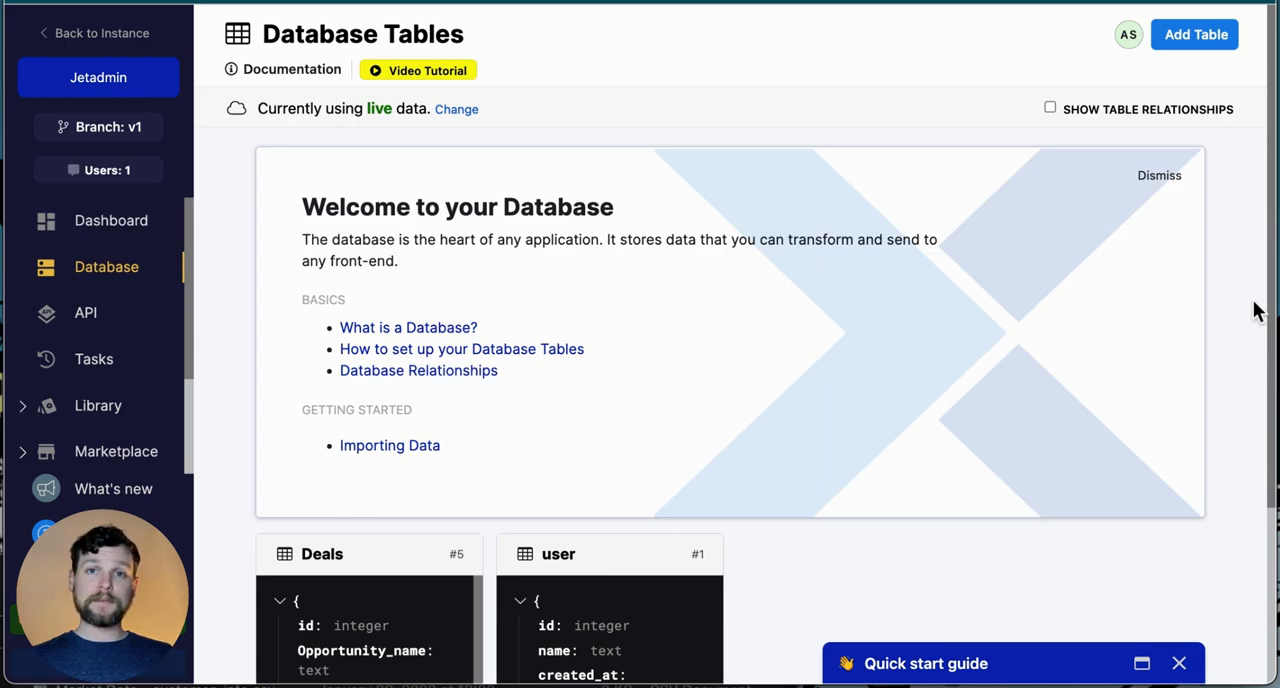
pyautogui.moveTo(1236, 296)
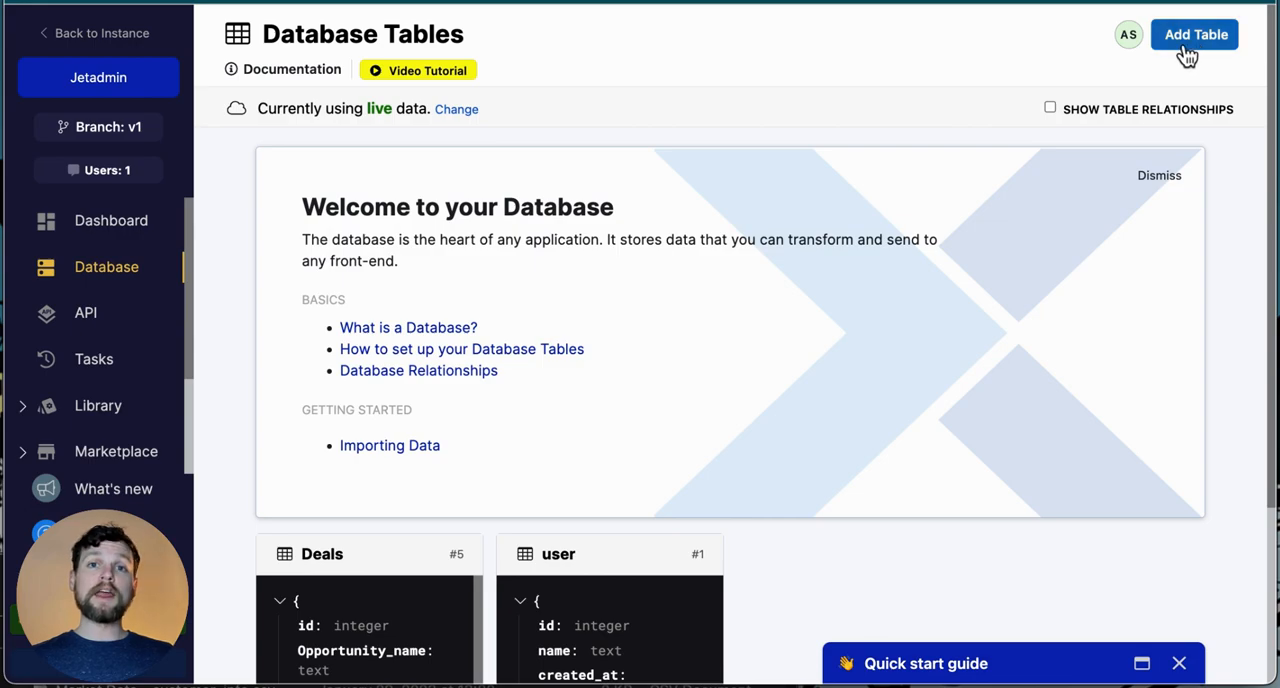
# - Add a new table via the Import option, choosing CSV as the source
pyautogui.click(1196, 34)
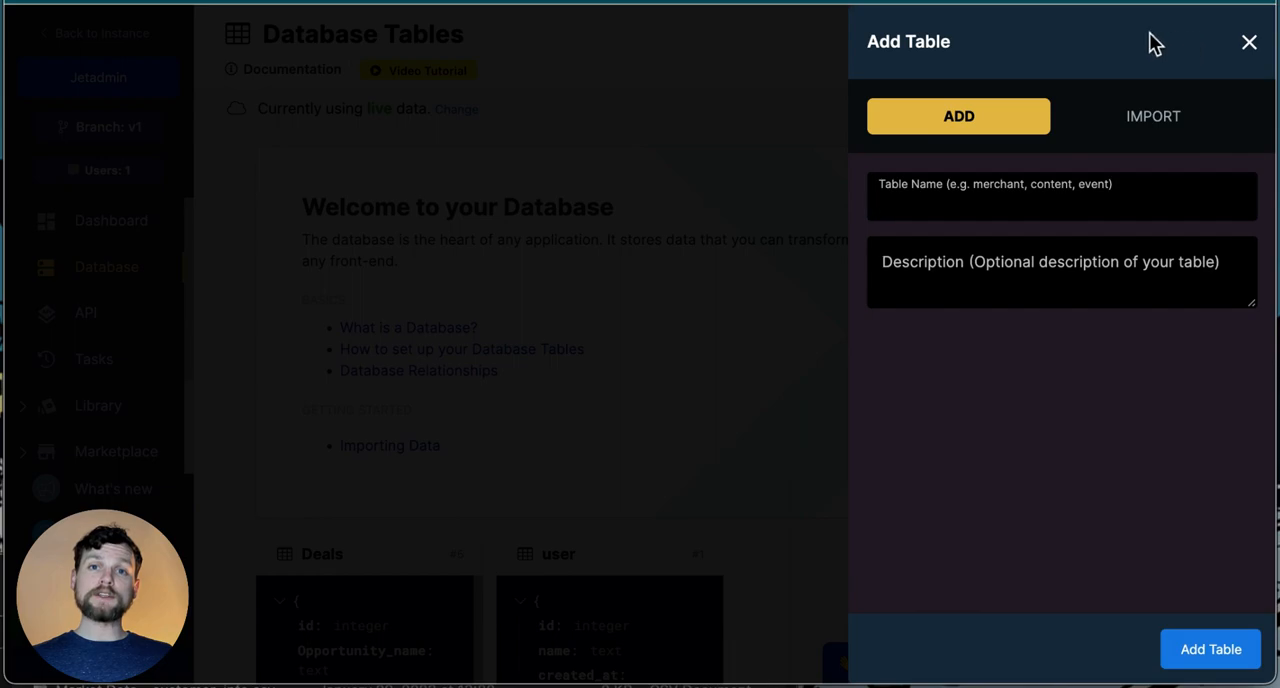
pyautogui.moveTo(1188, 156)
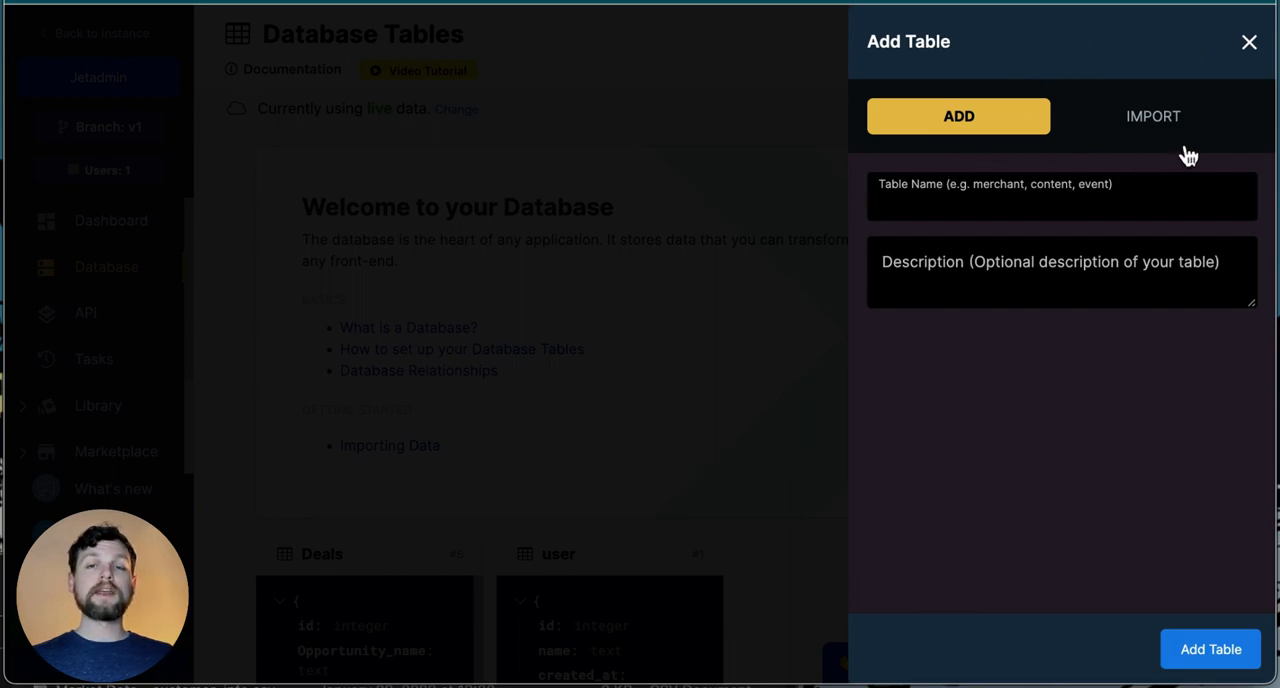
pyautogui.moveTo(964, 150)
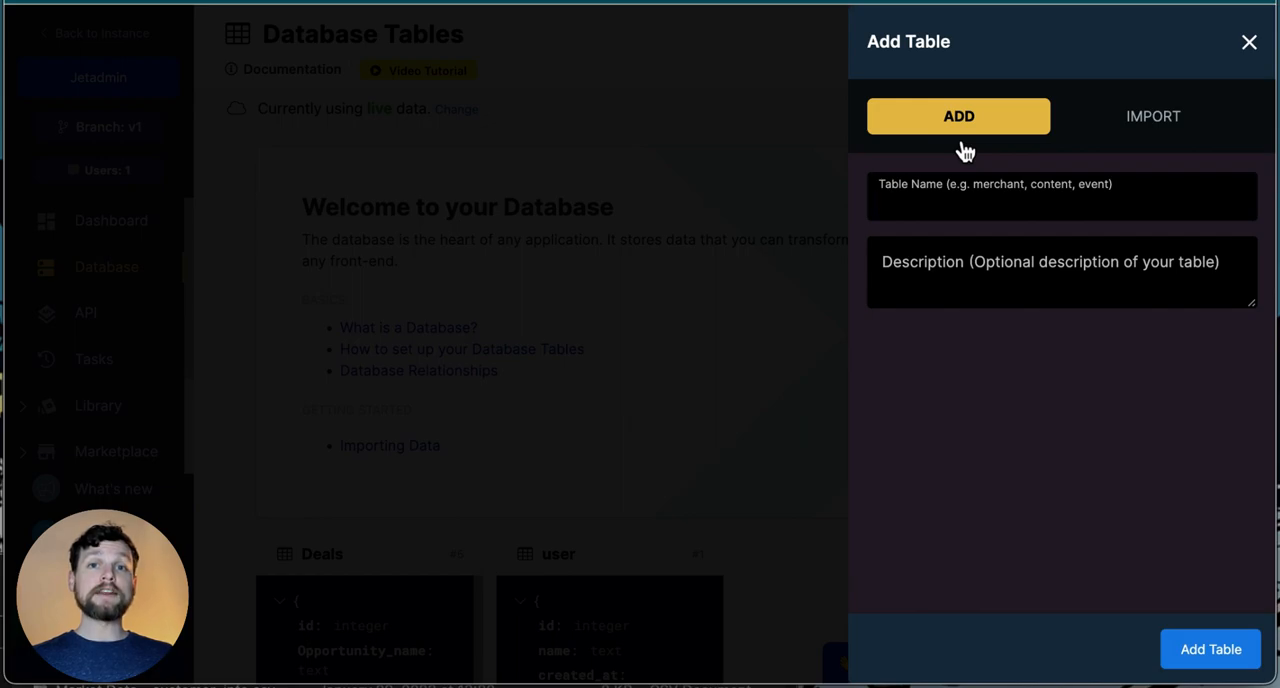
pyautogui.click(1152, 116)
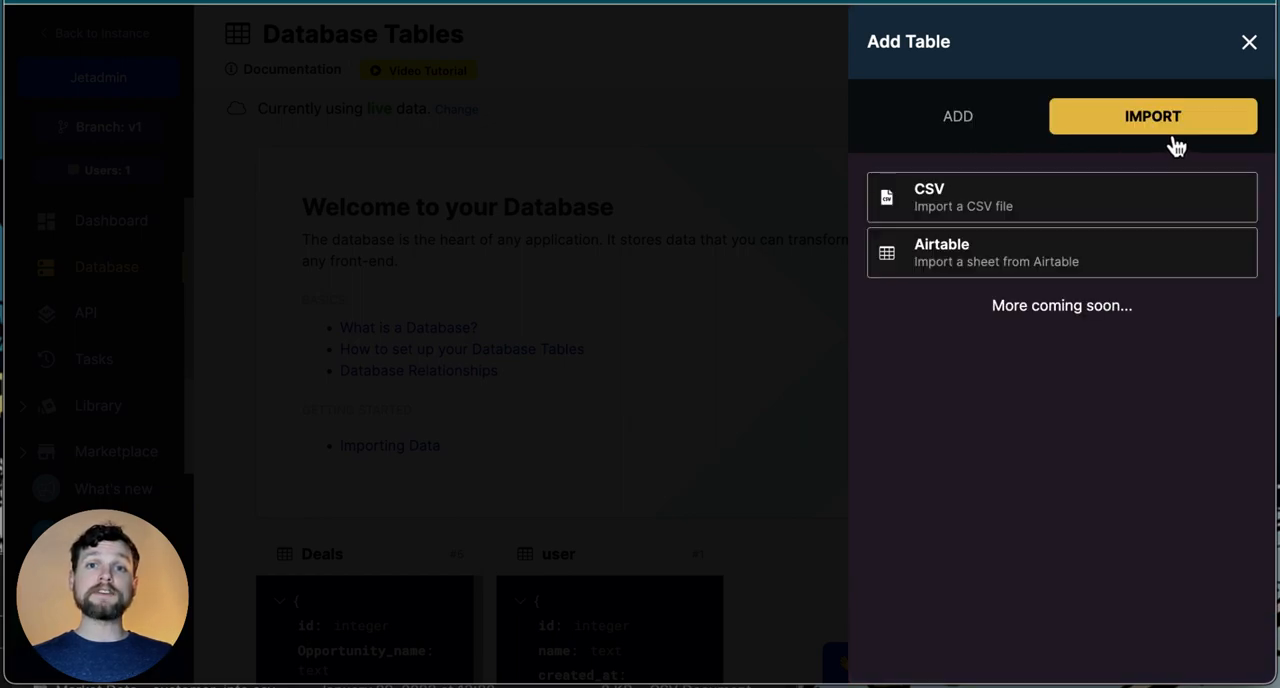
pyautogui.moveTo(1130, 196)
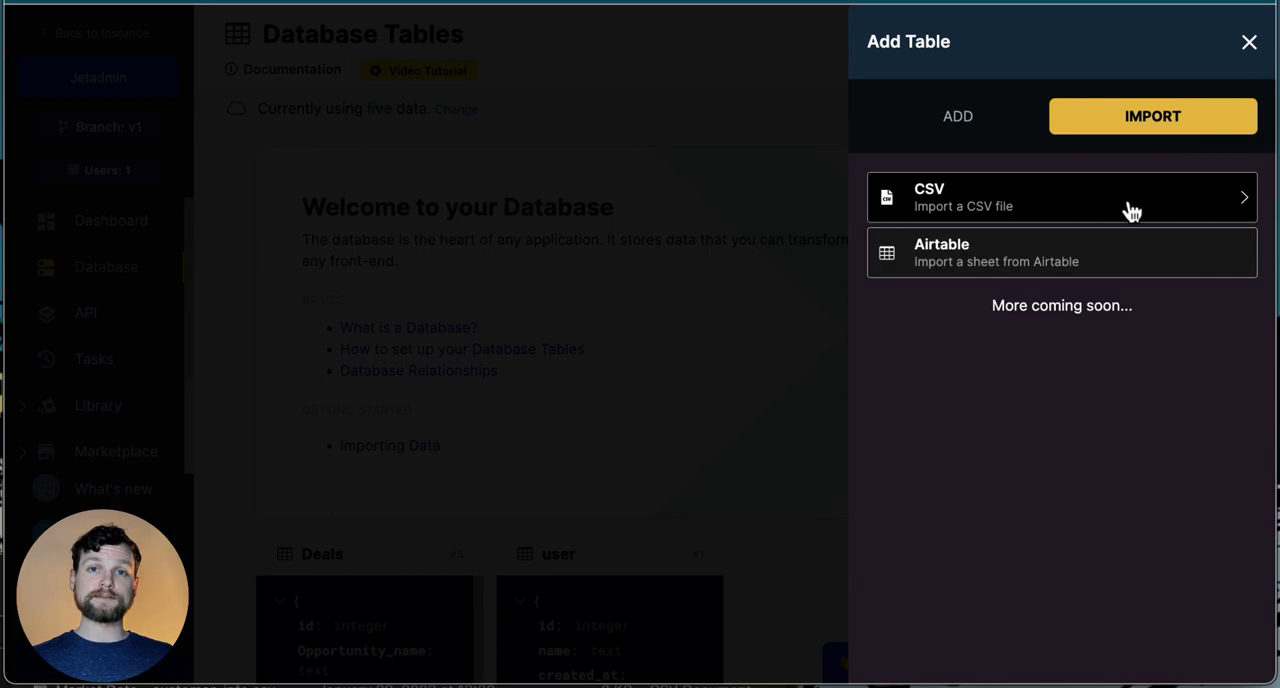
pyautogui.click(1060, 196)
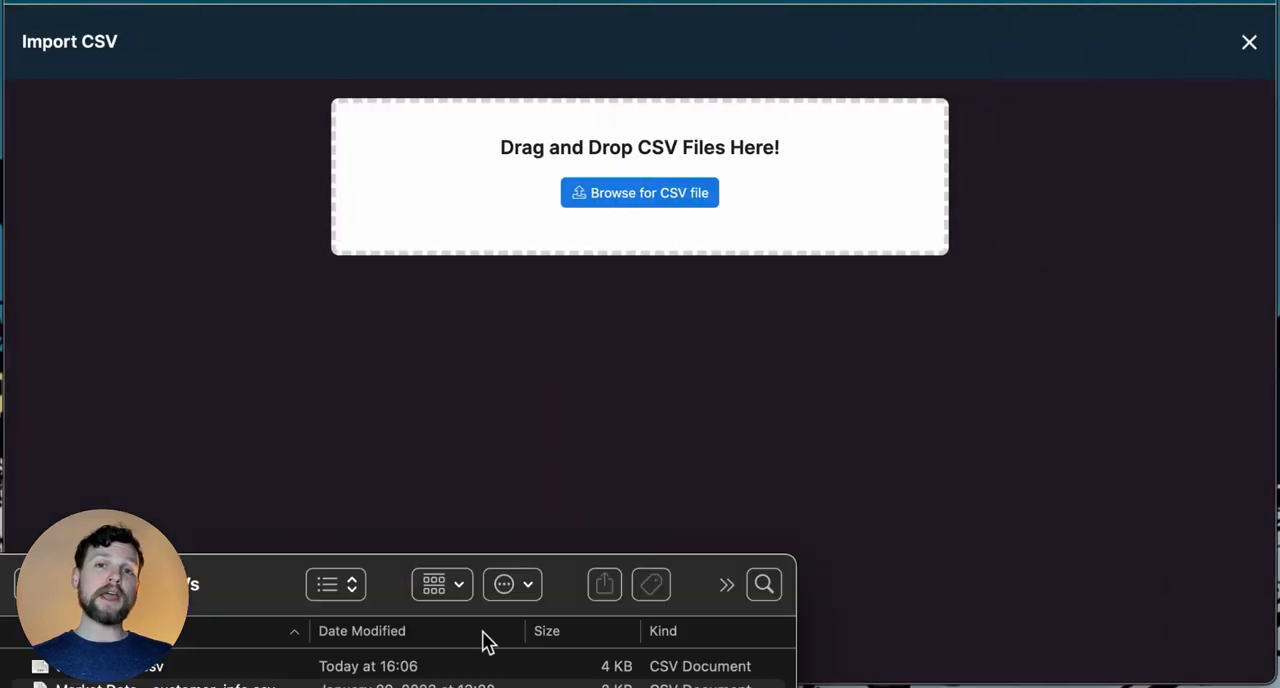
# - Load deals_demo.csv into the importer as table deals_demo with id as primary key
pyautogui.moveTo(100, 666); pyautogui.dragTo(456, 184)
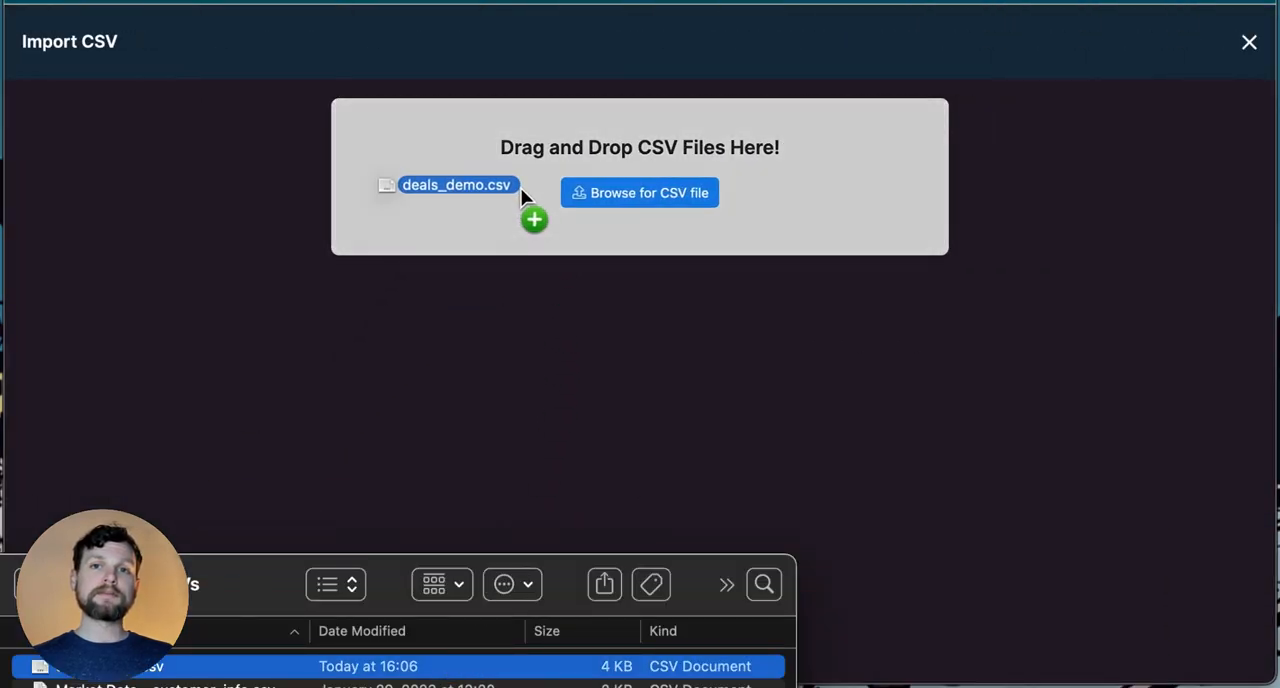
pyautogui.moveTo(456, 184); pyautogui.dragTo(640, 176)
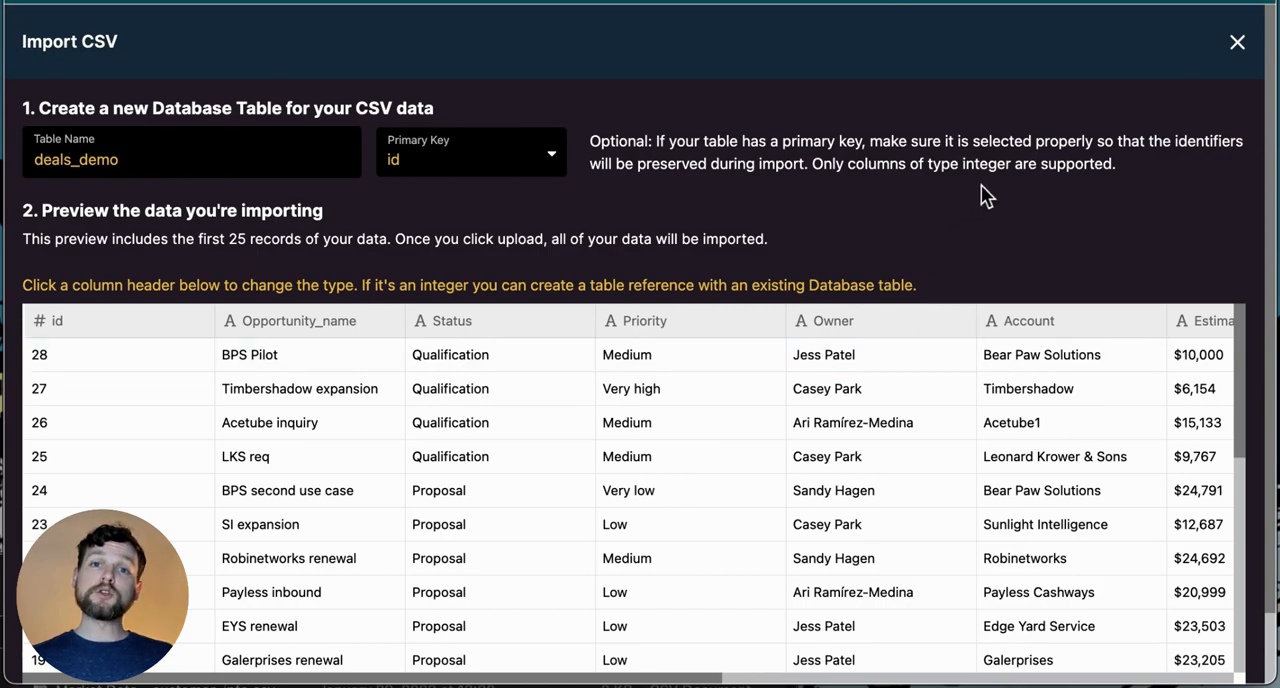
pyautogui.moveTo(702, 204)
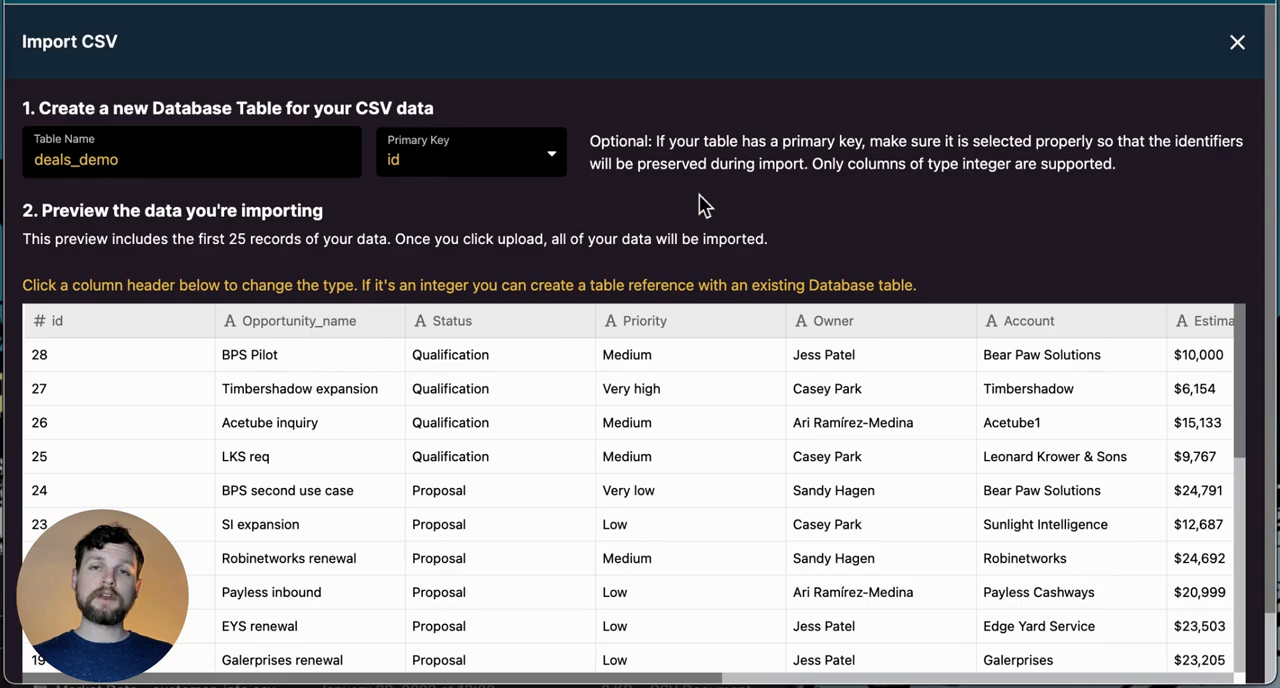
pyautogui.moveTo(420, 170)
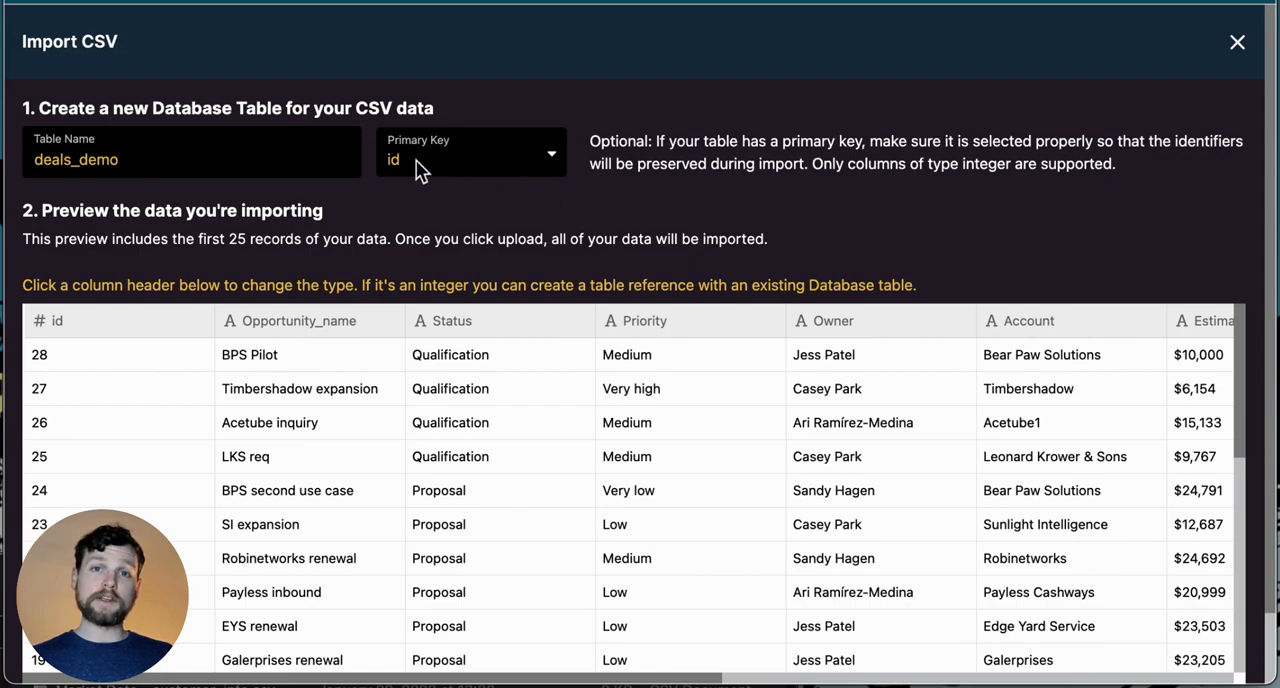
pyautogui.click(470, 160)
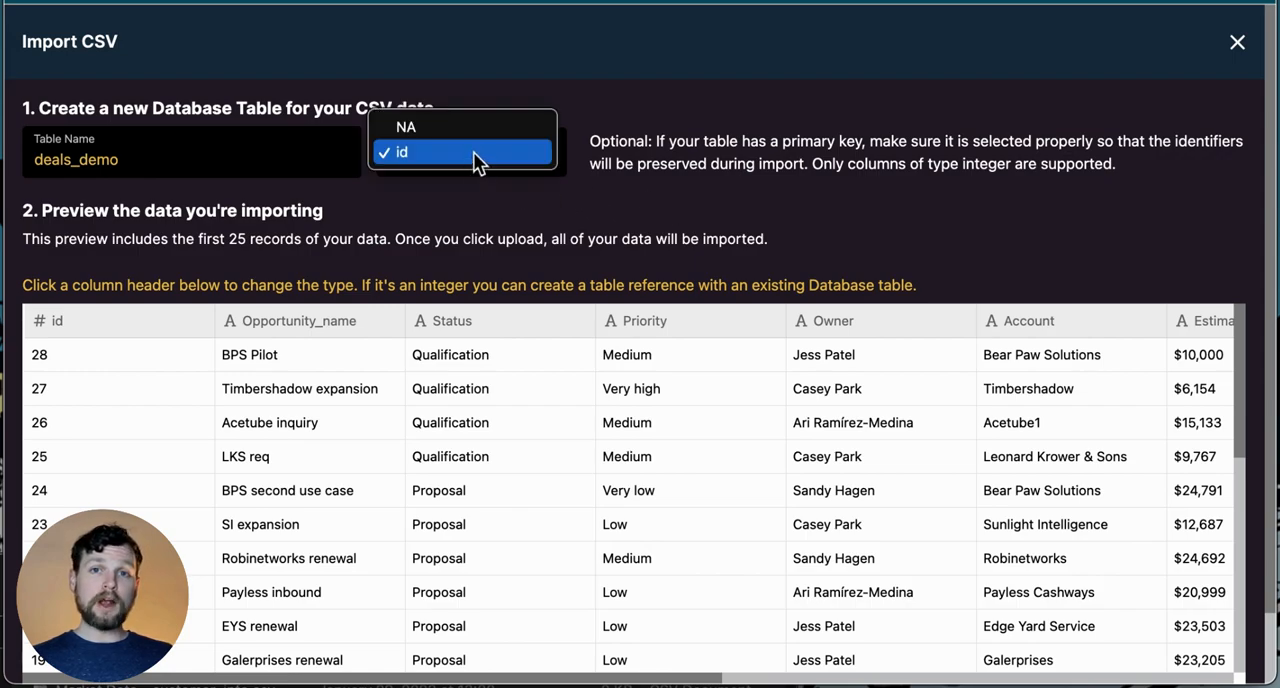
pyautogui.click(460, 152)
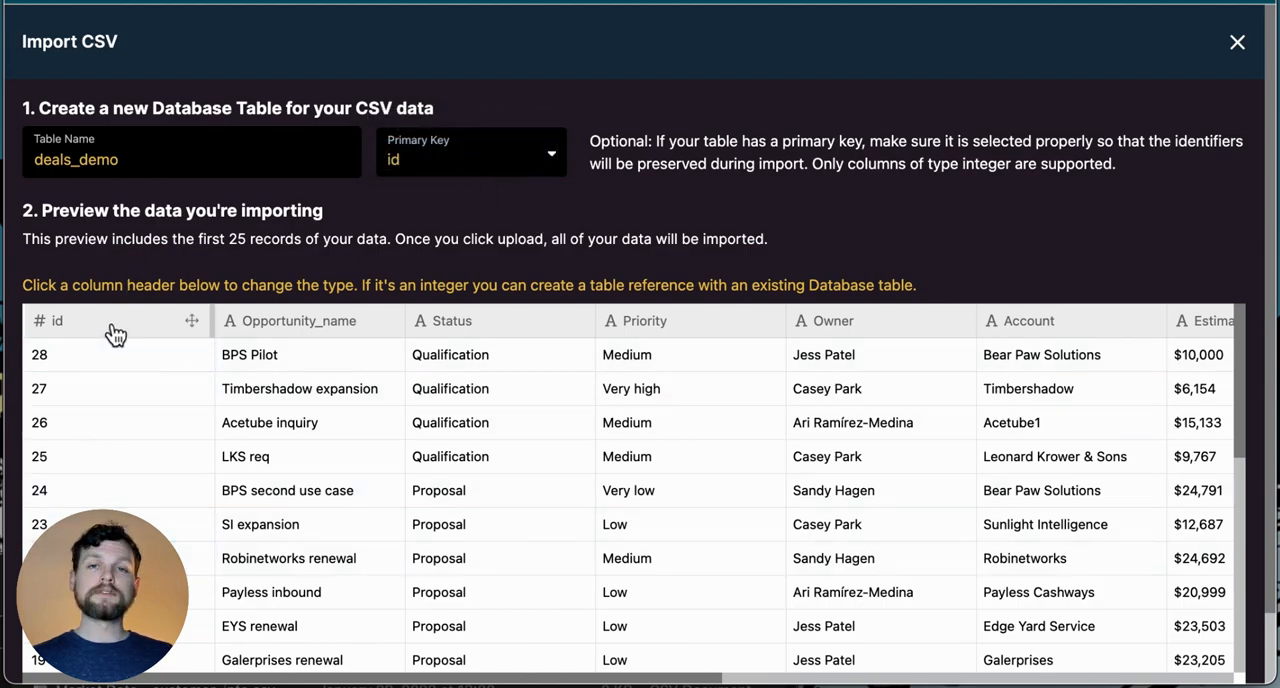
pyautogui.moveTo(944, 188)
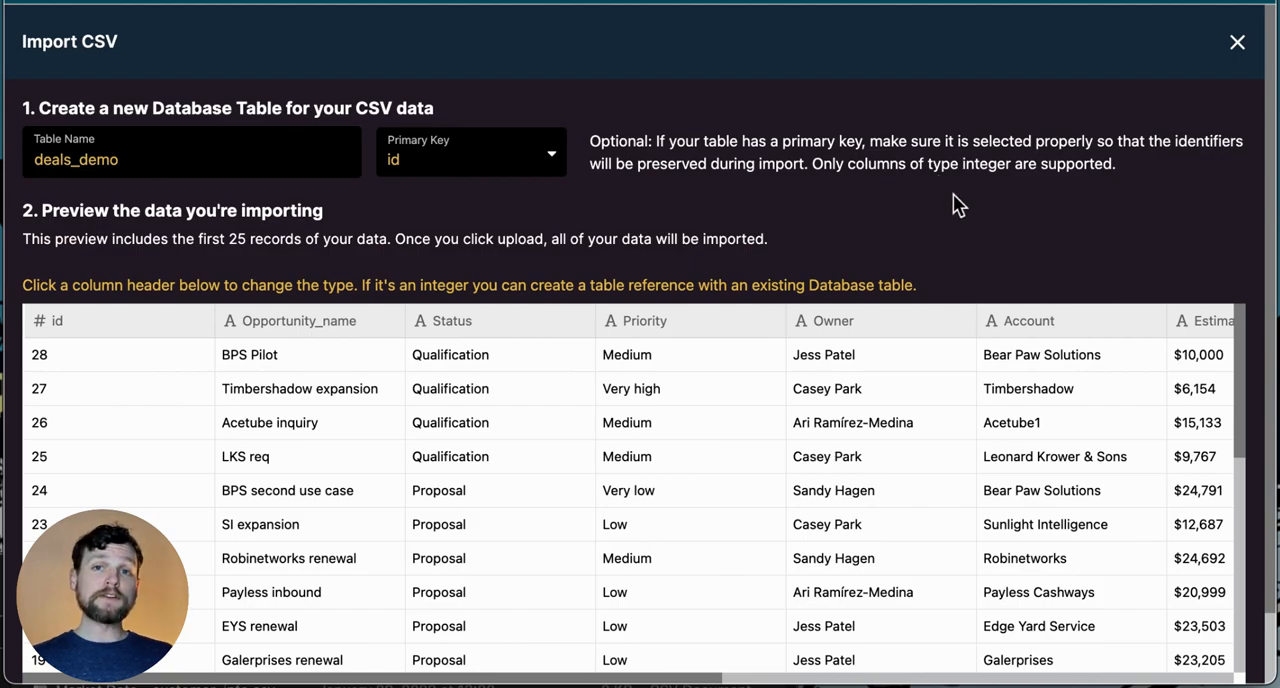
pyautogui.moveTo(636, 340)
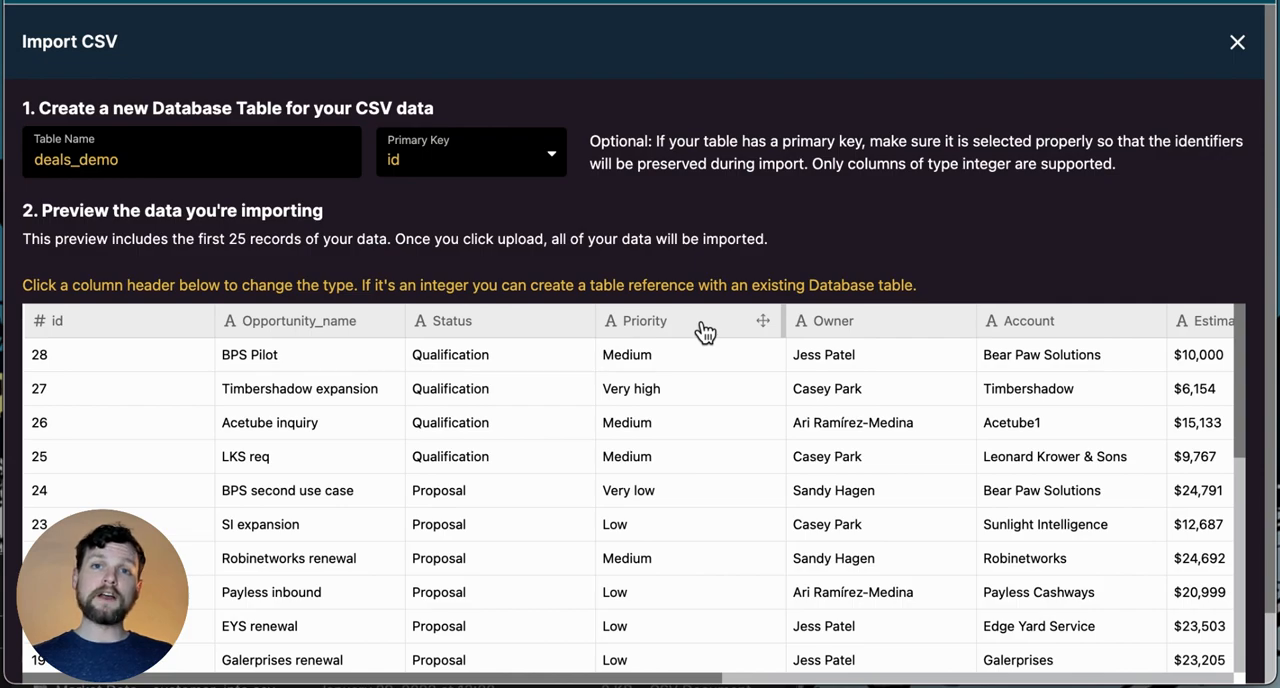
# - Change the Priority and Status preview columns to enum (option list) type
pyautogui.click(644, 320)
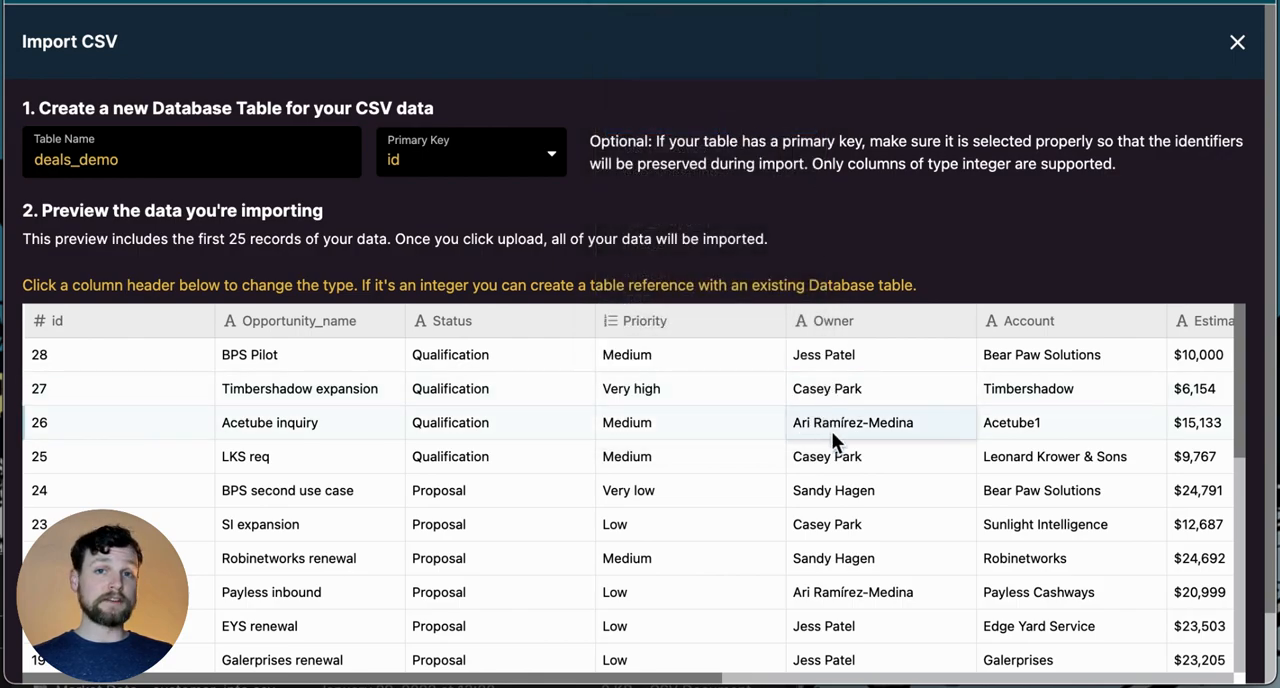
pyautogui.hscroll(3)
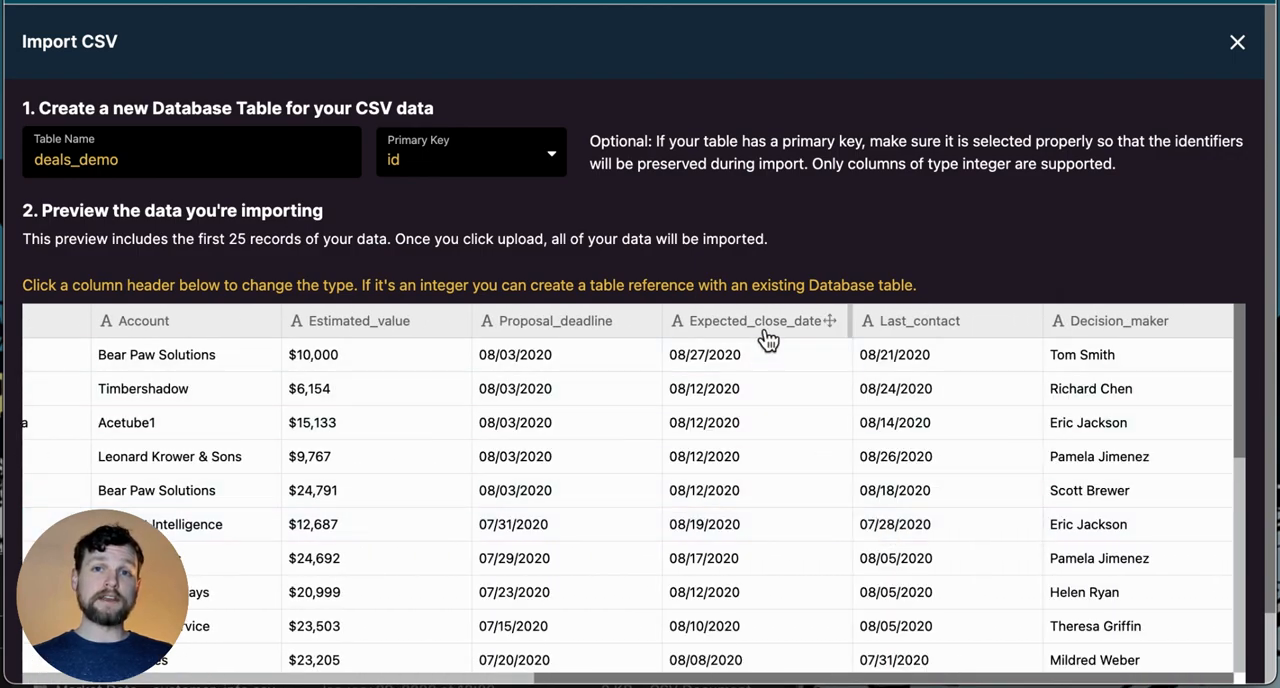
pyautogui.click(752, 320)
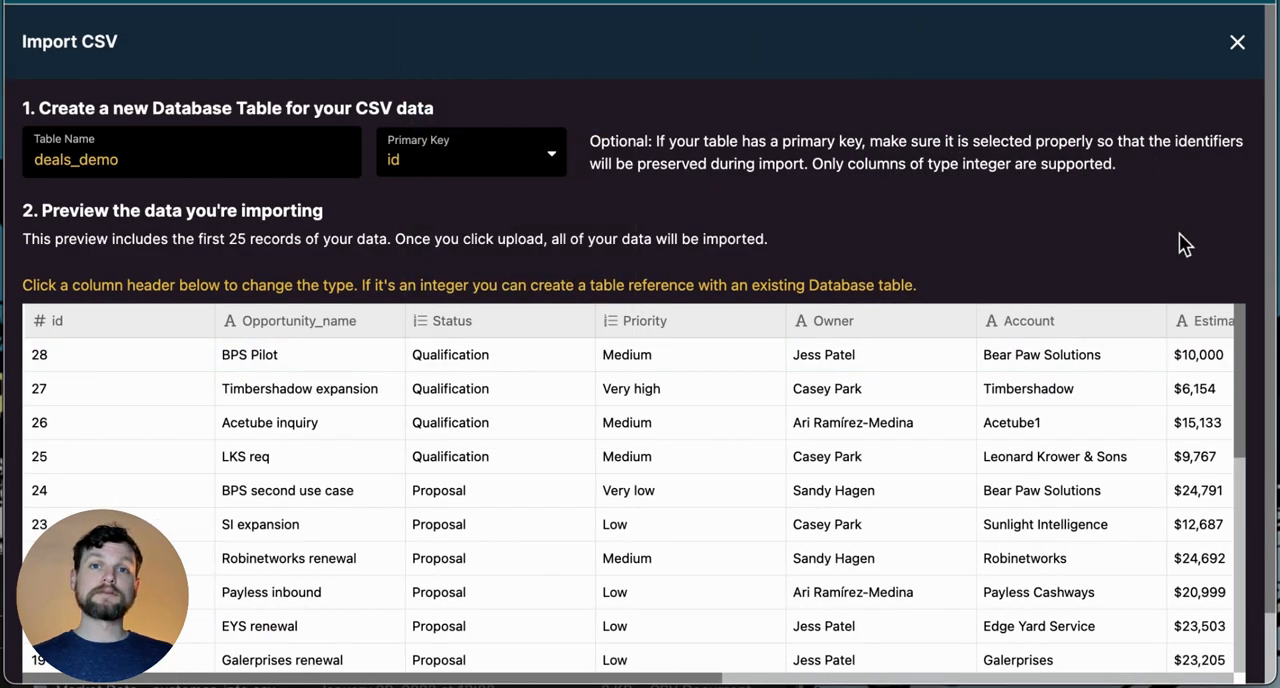
pyautogui.scroll(-3)
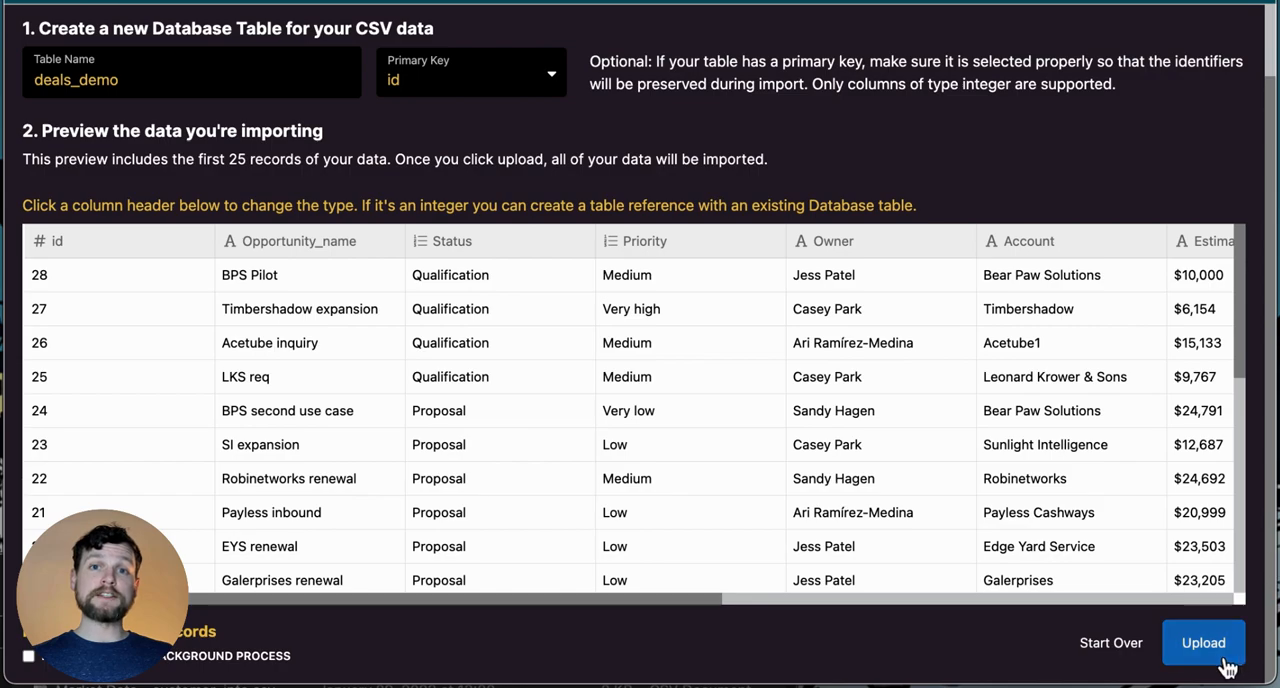
# - Upload the CSV to create the deals_demo table, then move to the API section
pyautogui.click(1204, 642)
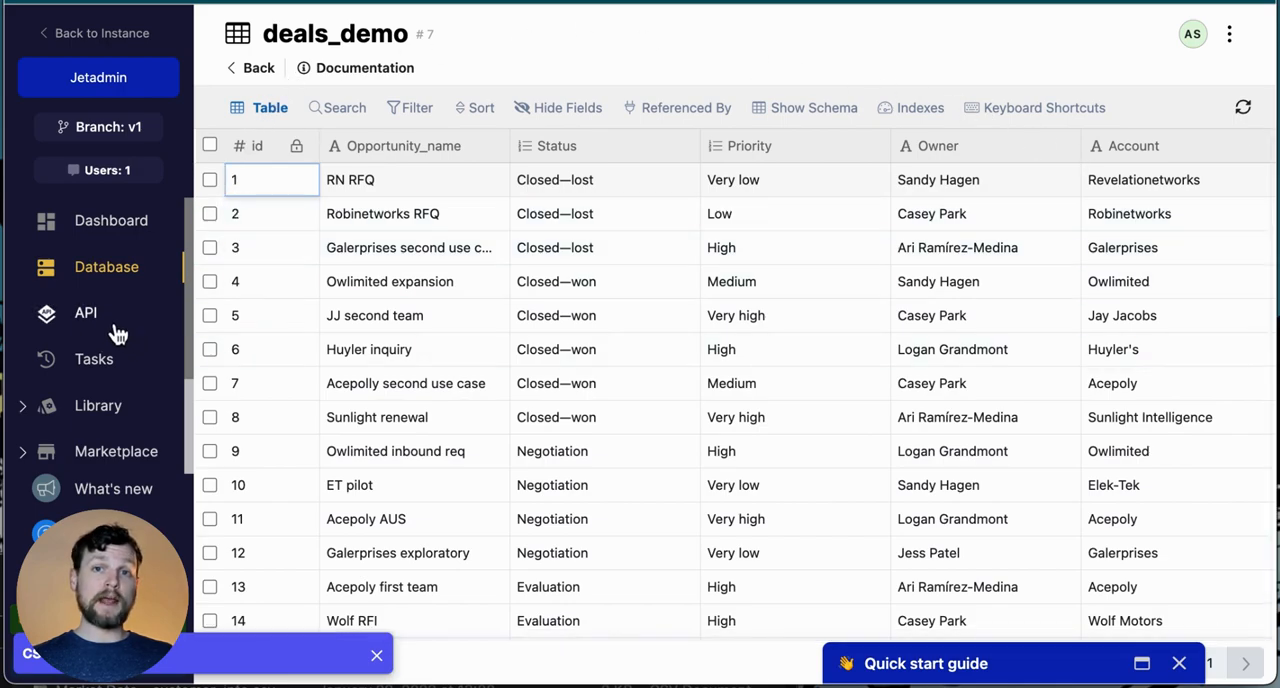
pyautogui.click(84, 312)
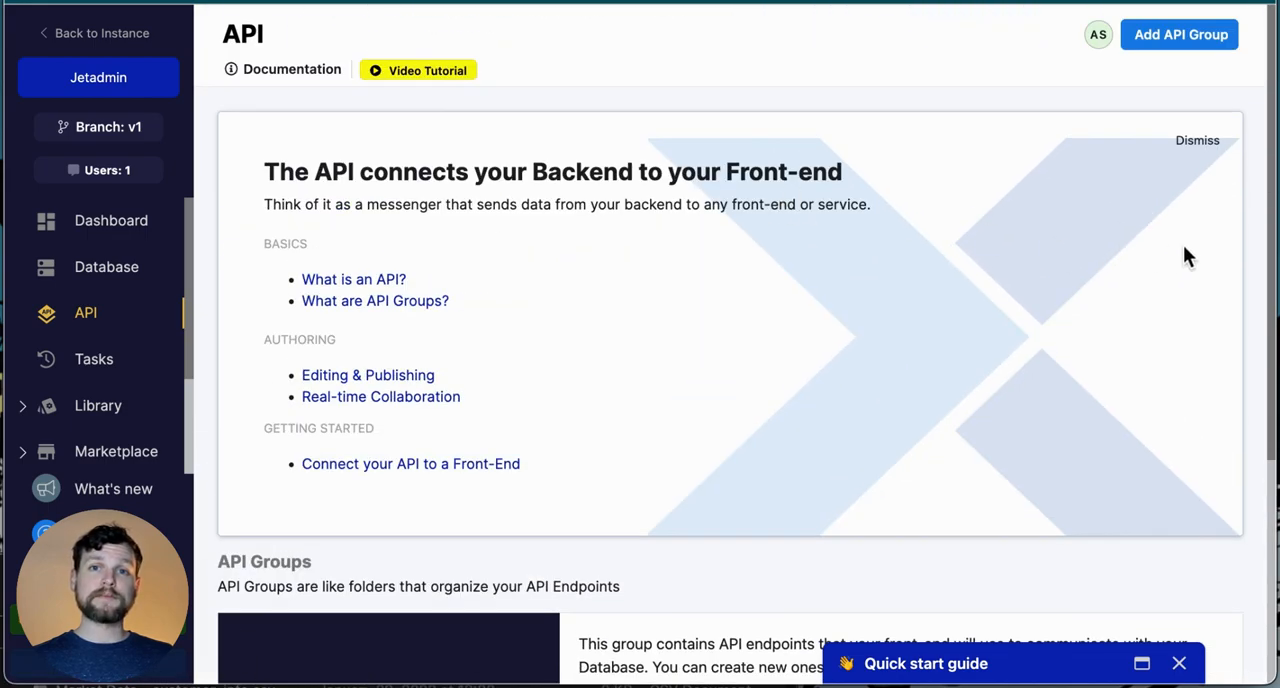
pyautogui.moveTo(1184, 260)
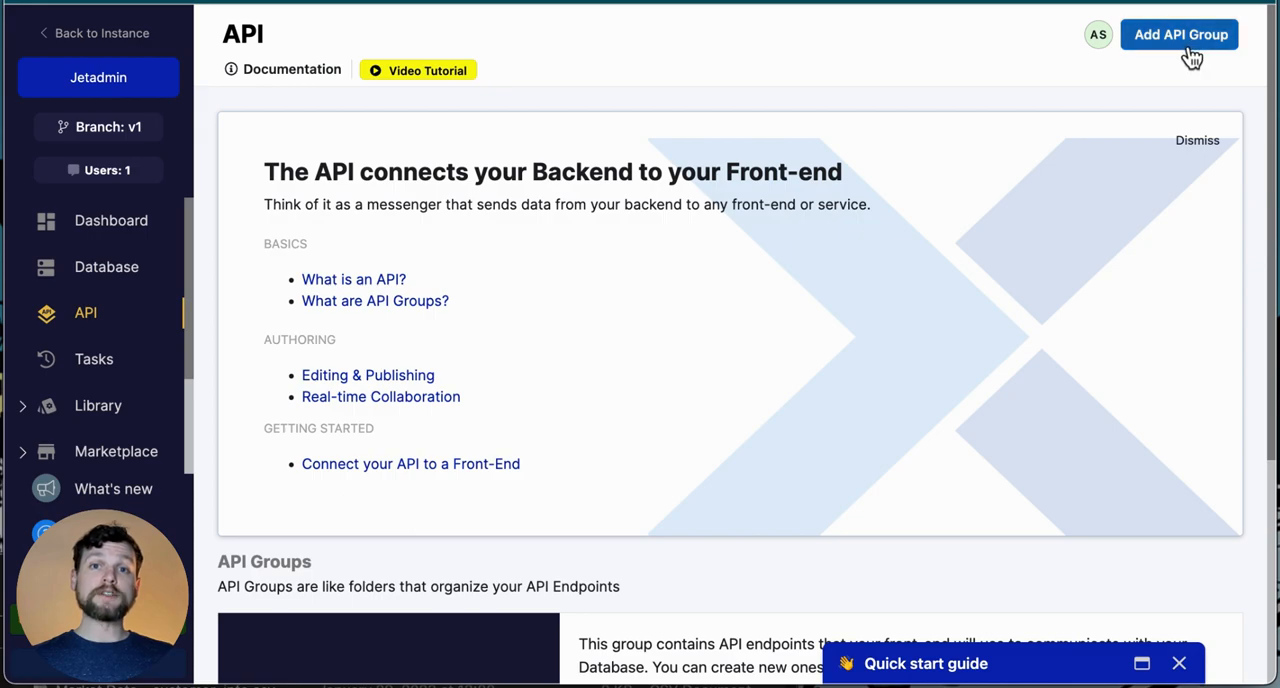
# - Create and save a new API group named deals_demo
pyautogui.click(1180, 34)
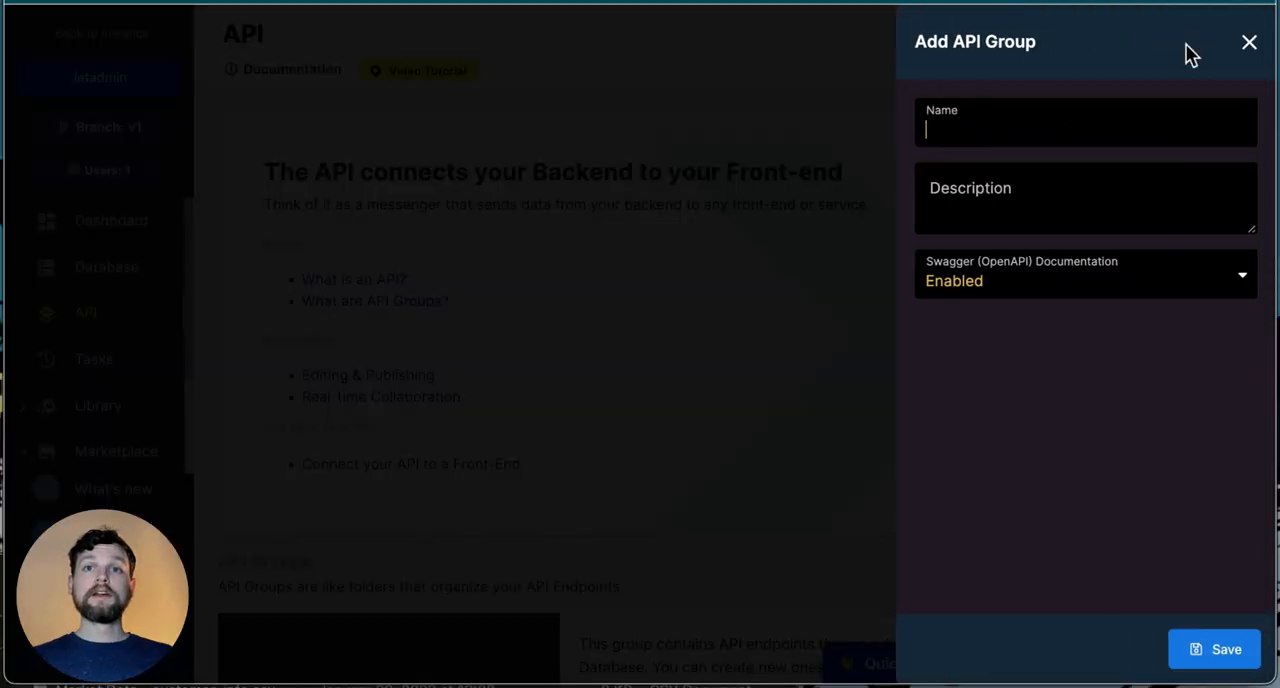
pyautogui.write('dea')
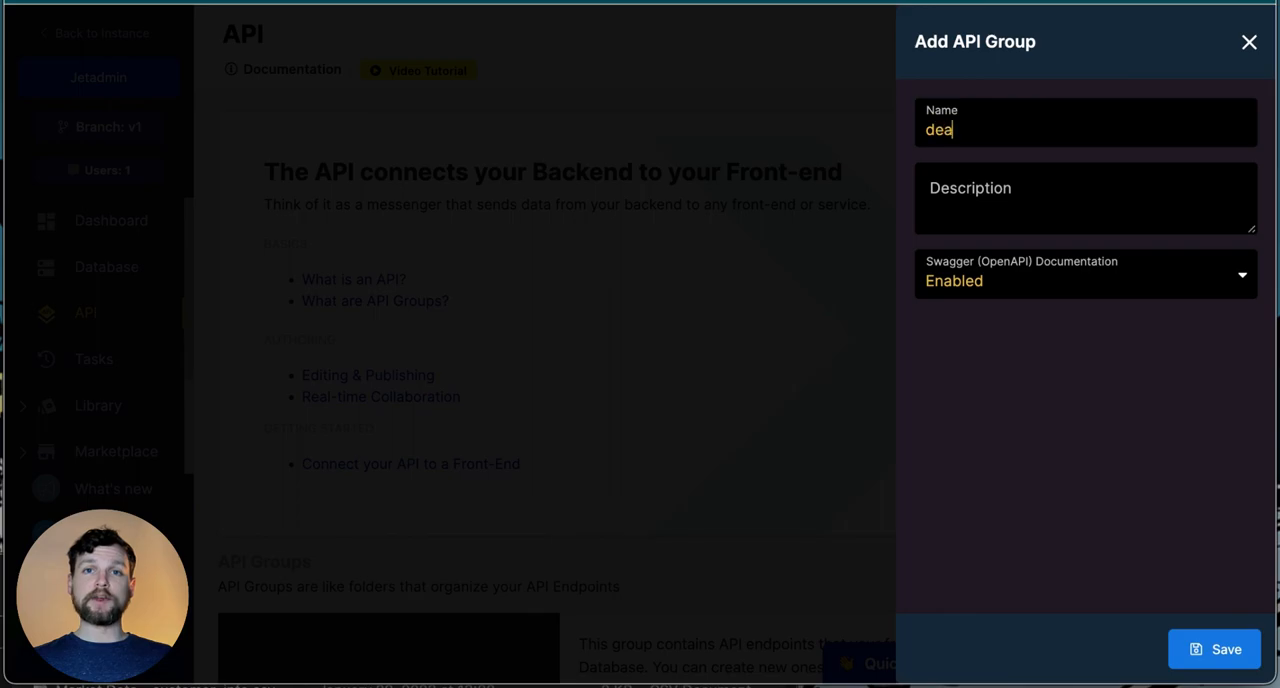
pyautogui.write('ls_demo')
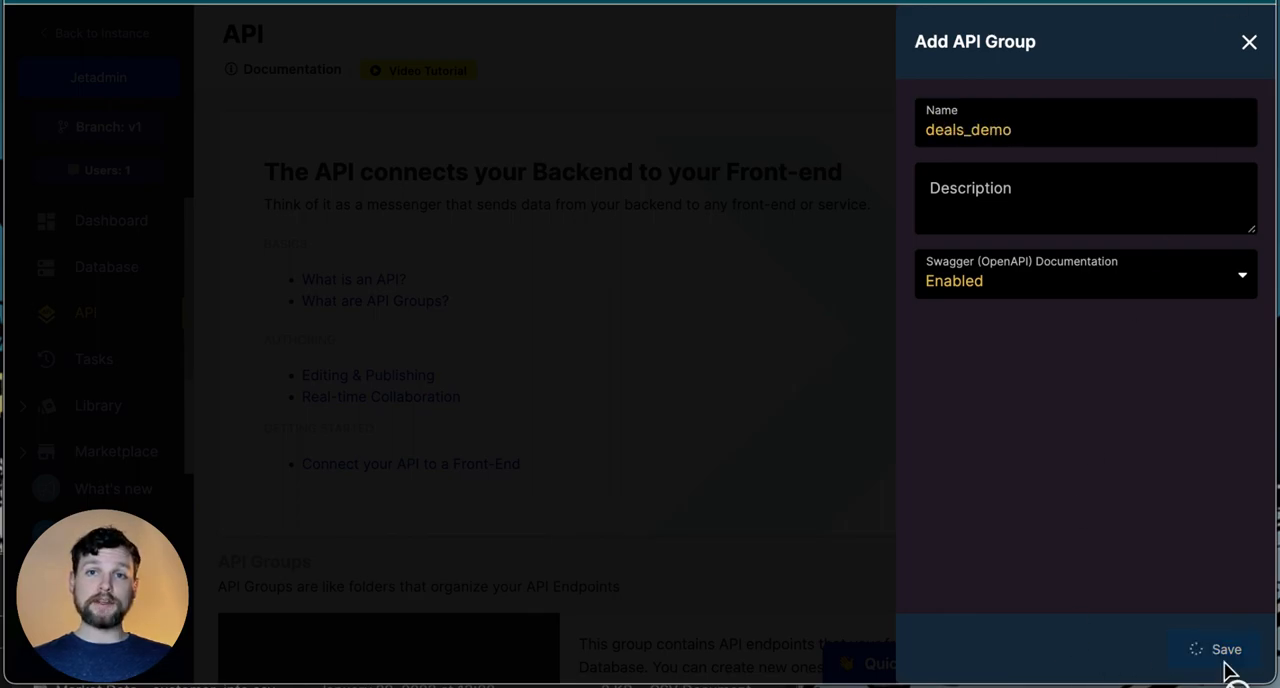
pyautogui.click(1212, 648)
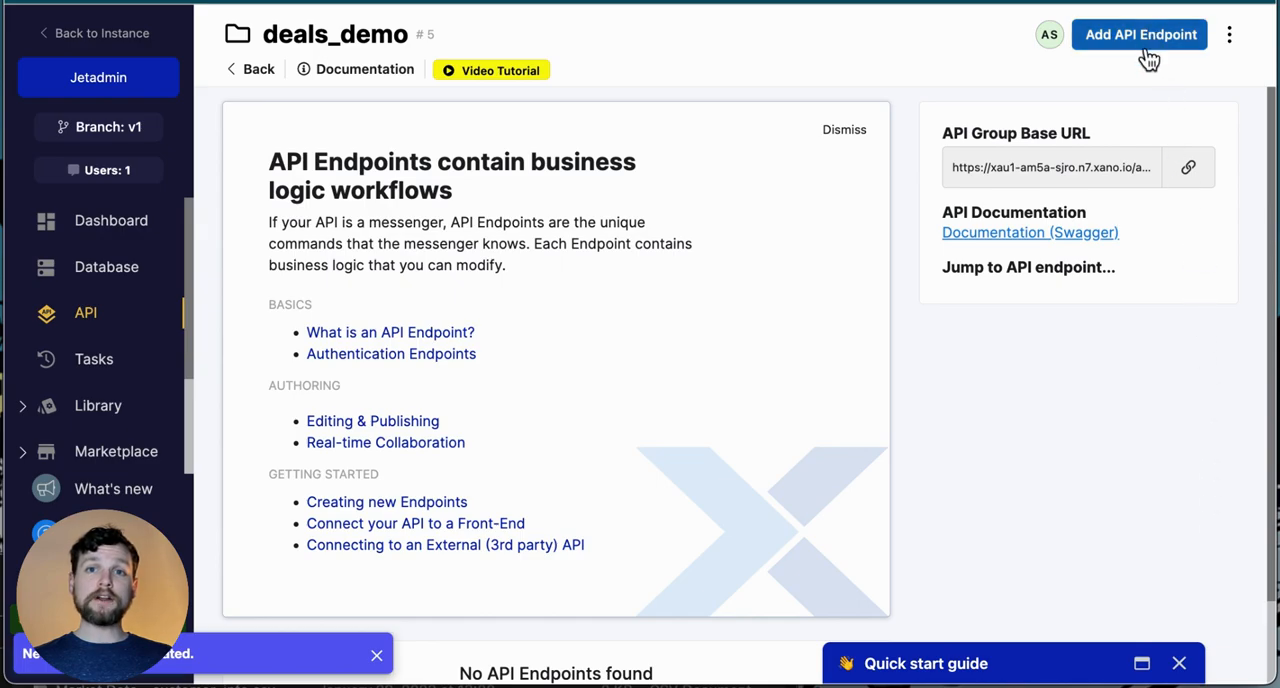
# - Add a CRUD GET endpoint listing all records of the deals_demo table
pyautogui.click(1140, 34)
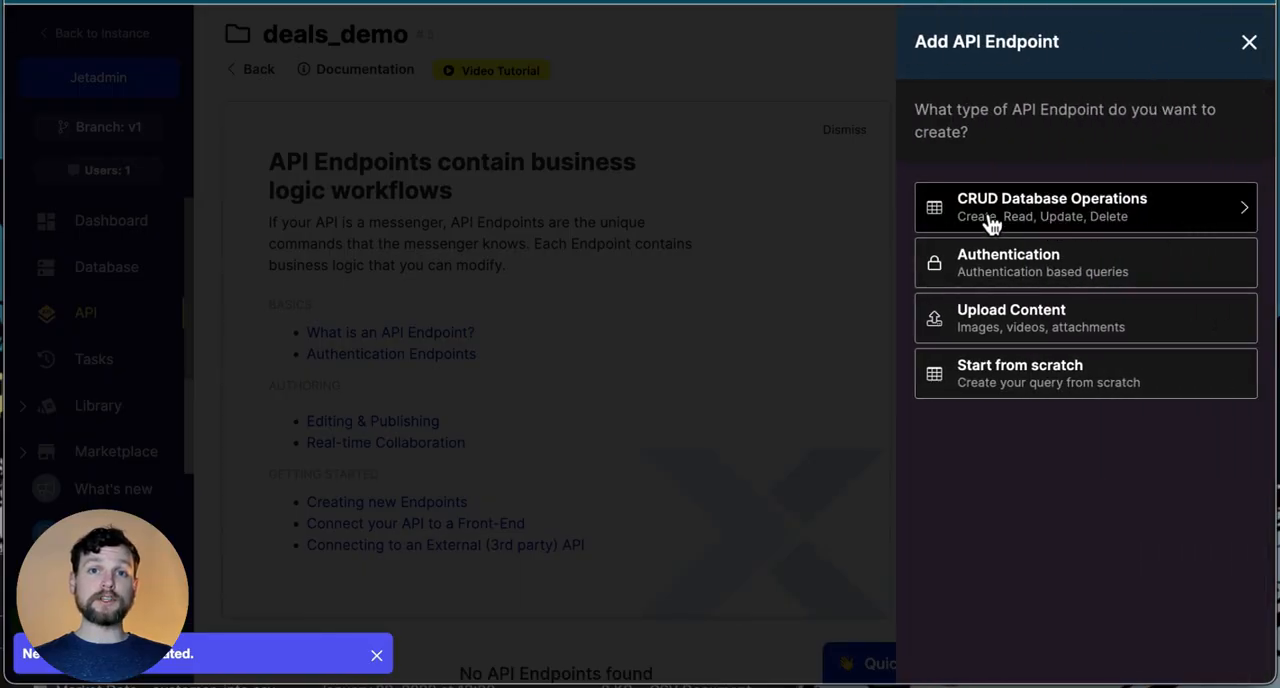
pyautogui.click(1084, 208)
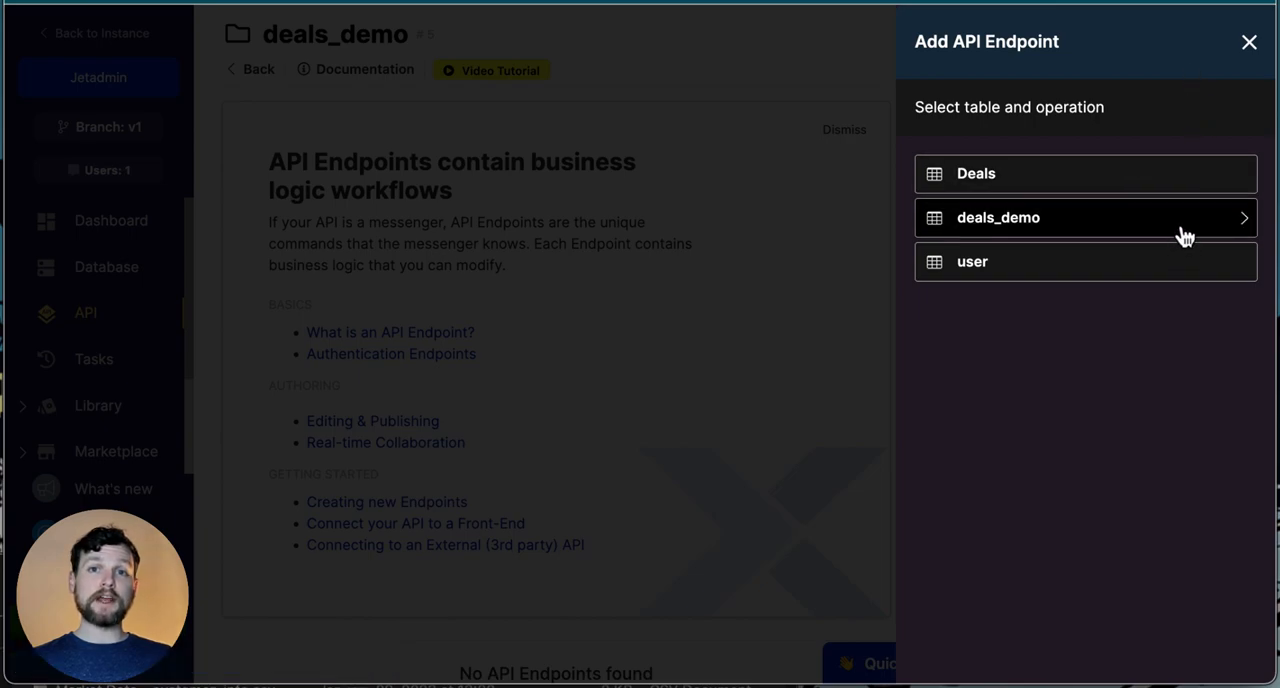
pyautogui.click(1084, 216)
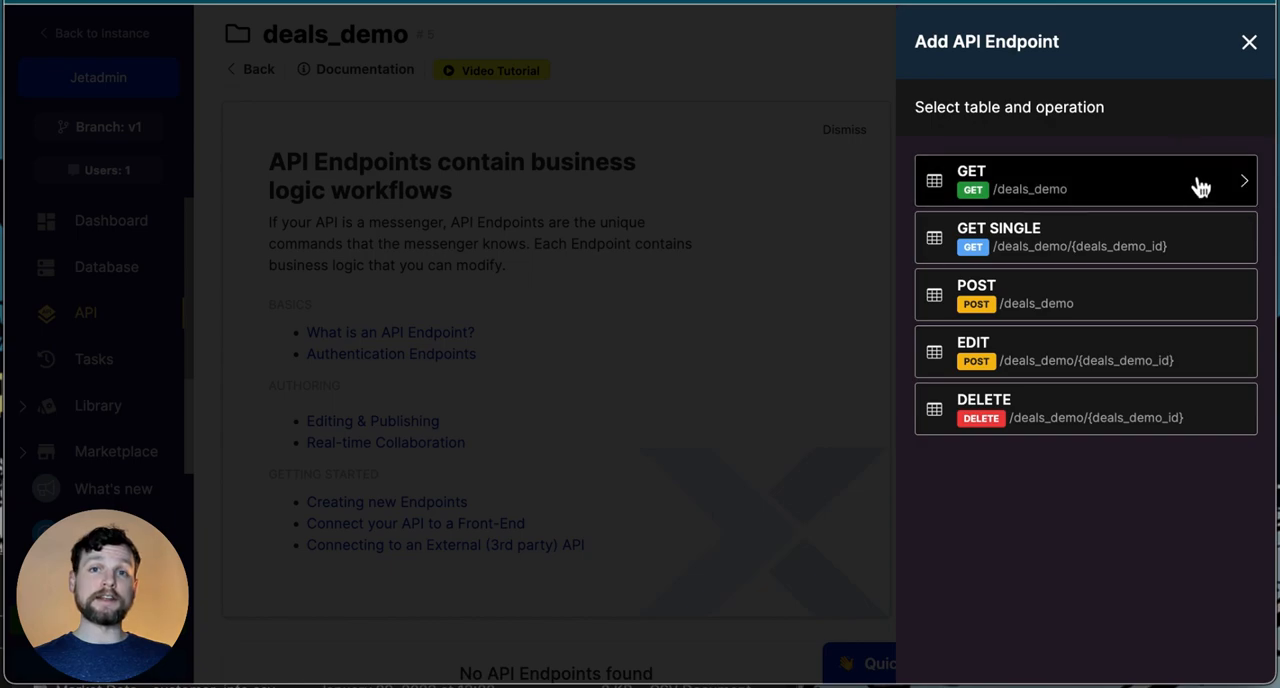
pyautogui.click(1084, 180)
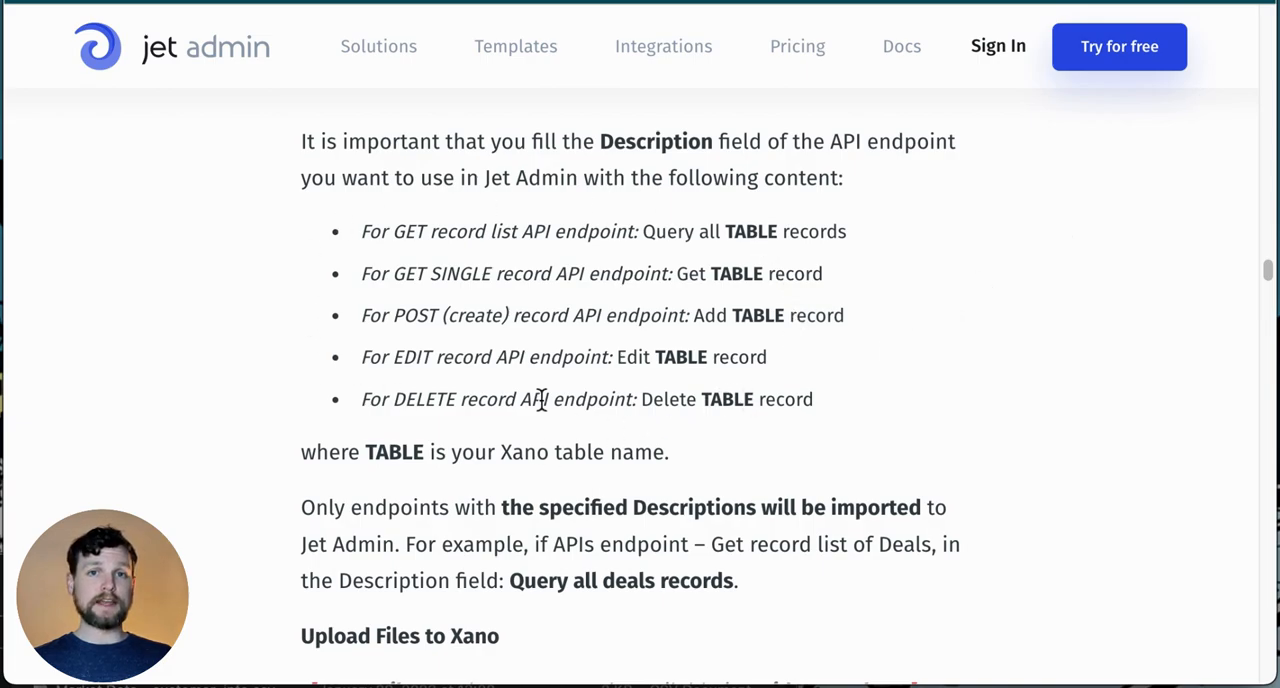
pyautogui.moveTo(860, 244)
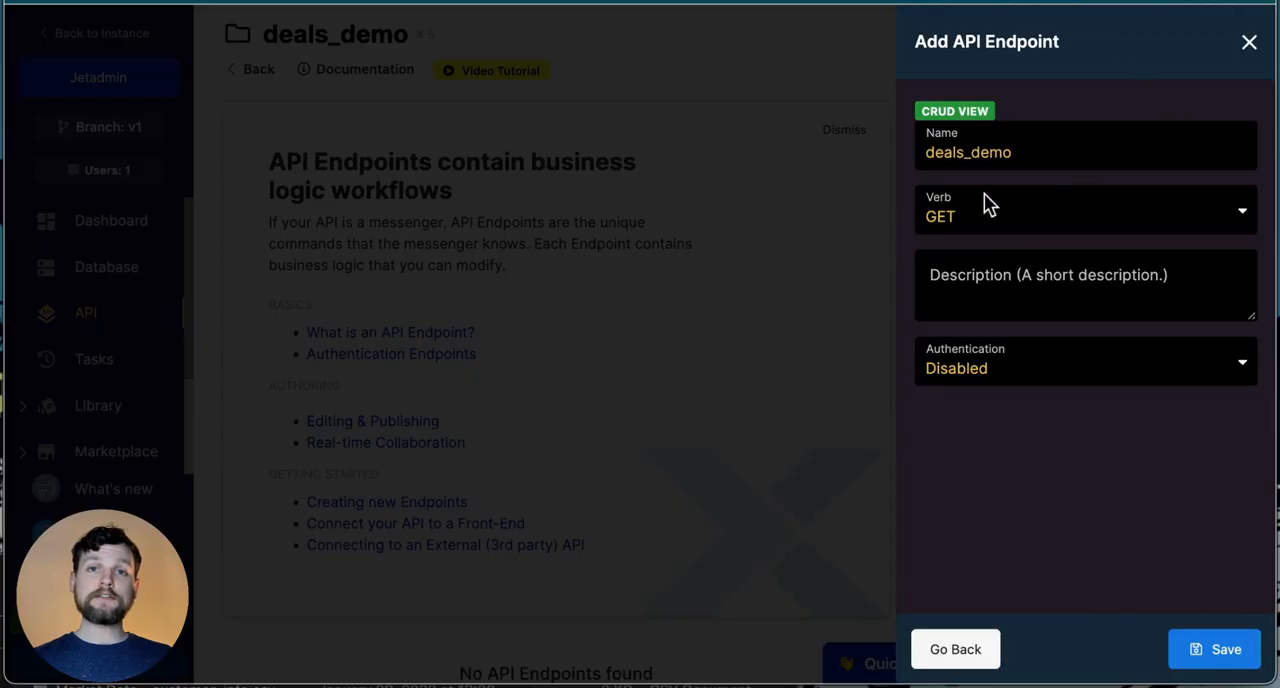
# - Enter the description 'Query all deals_demo records' for the list endpoint
pyautogui.write('Query all TABLE records')
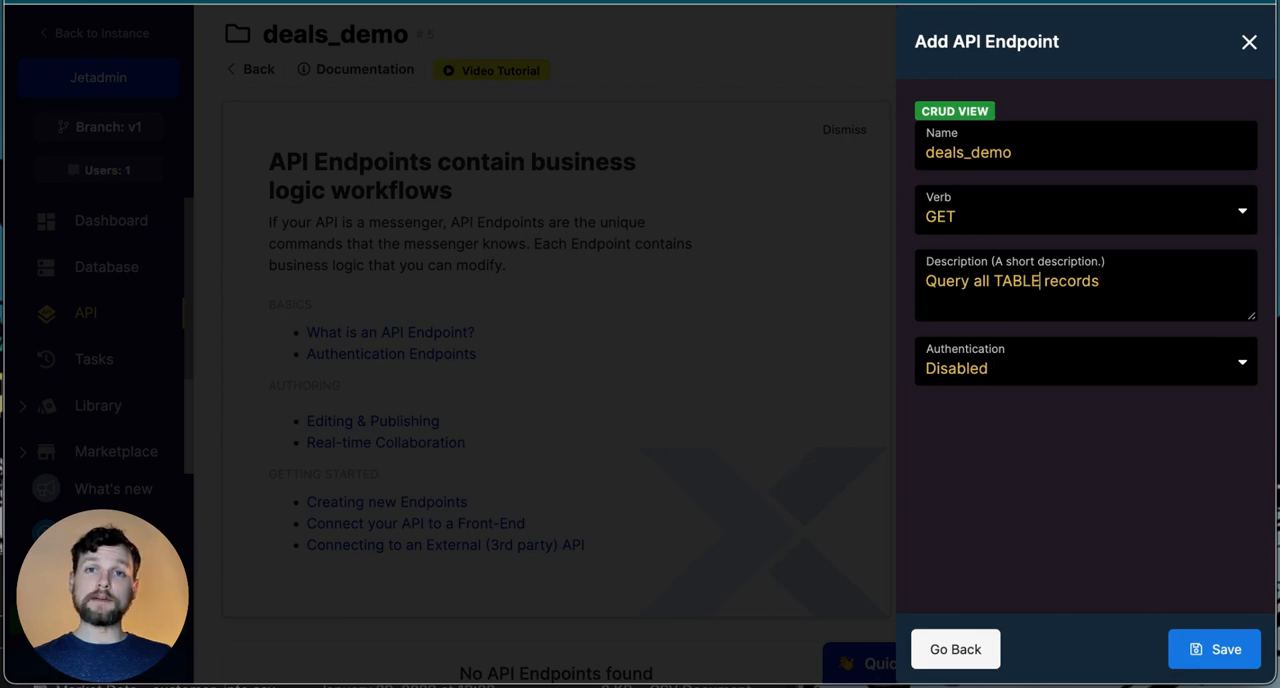
pyautogui.write('deals_')
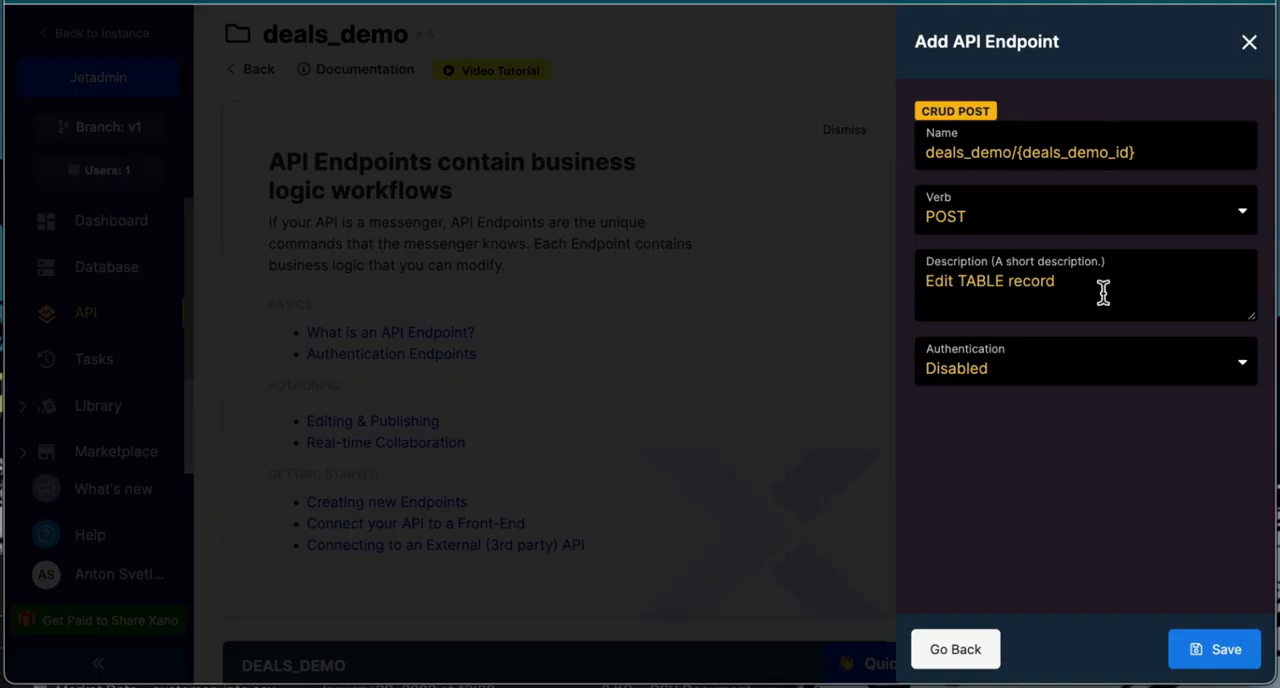
pyautogui.click(1084, 216)
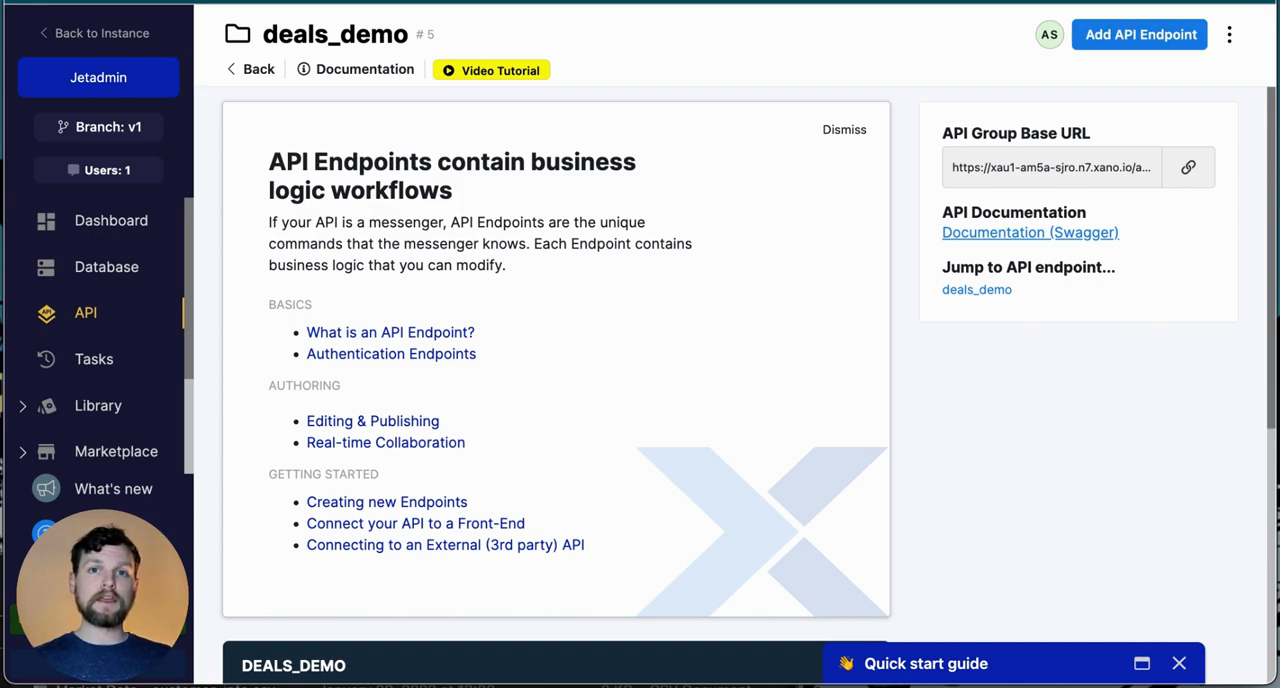
# - Add an Upload Content attachment endpoint, then return to the deals_demo group list
pyautogui.click(1140, 34)
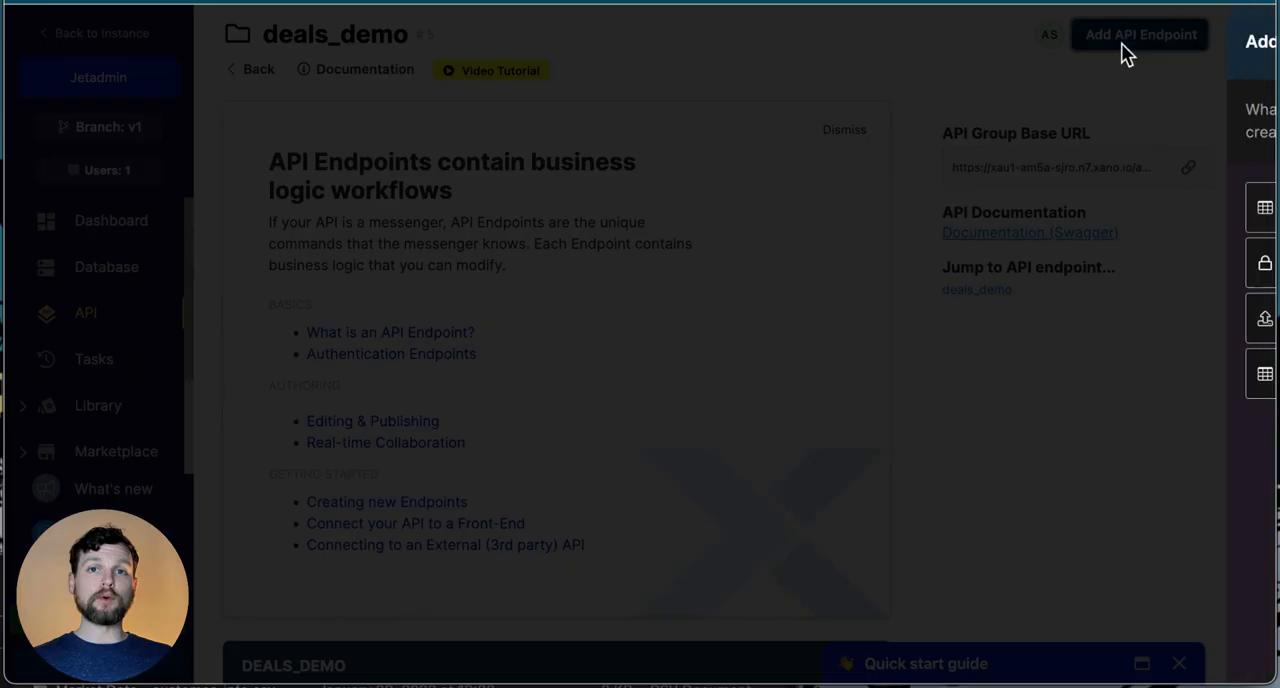
pyautogui.click(1140, 34)
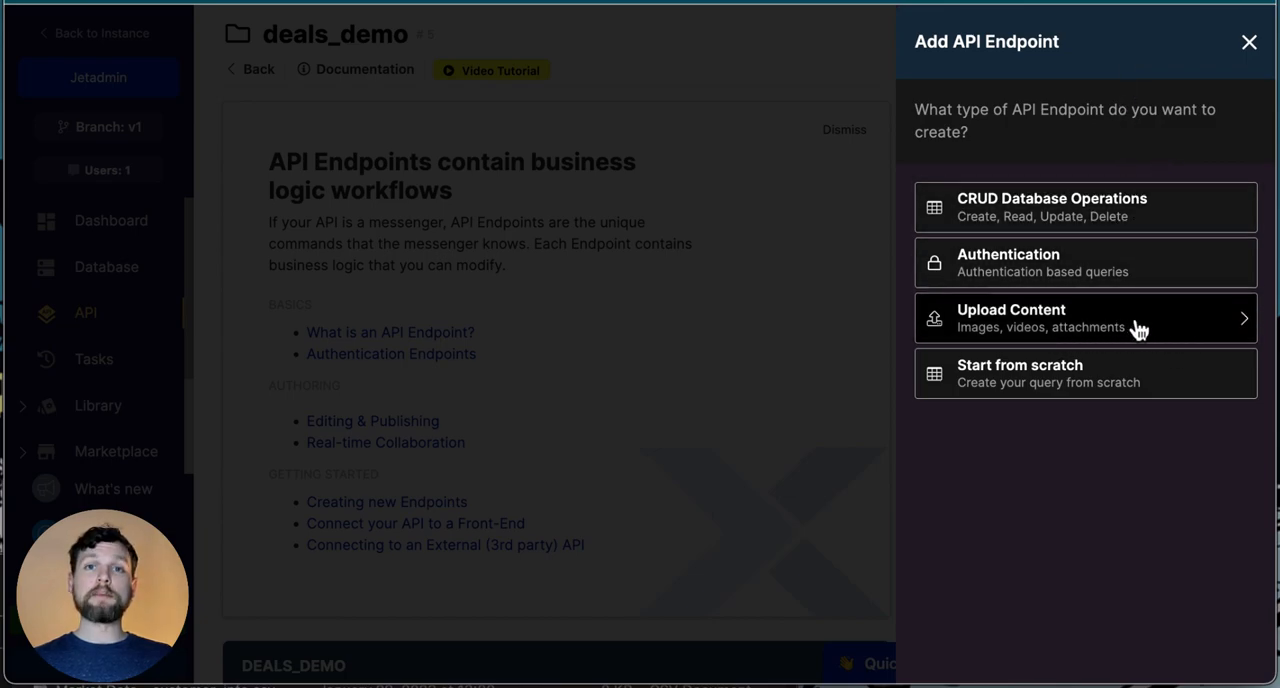
pyautogui.click(1084, 316)
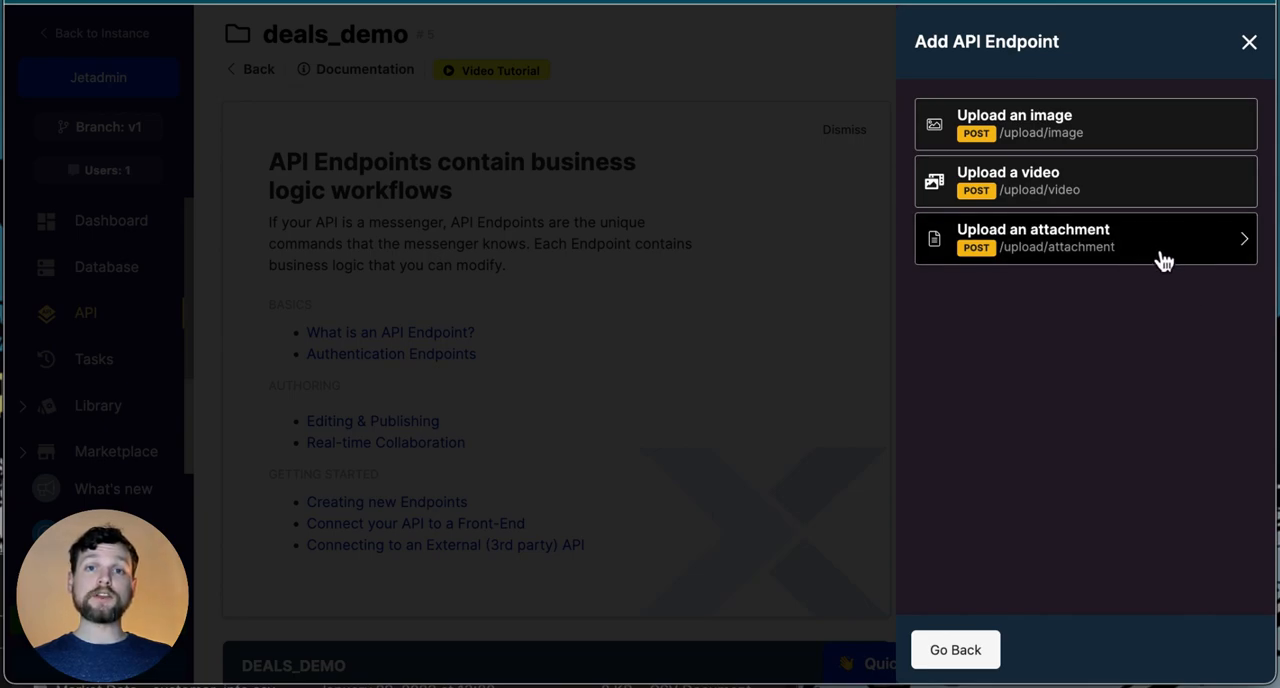
pyautogui.click(1080, 238)
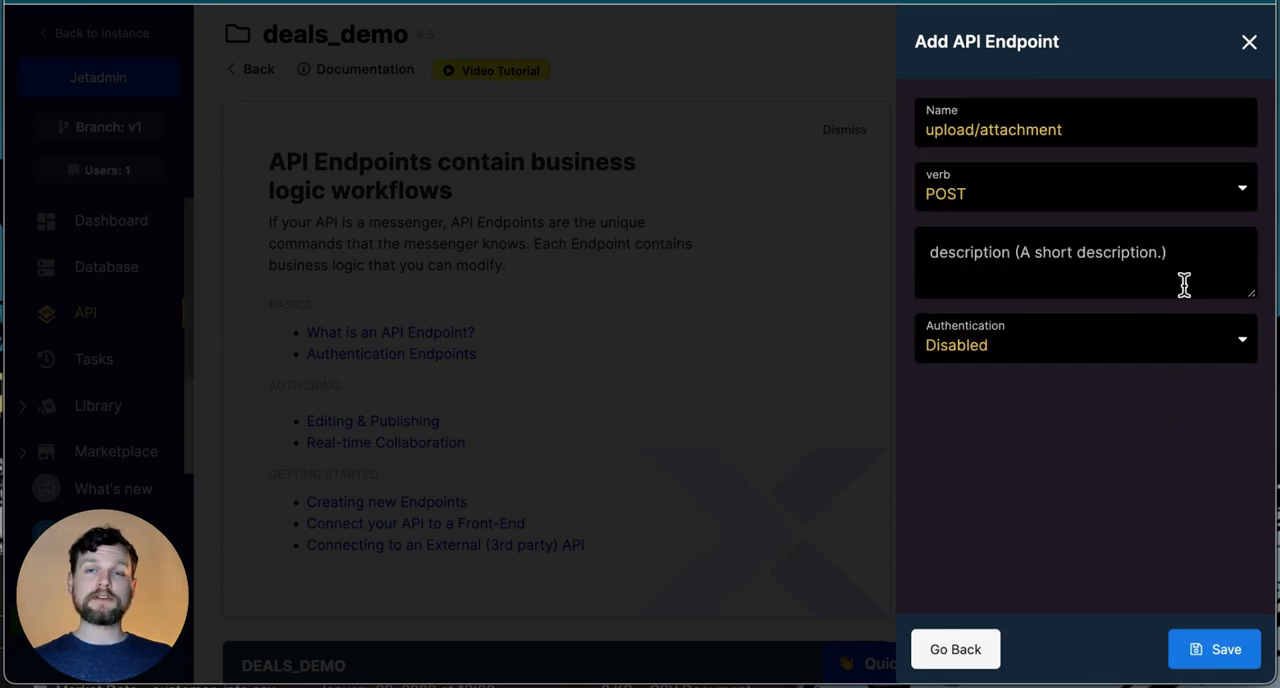
pyautogui.moveTo(1208, 474)
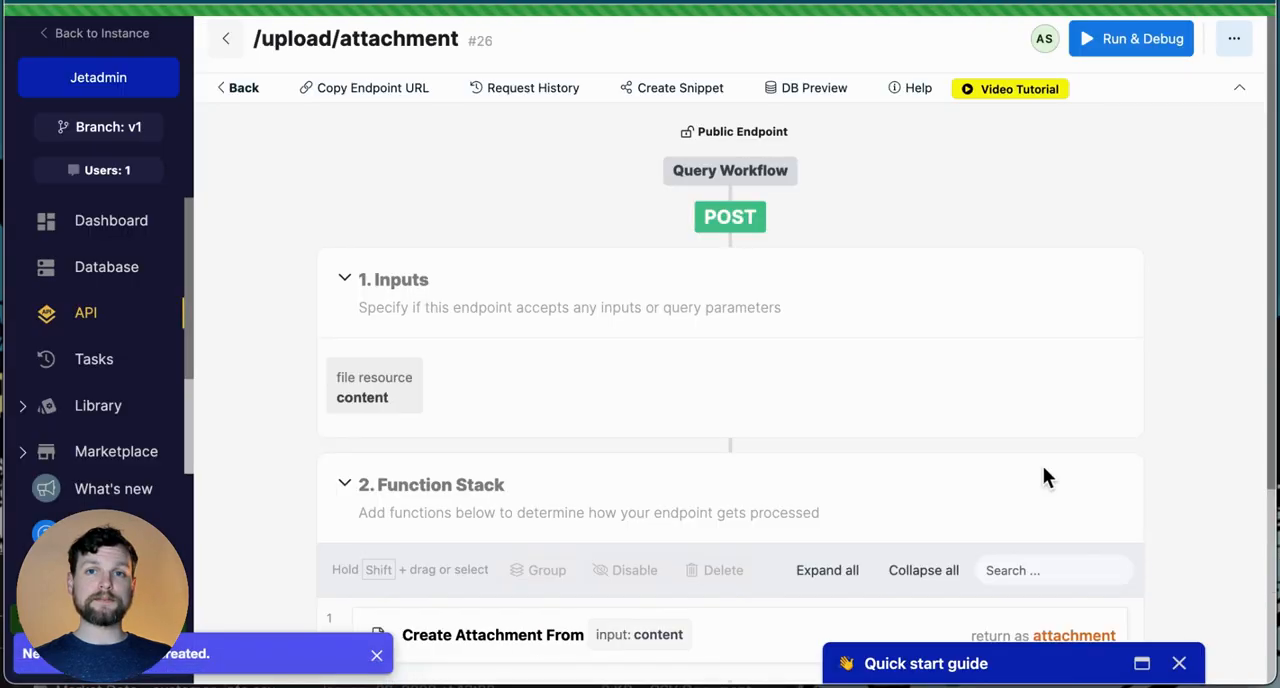
pyautogui.click(244, 88)
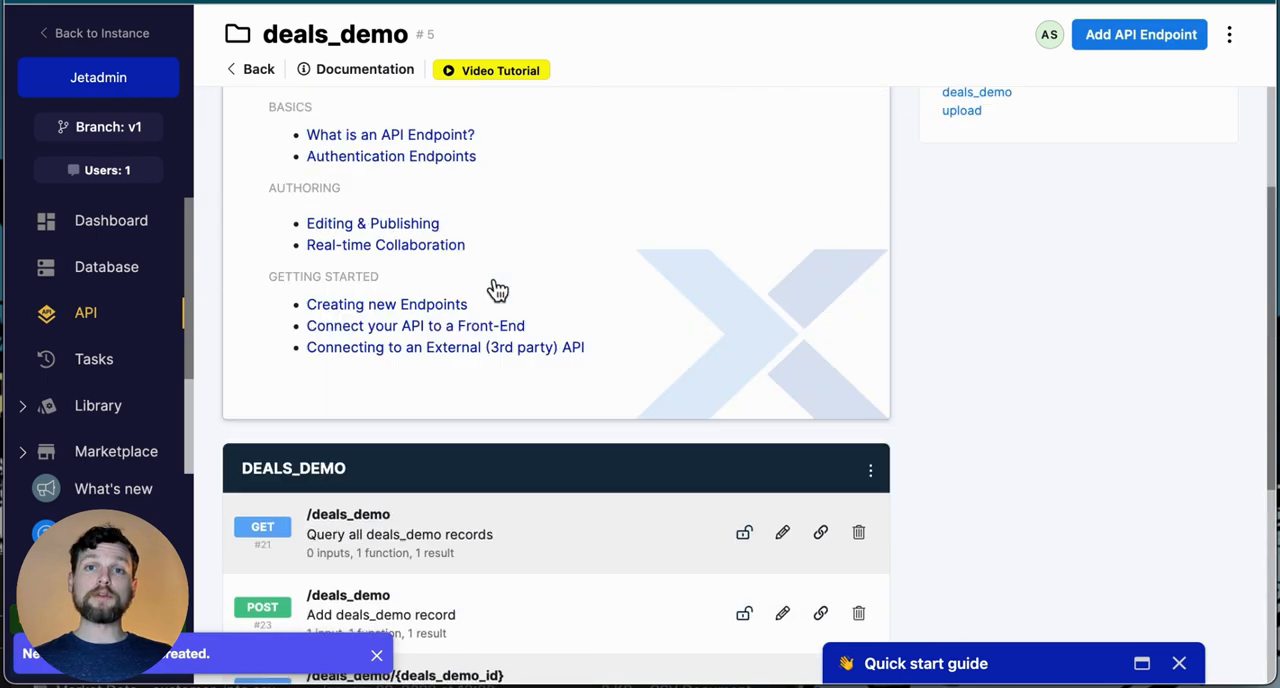
pyautogui.scroll(3)
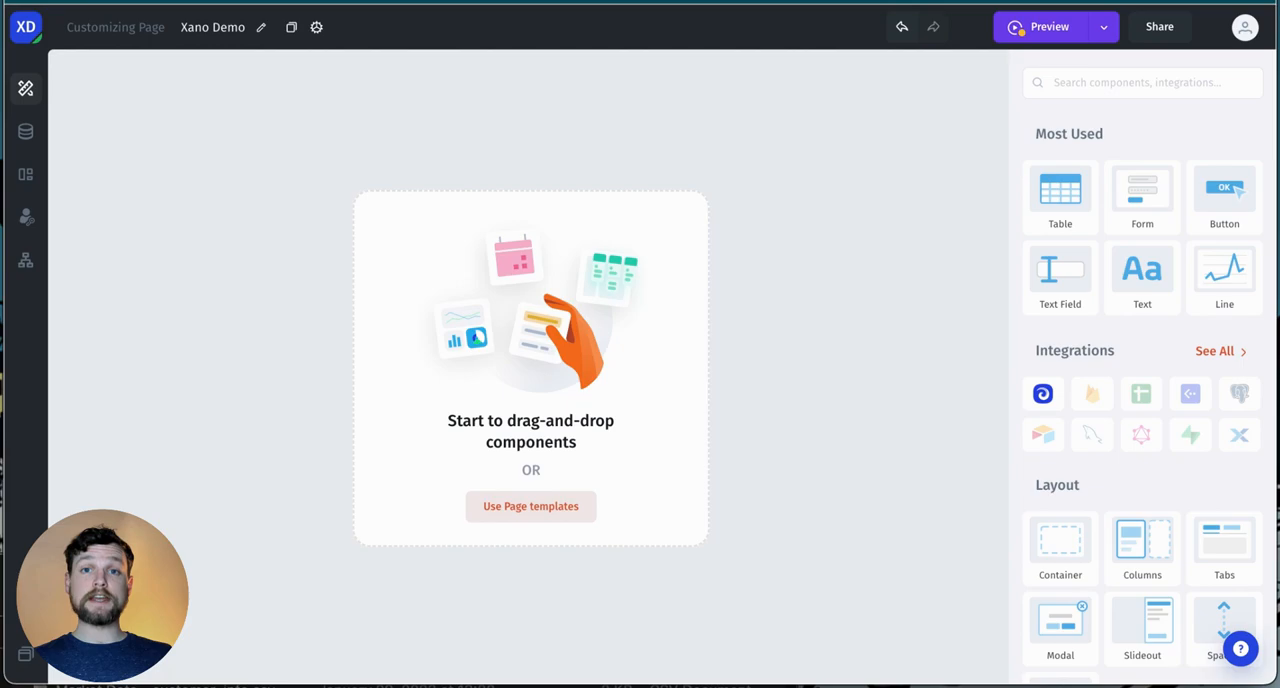
pyautogui.moveTo(92, 160)
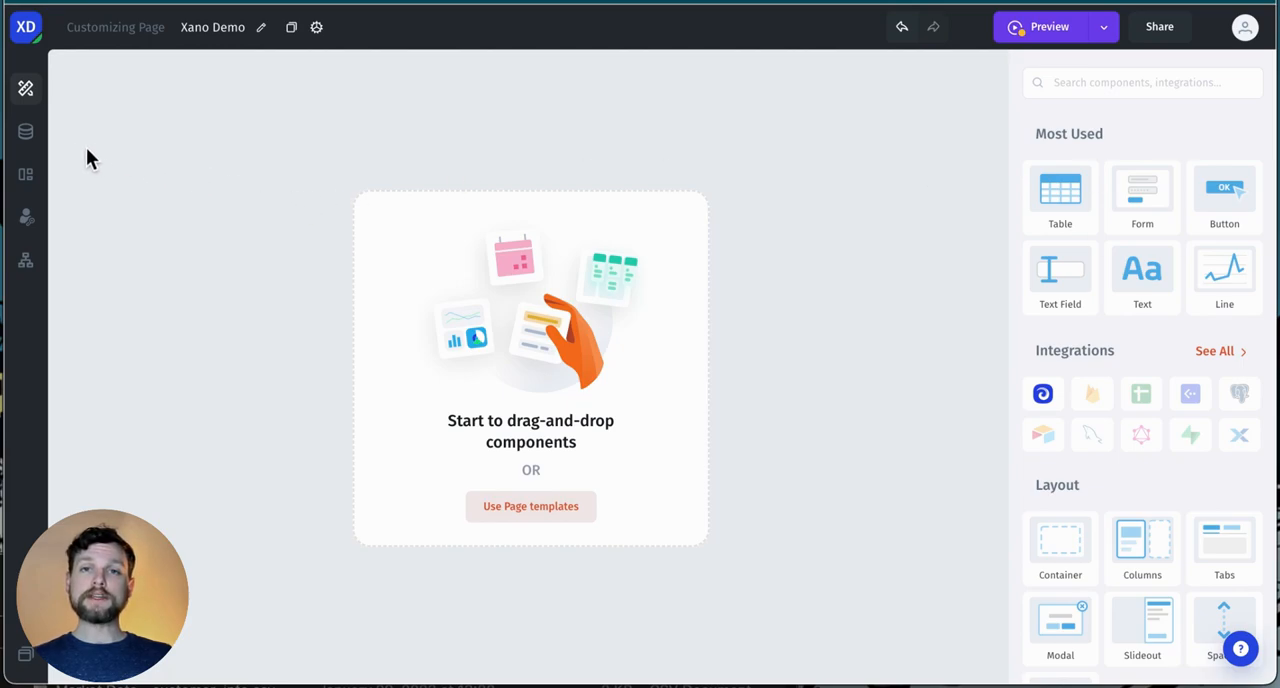
# - Add a Xano data resource in Jet Admin and copy the deals_demo API group base URL
pyautogui.click(24, 132)
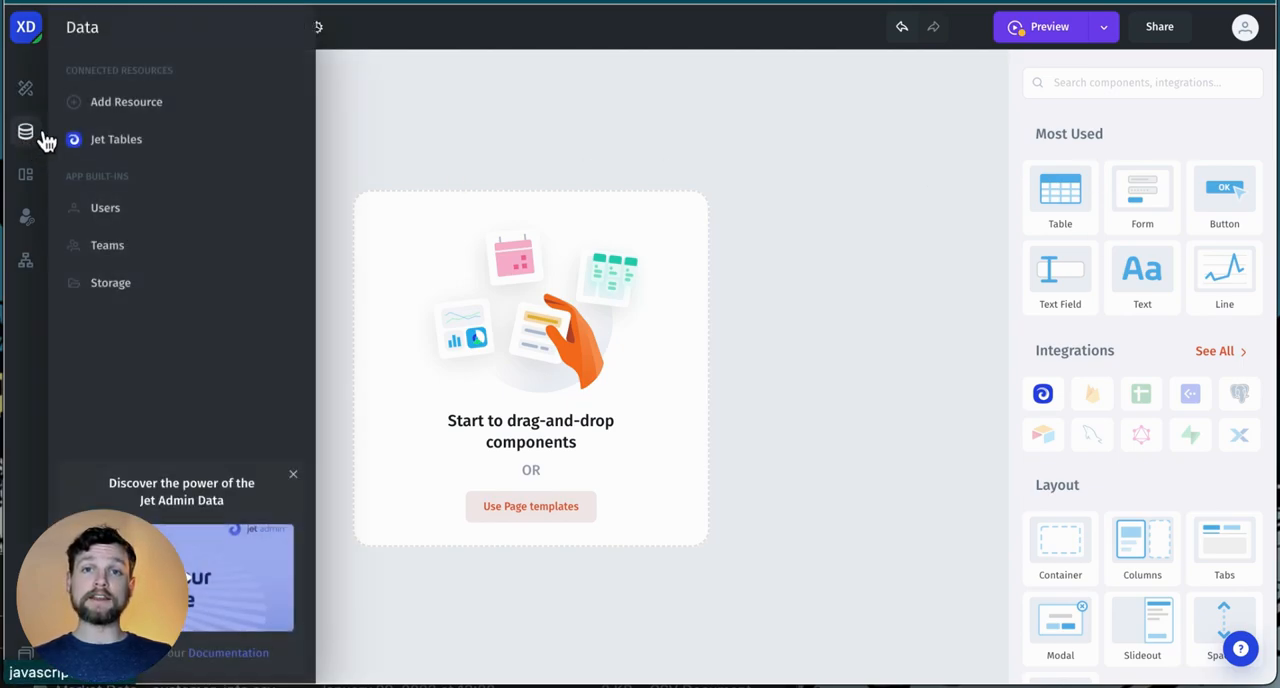
pyautogui.click(126, 102)
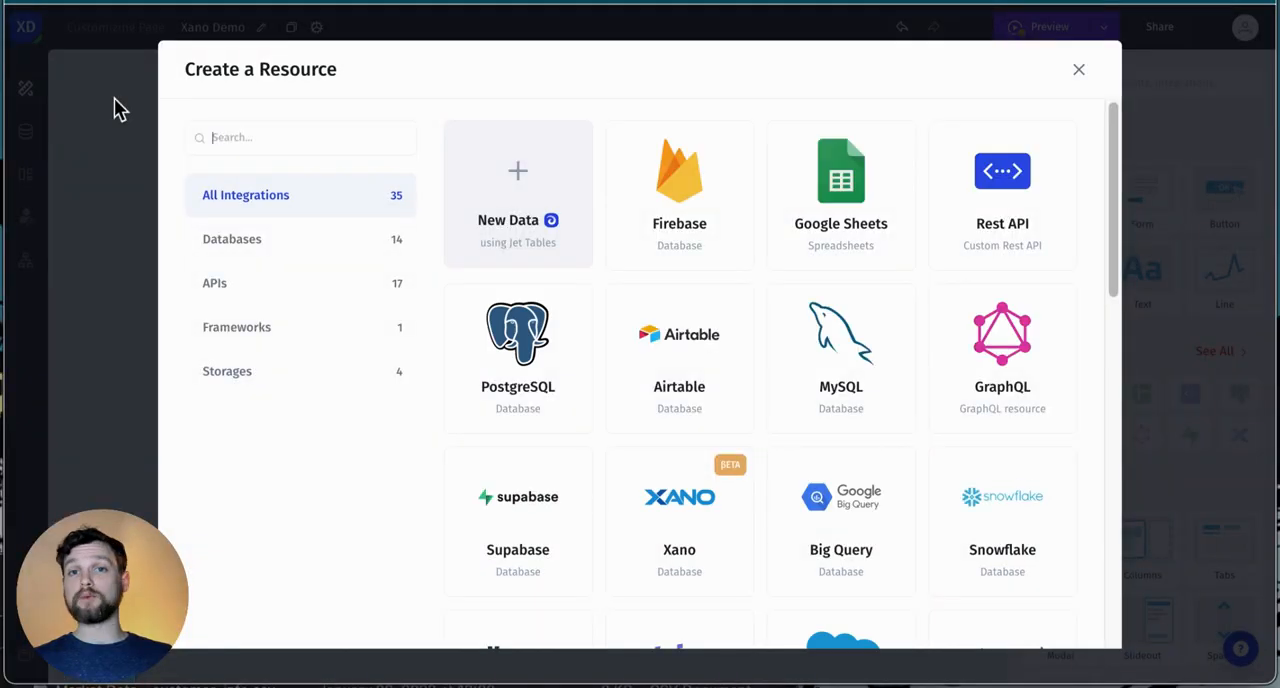
pyautogui.click(680, 520)
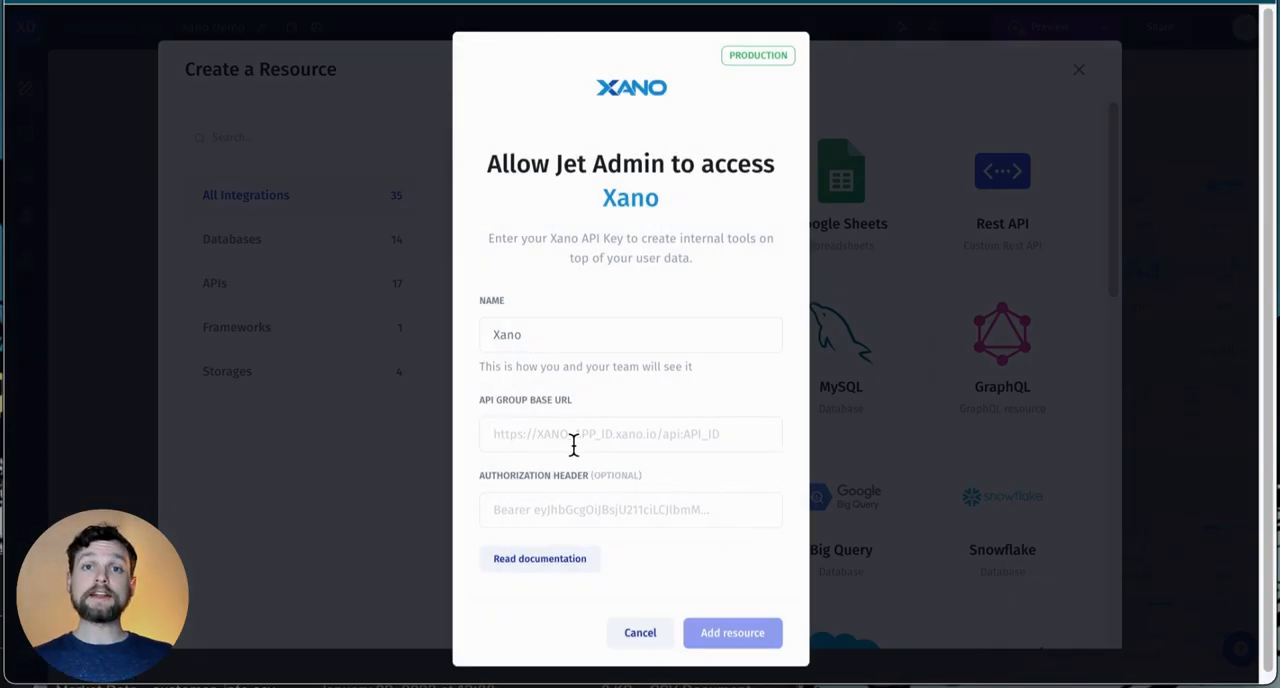
pyautogui.moveTo(688, 432)
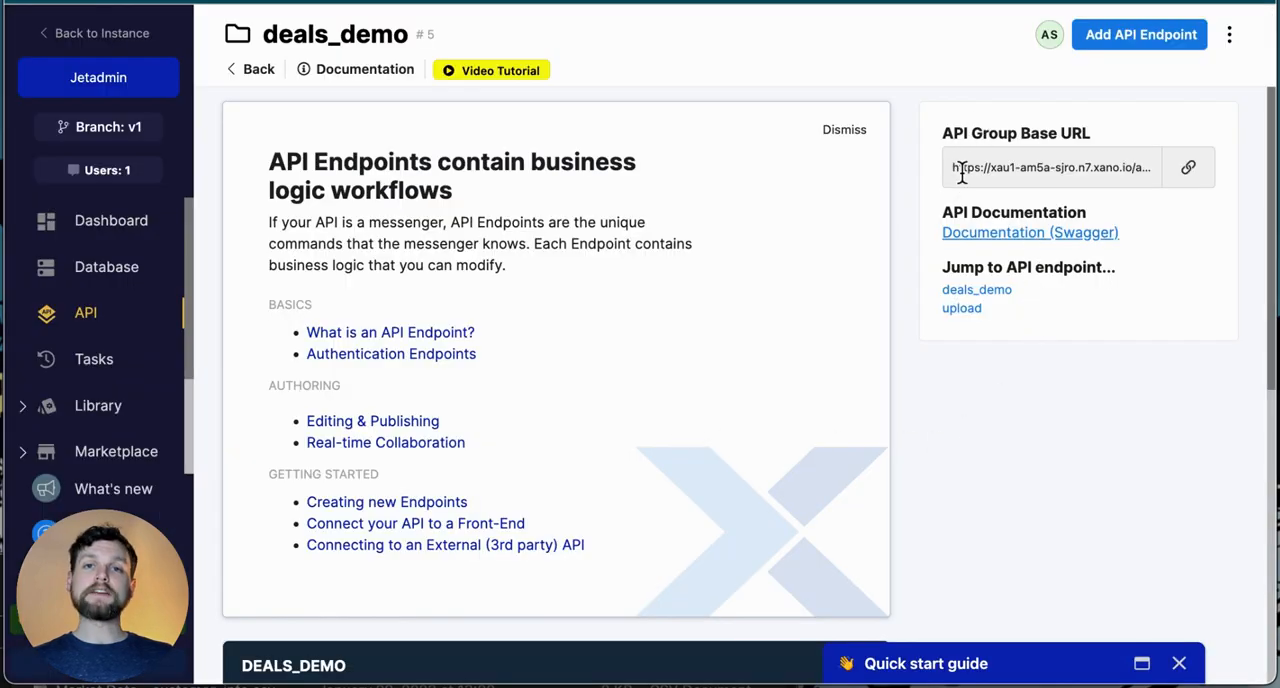
pyautogui.click(1188, 168)
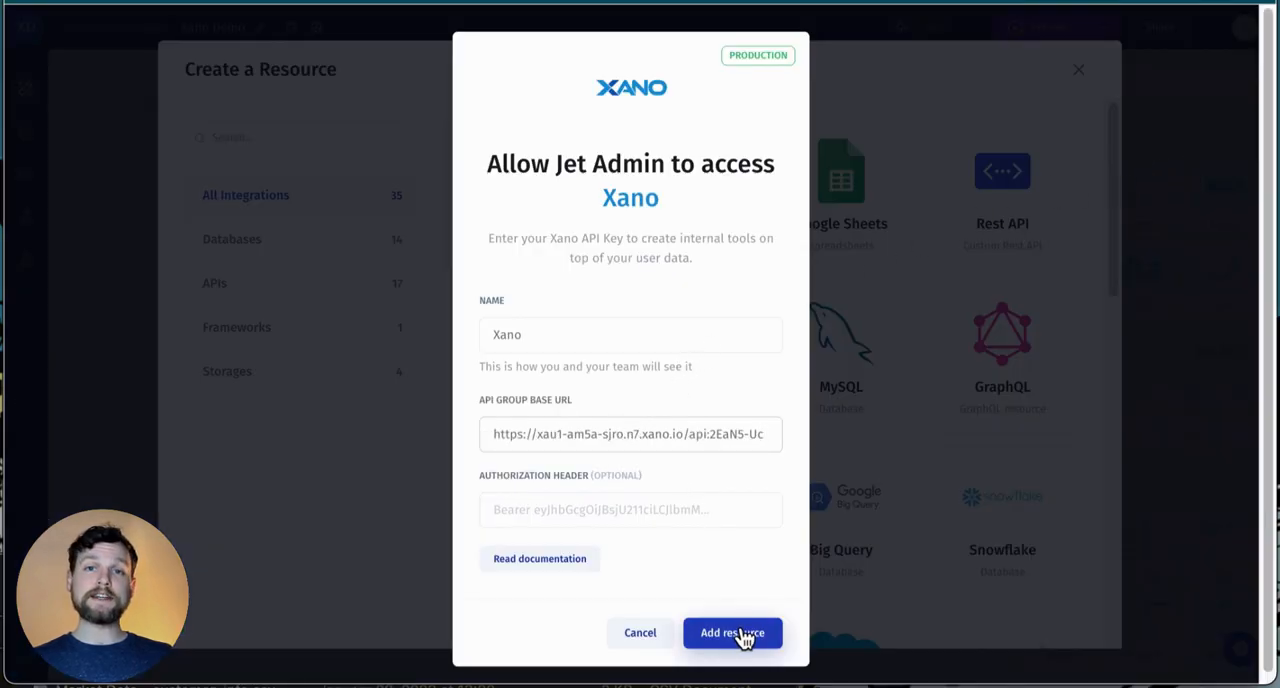
# - Add the Xano resource in sync operation mode and let it finish importing data
pyautogui.click(732, 632)
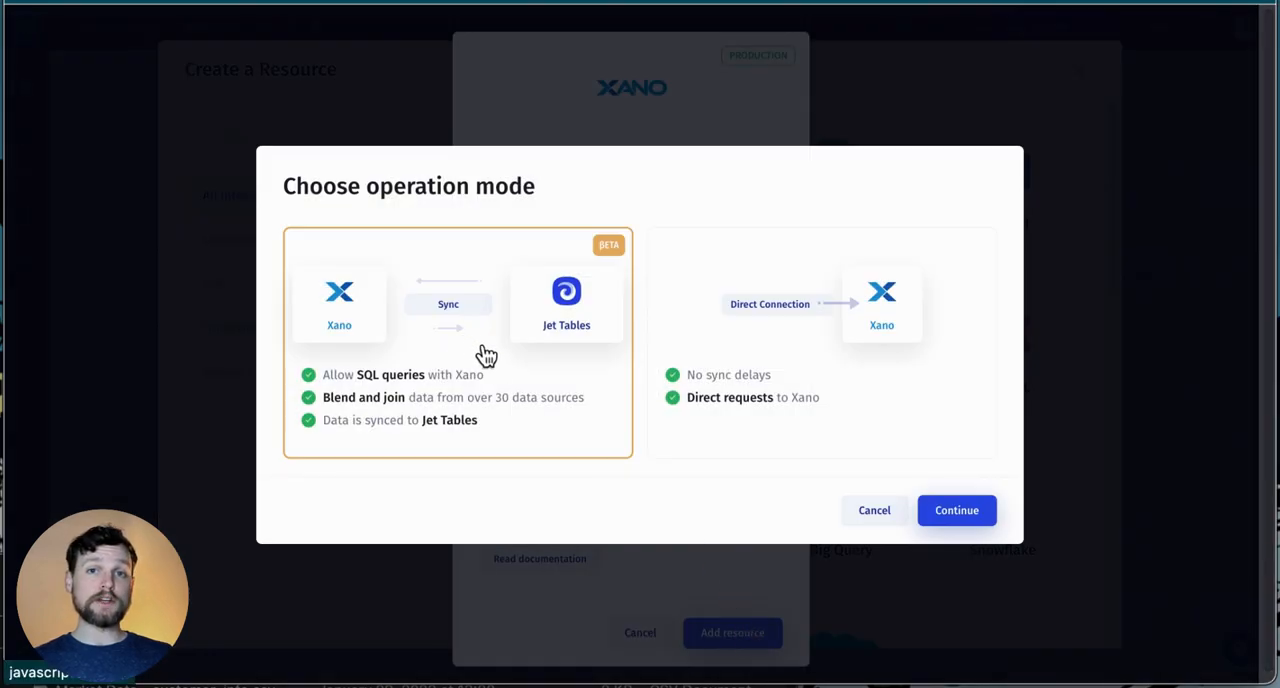
pyautogui.moveTo(460, 344)
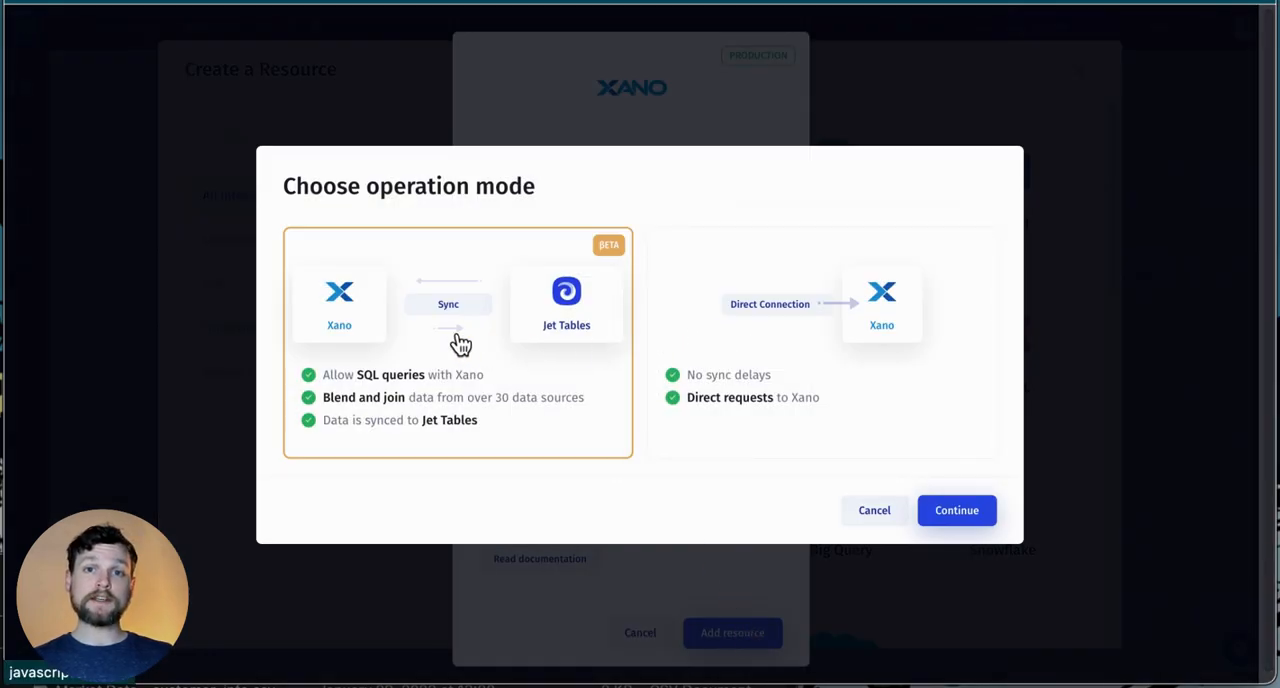
pyautogui.moveTo(470, 376)
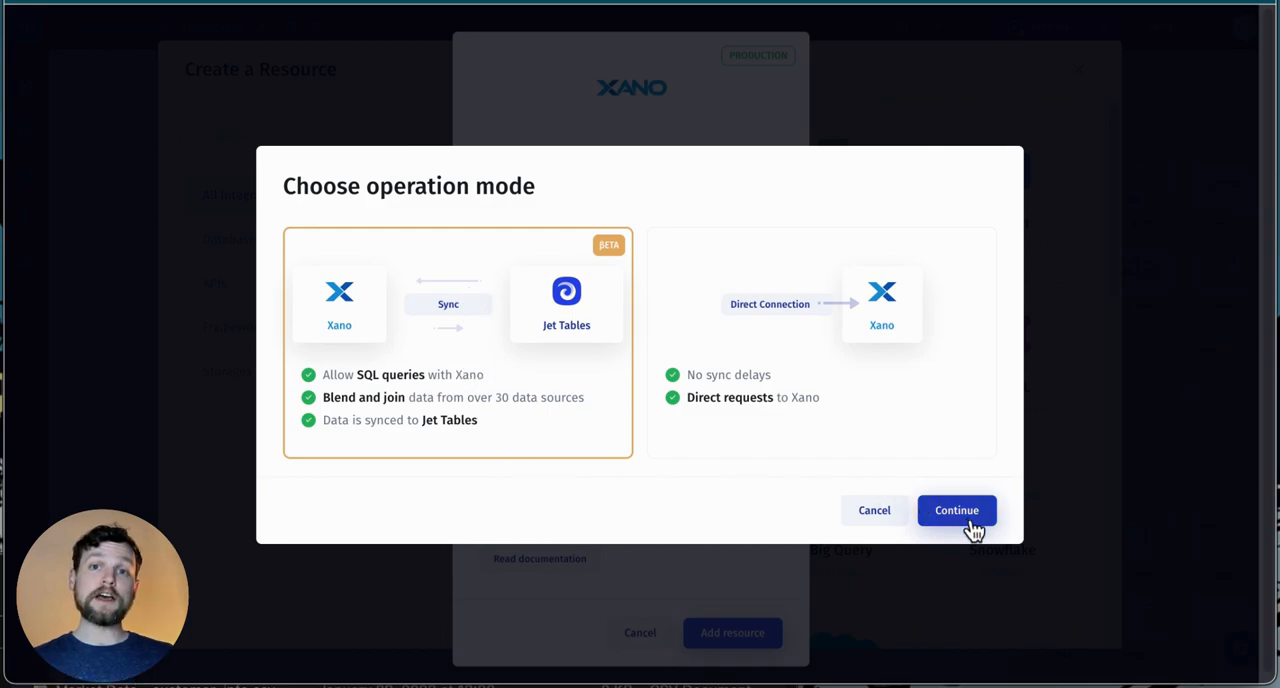
pyautogui.click(956, 510)
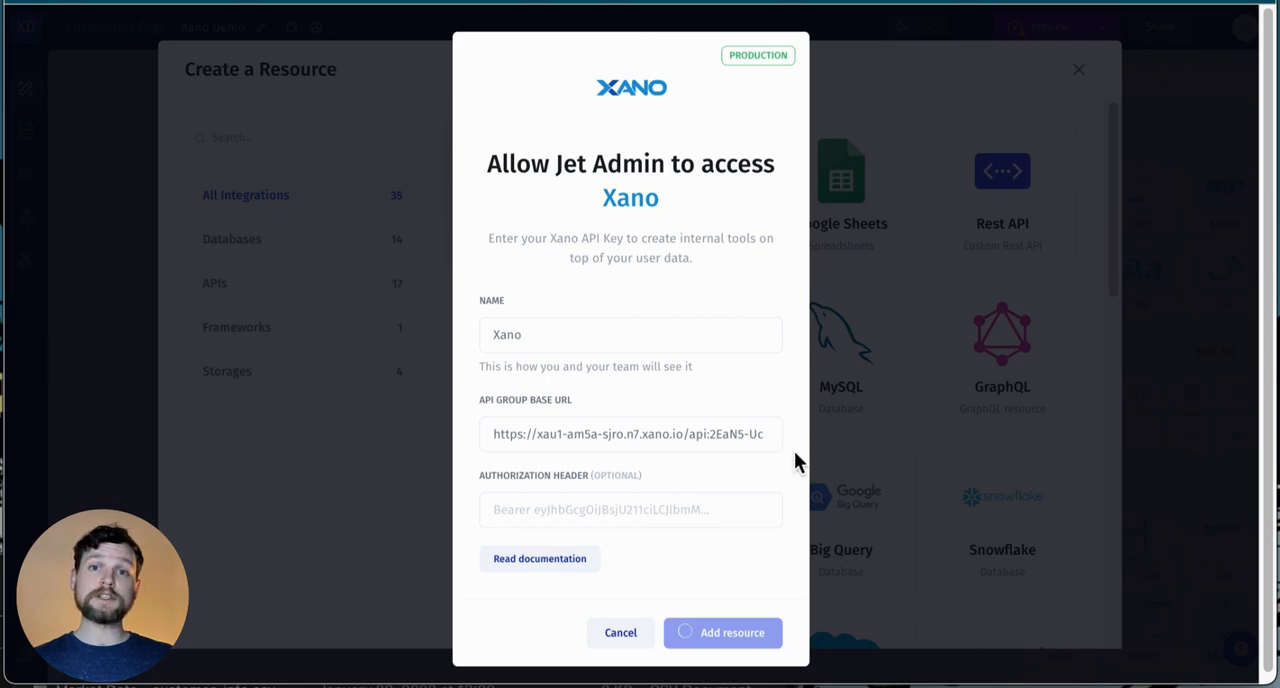
pyautogui.moveTo(758, 502)
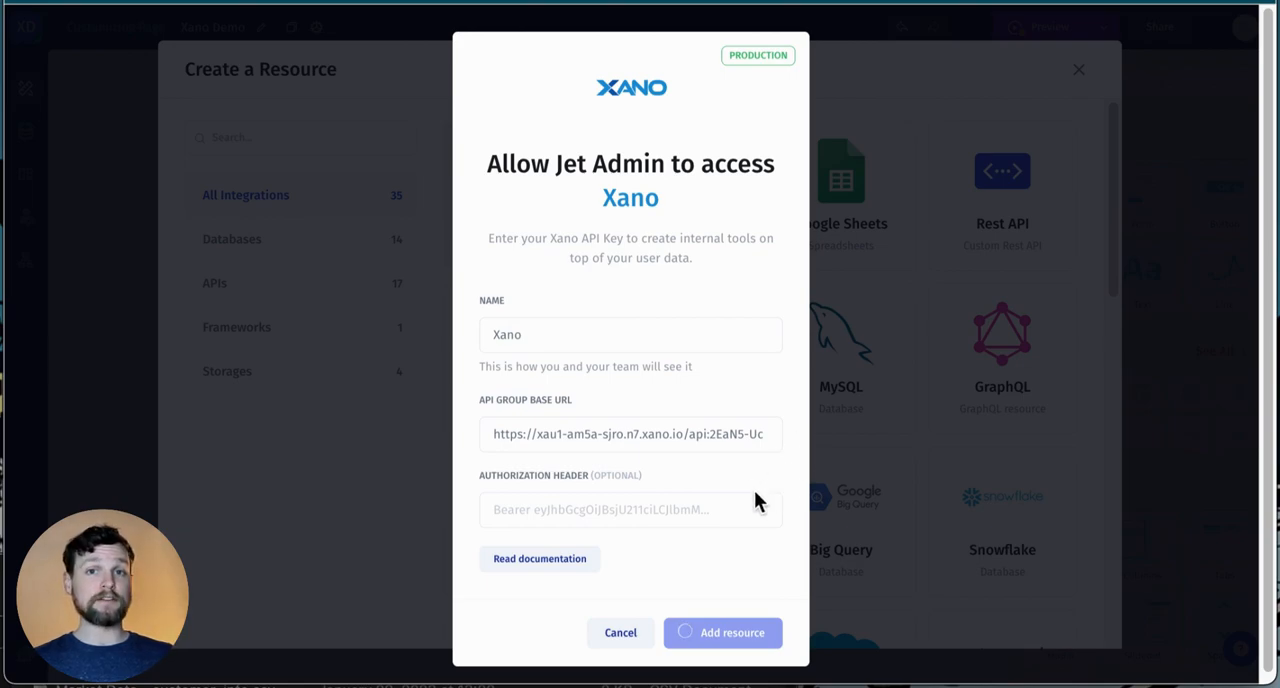
pyautogui.click(722, 632)
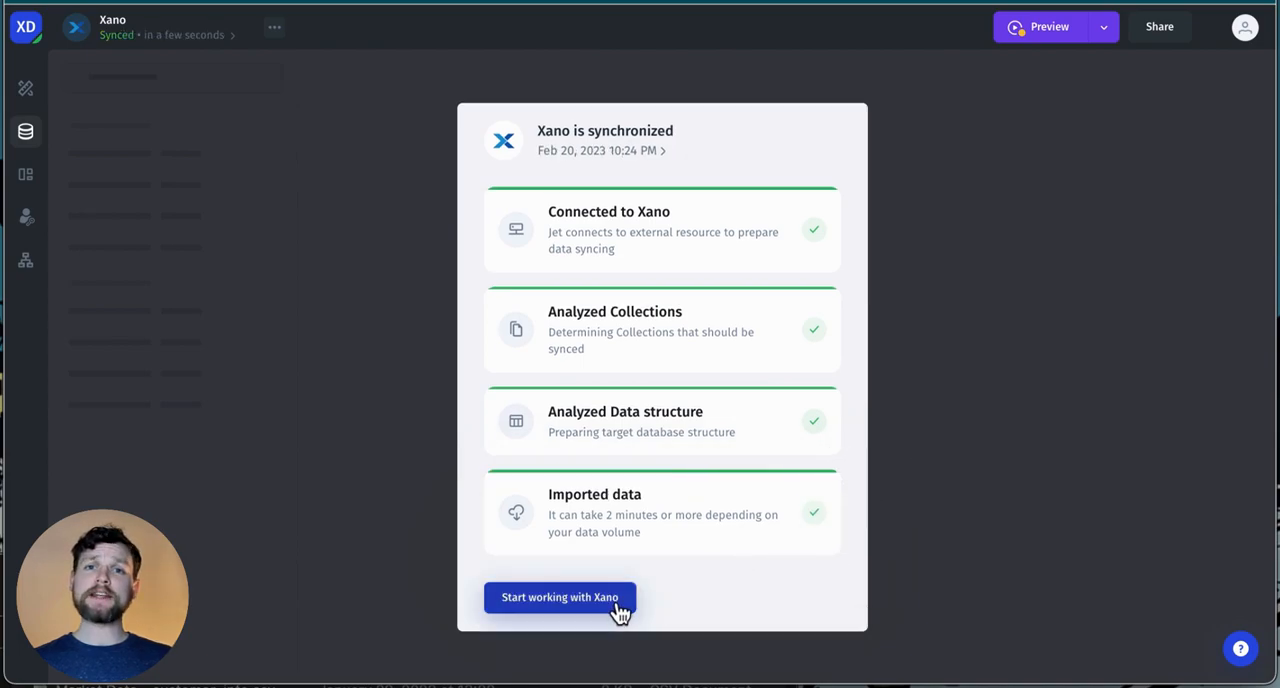
# - Start working with Xano and view the 28 Deals_demo records in the collection
pyautogui.click(560, 596)
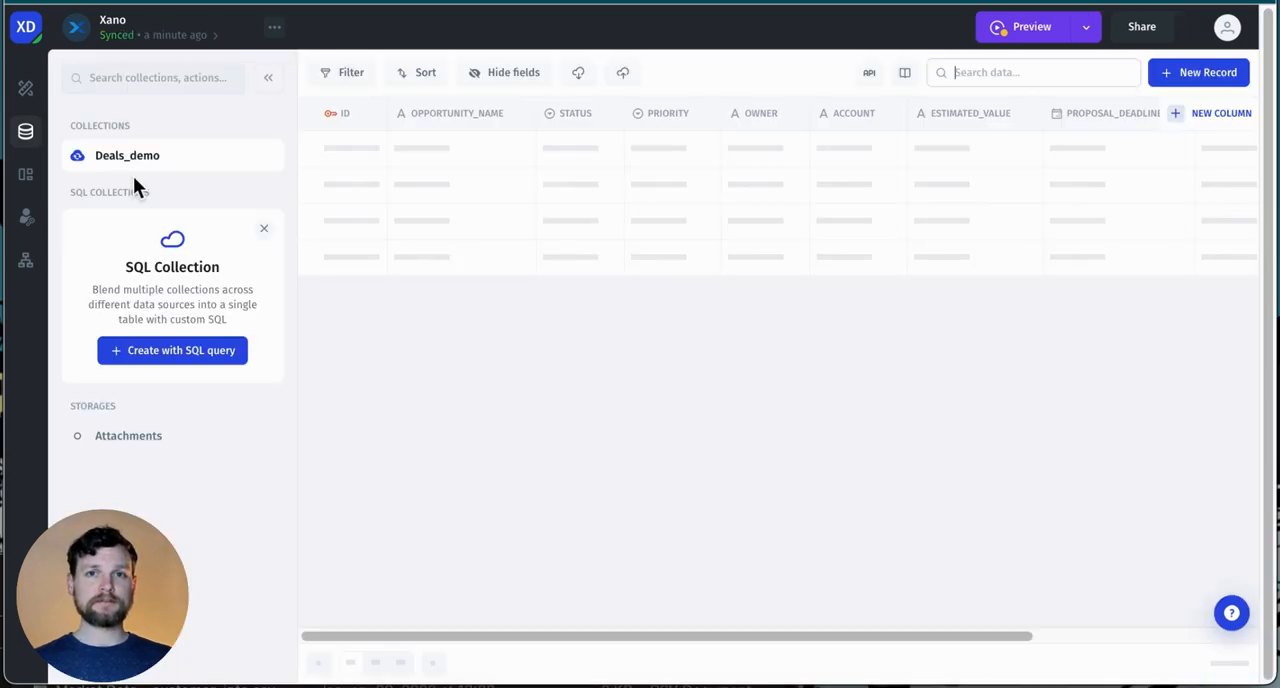
pyautogui.click(128, 156)
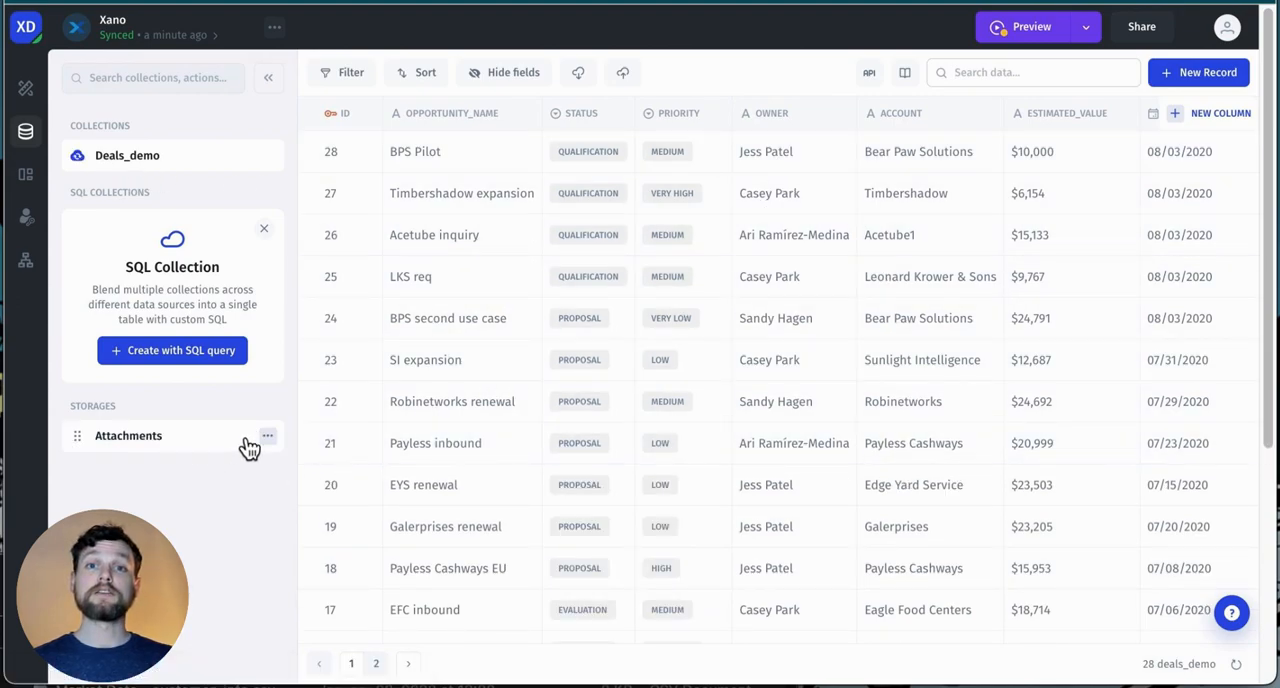
pyautogui.moveTo(200, 172)
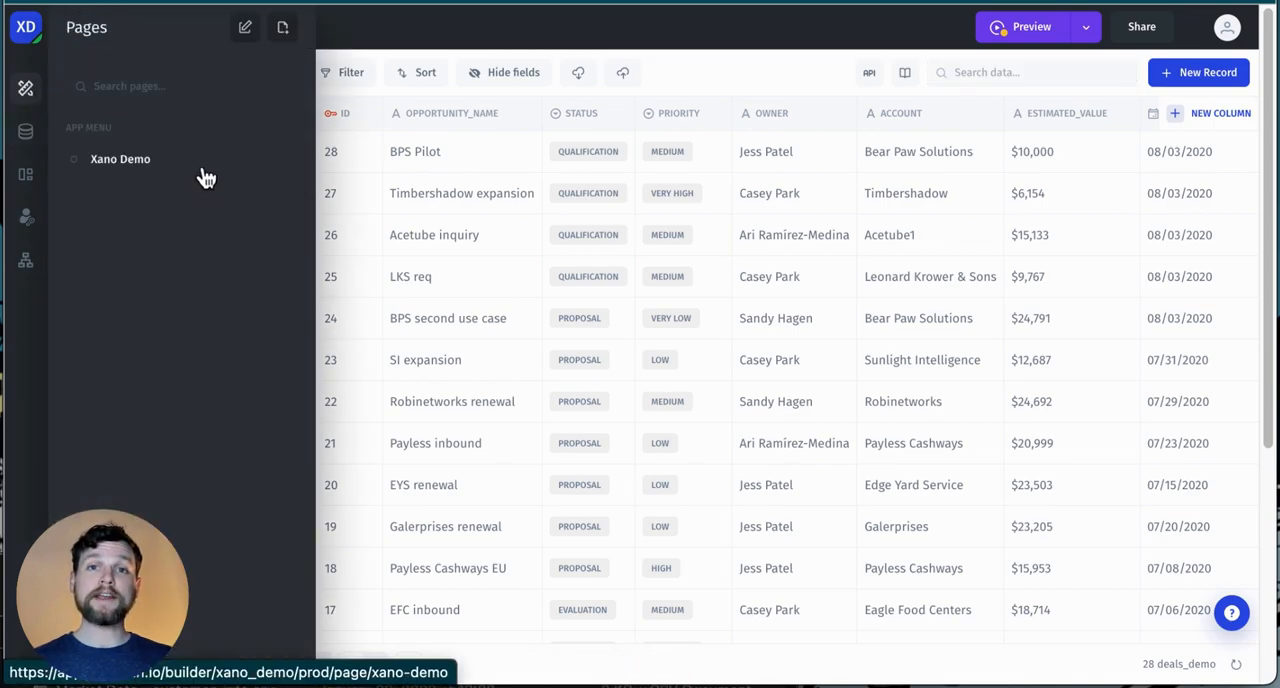
# - Place a Table on the Xano Demo page sourced from Xano > Deals_demo
pyautogui.click(120, 158)
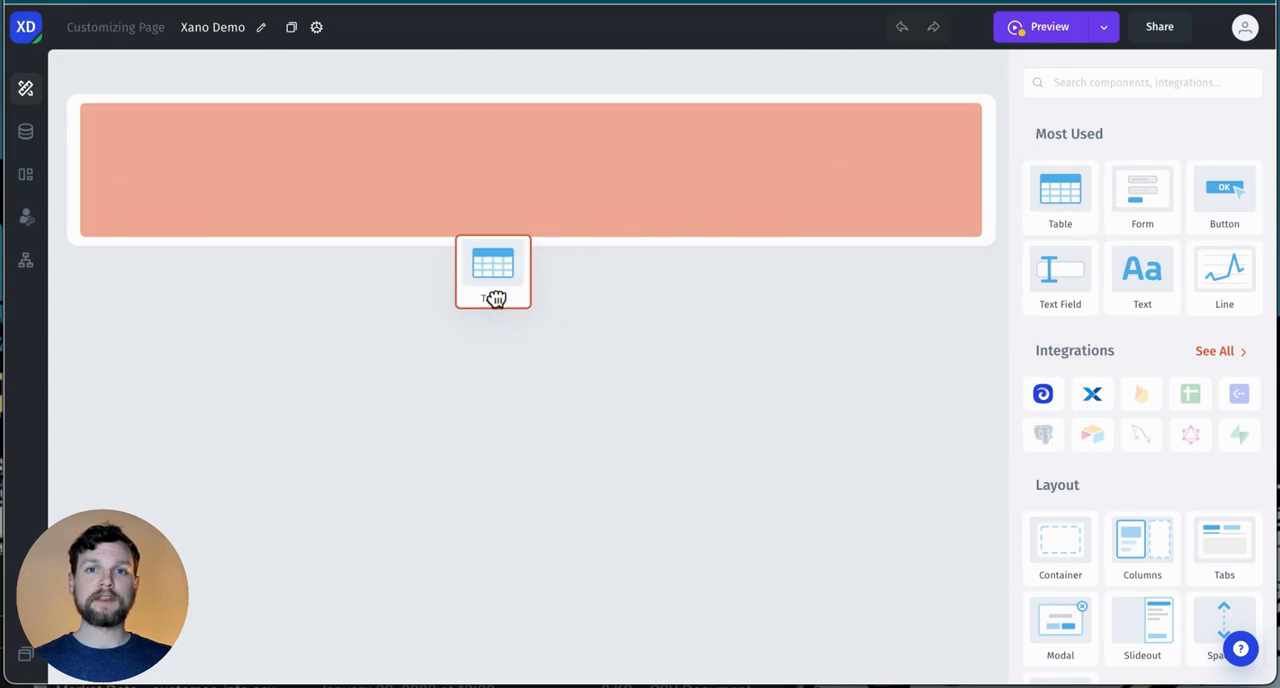
pyautogui.click(492, 272)
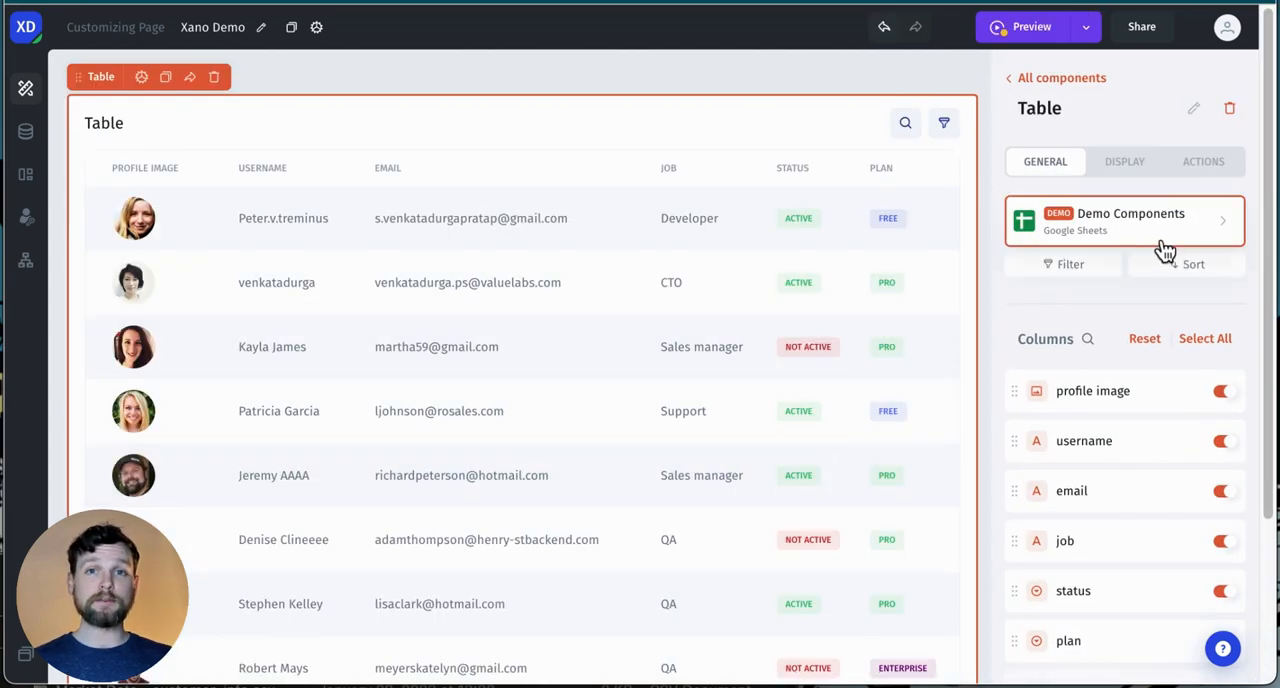
pyautogui.click(1124, 220)
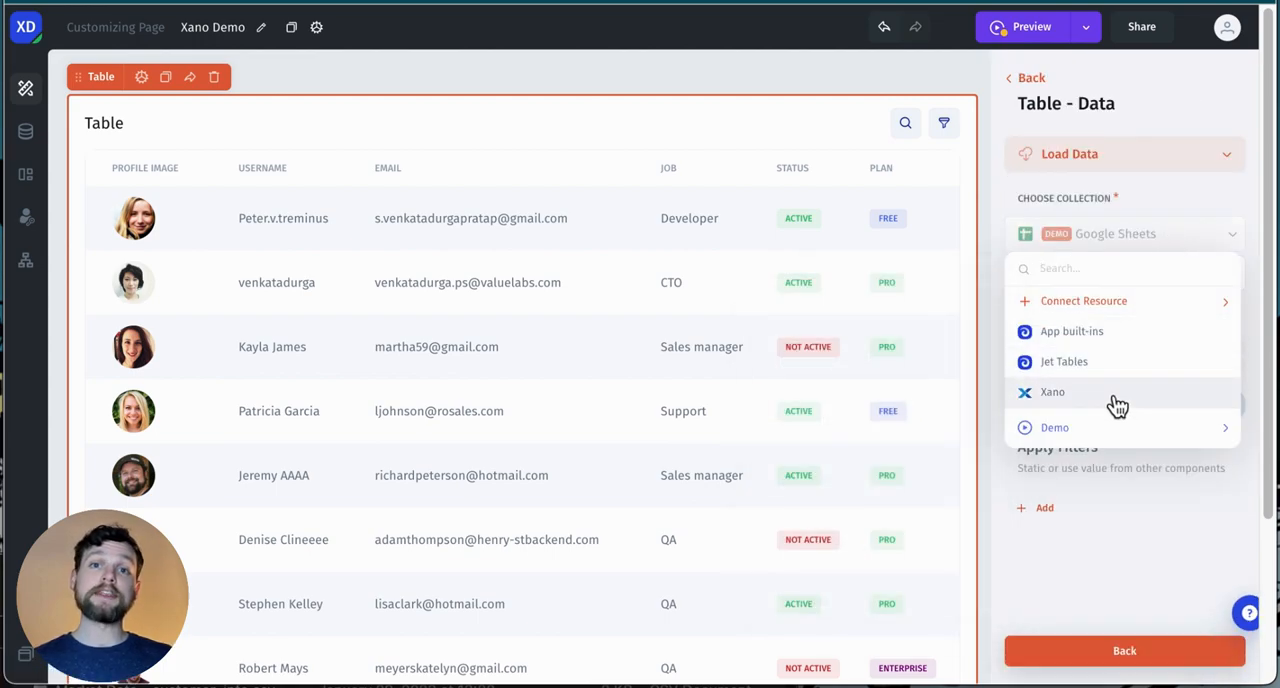
pyautogui.click(1052, 392)
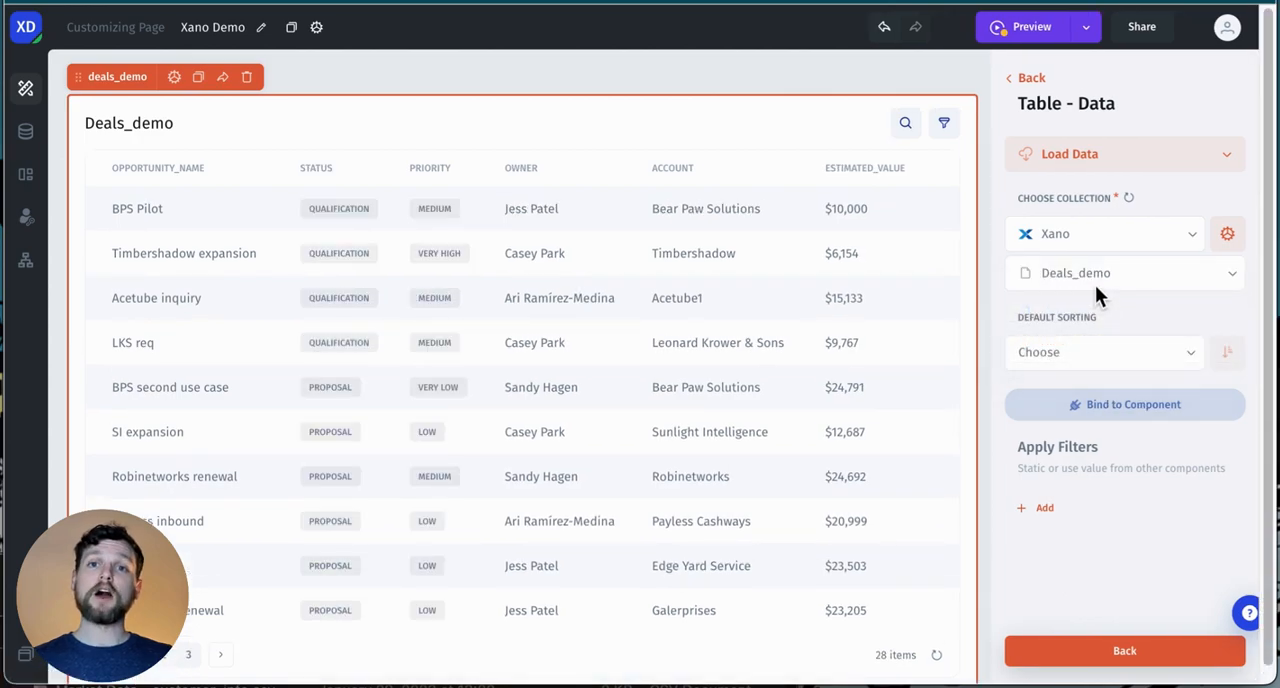
pyautogui.click(1124, 650)
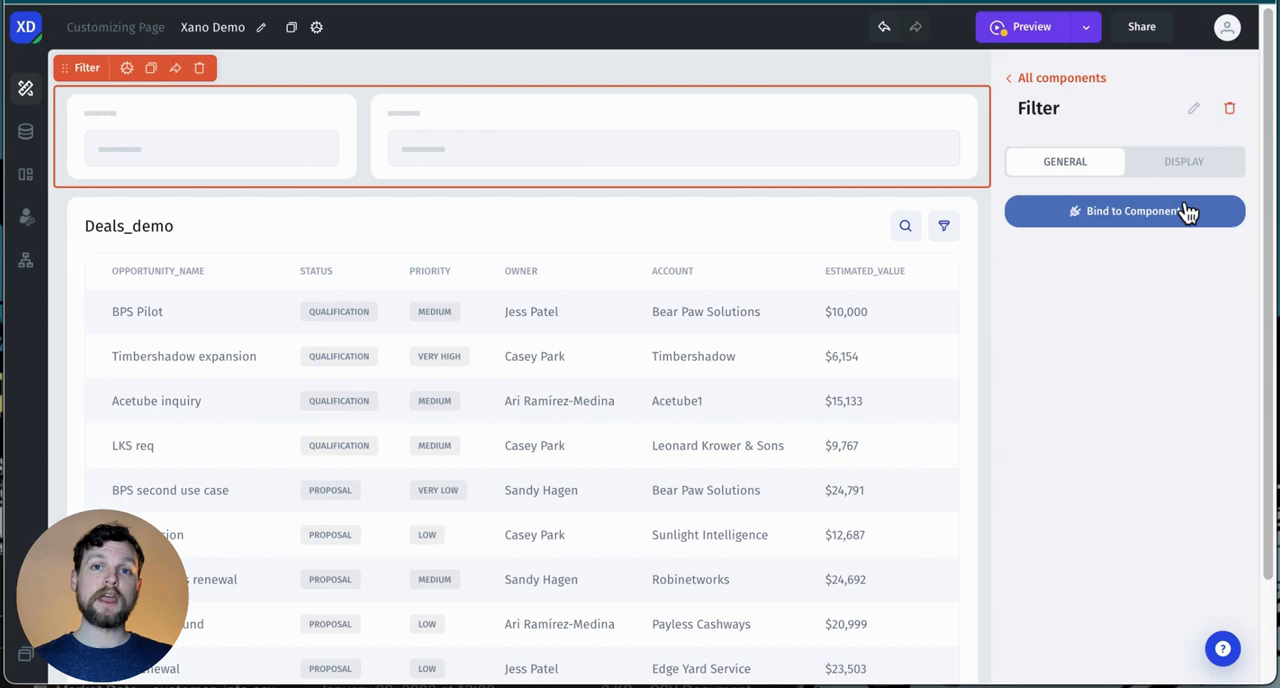
# - Bind the filter to the Deals_demo table with Status equals and Priority equals fields
pyautogui.click(1124, 212)
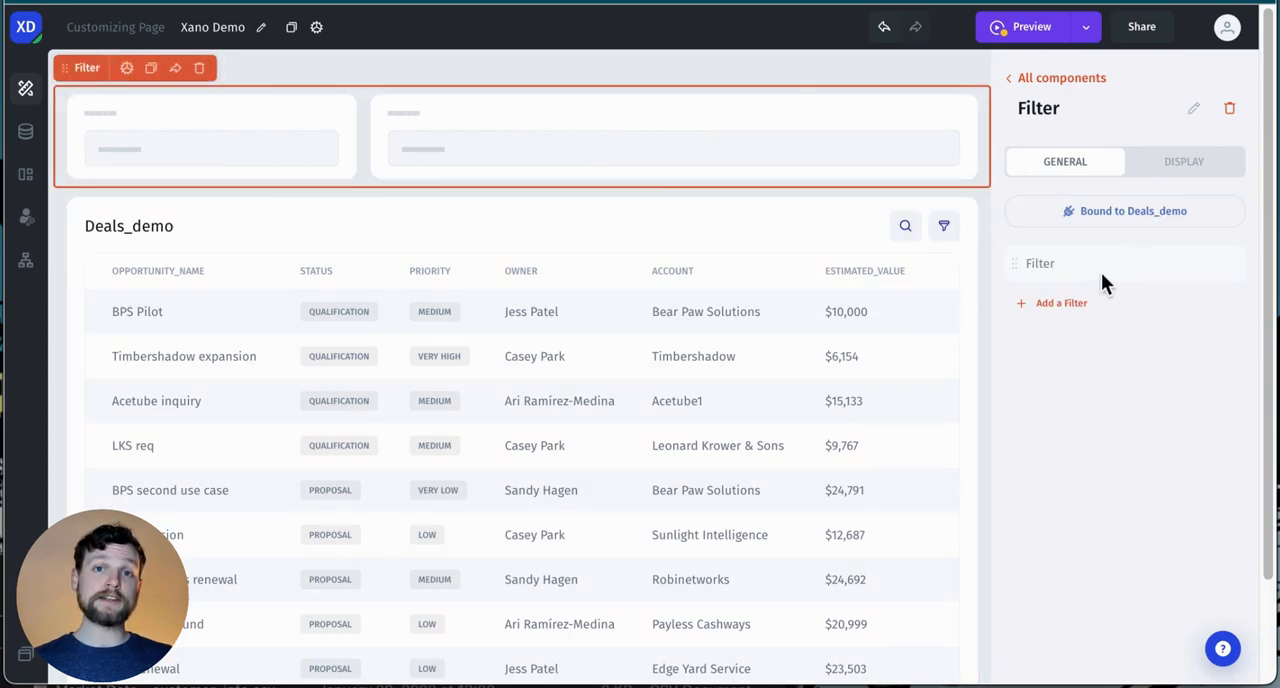
pyautogui.click(1060, 304)
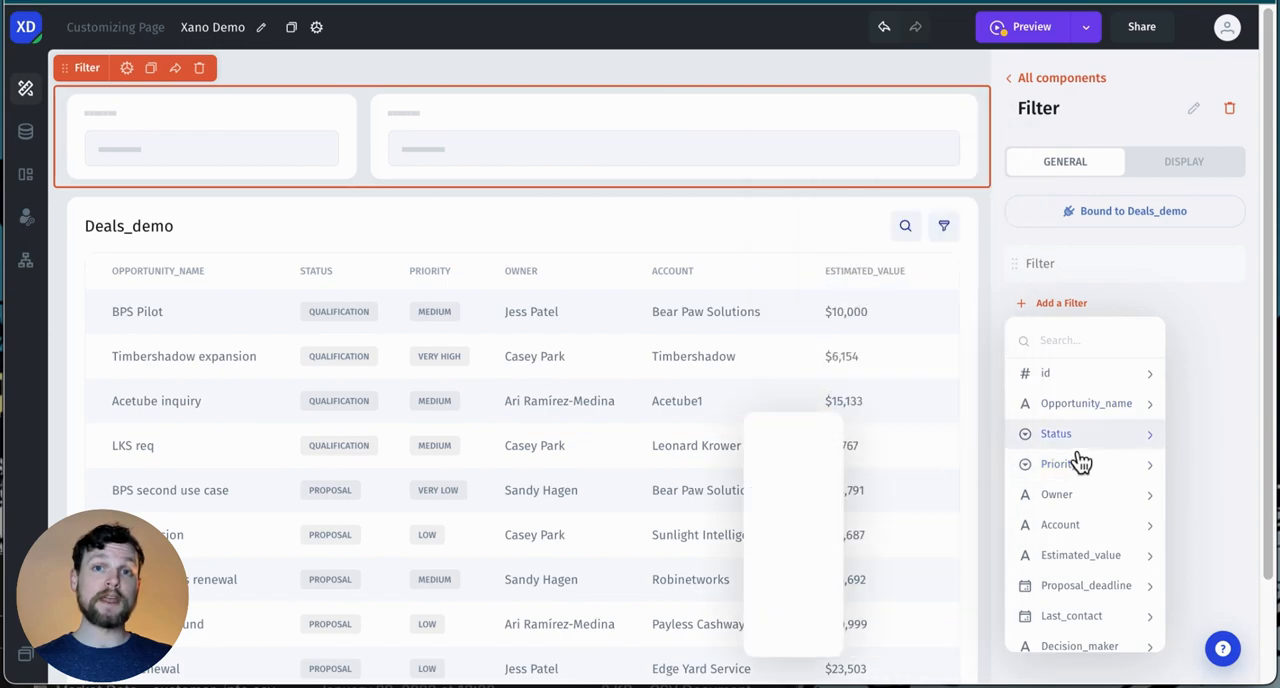
pyautogui.click(1056, 432)
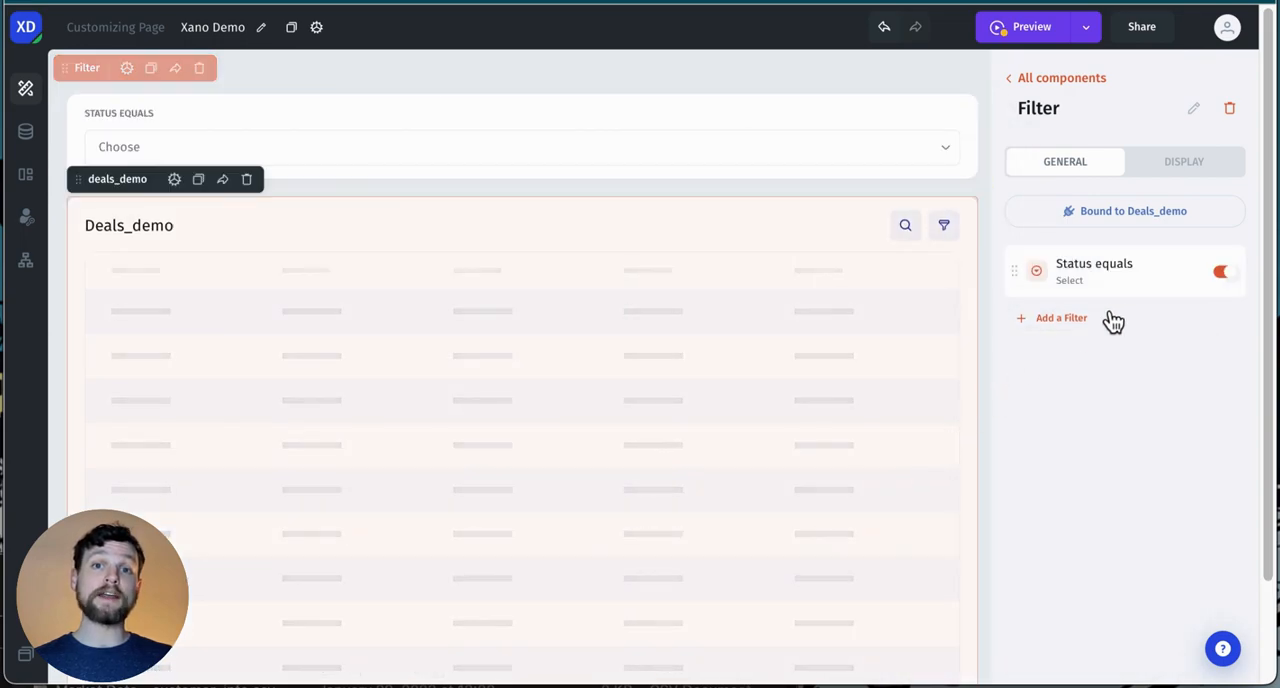
pyautogui.click(1060, 318)
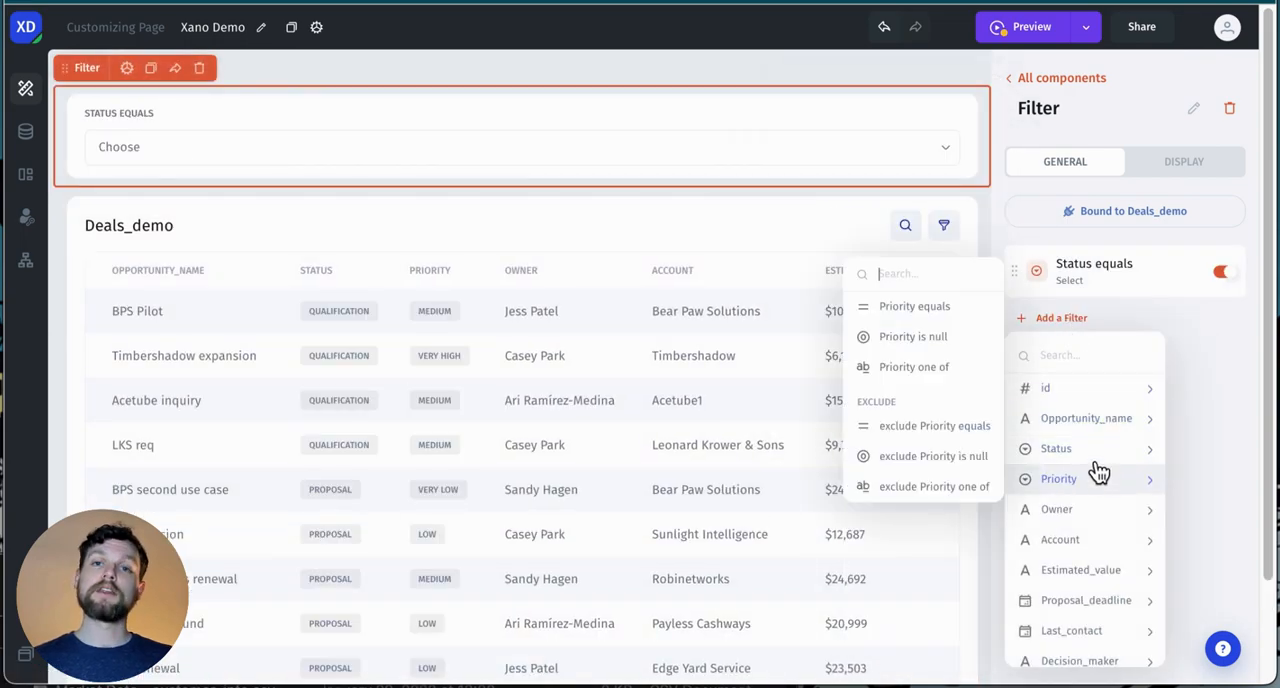
pyautogui.click(914, 306)
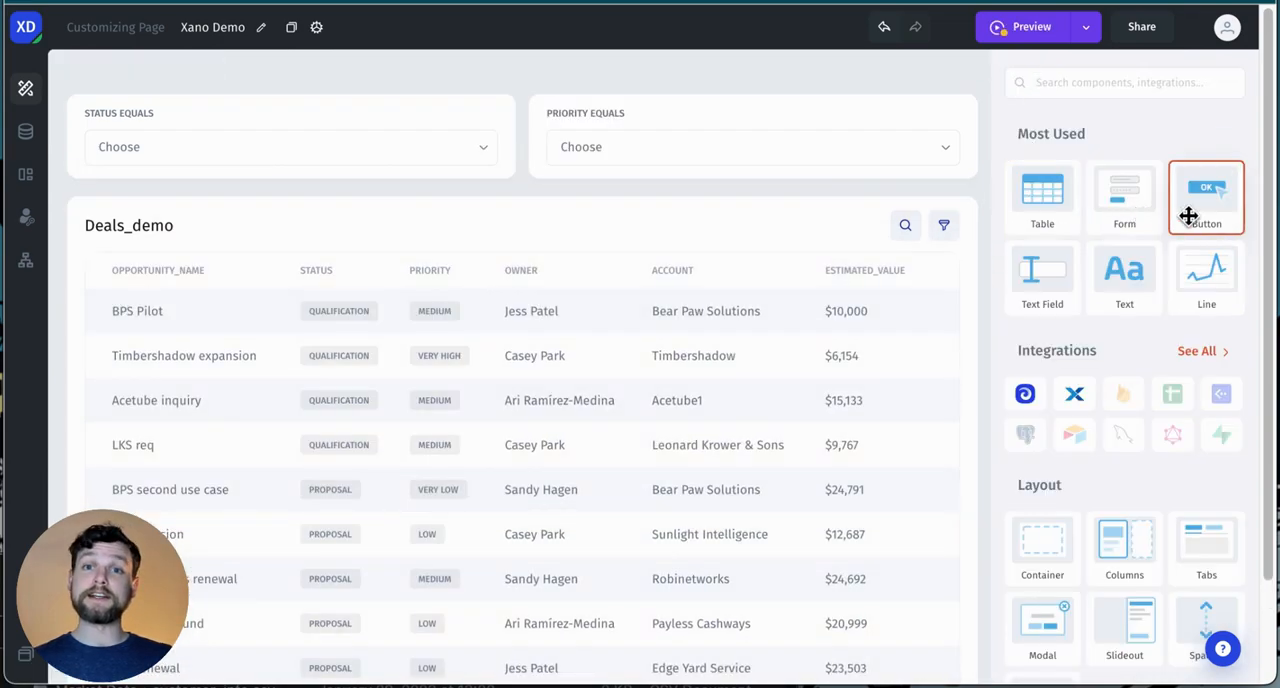
# - Add a Form running Xano Update Record on Deals_demo, bound to the selected table row, and generate its fields
pyautogui.click(1124, 196)
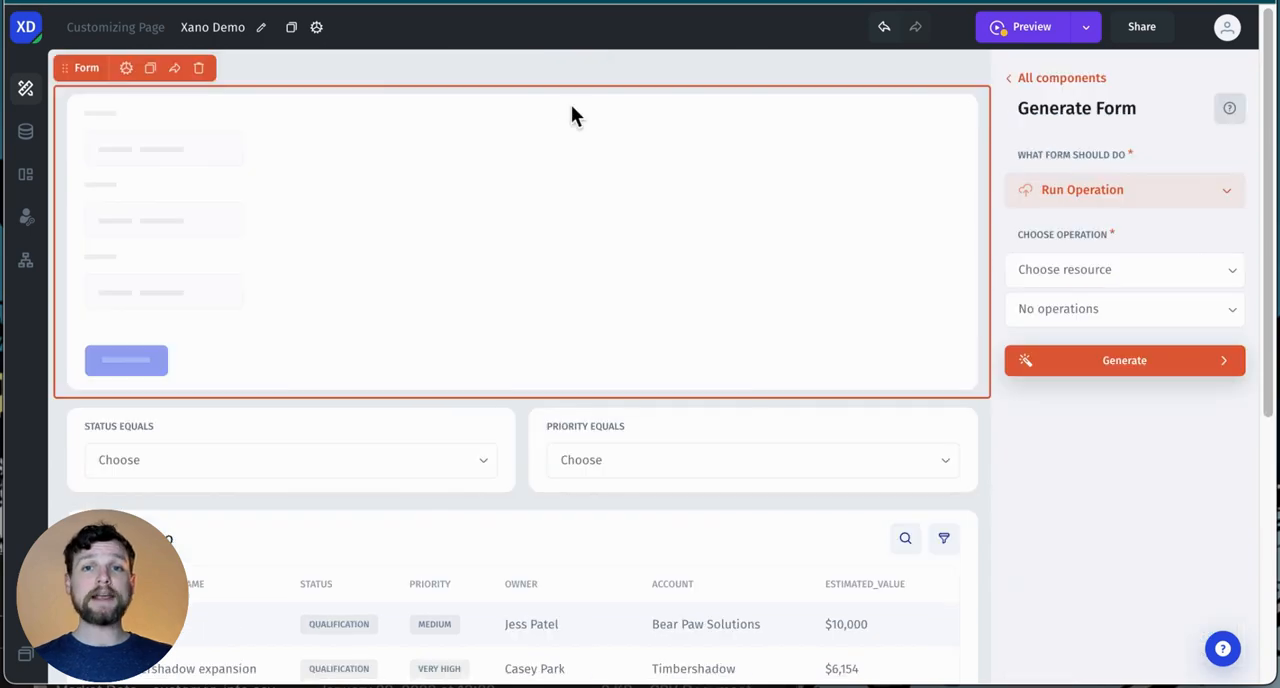
pyautogui.moveTo(1154, 282)
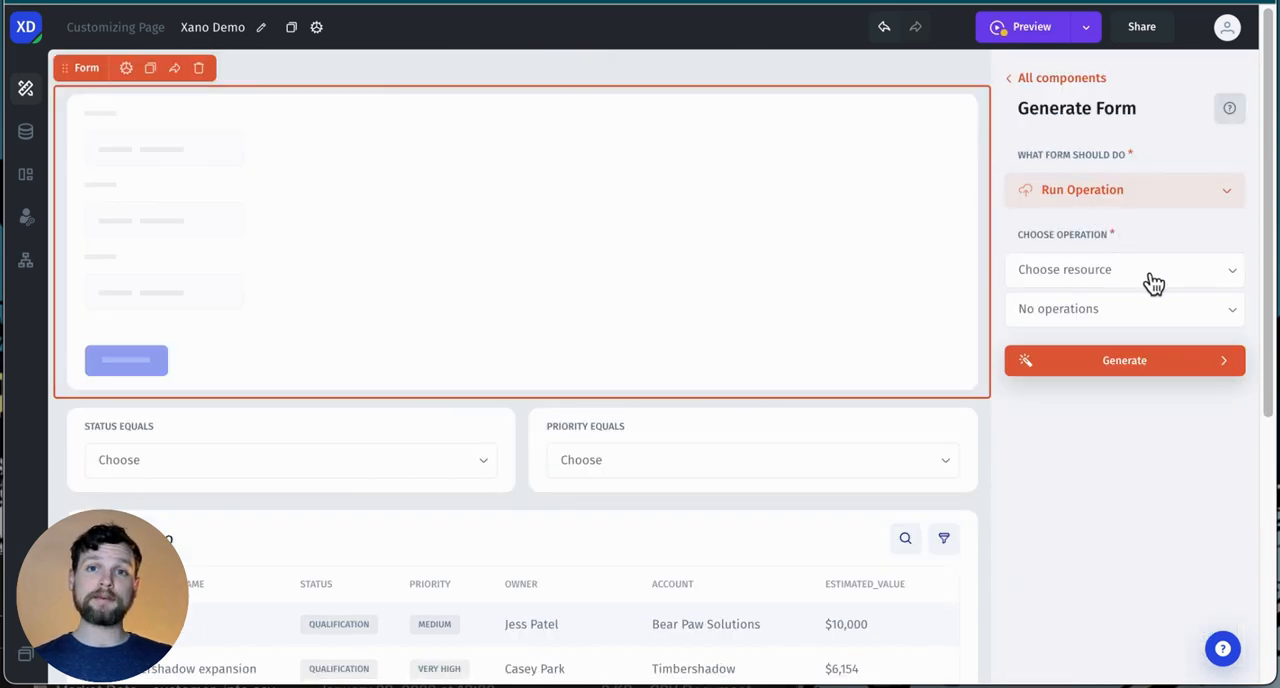
pyautogui.click(1120, 268)
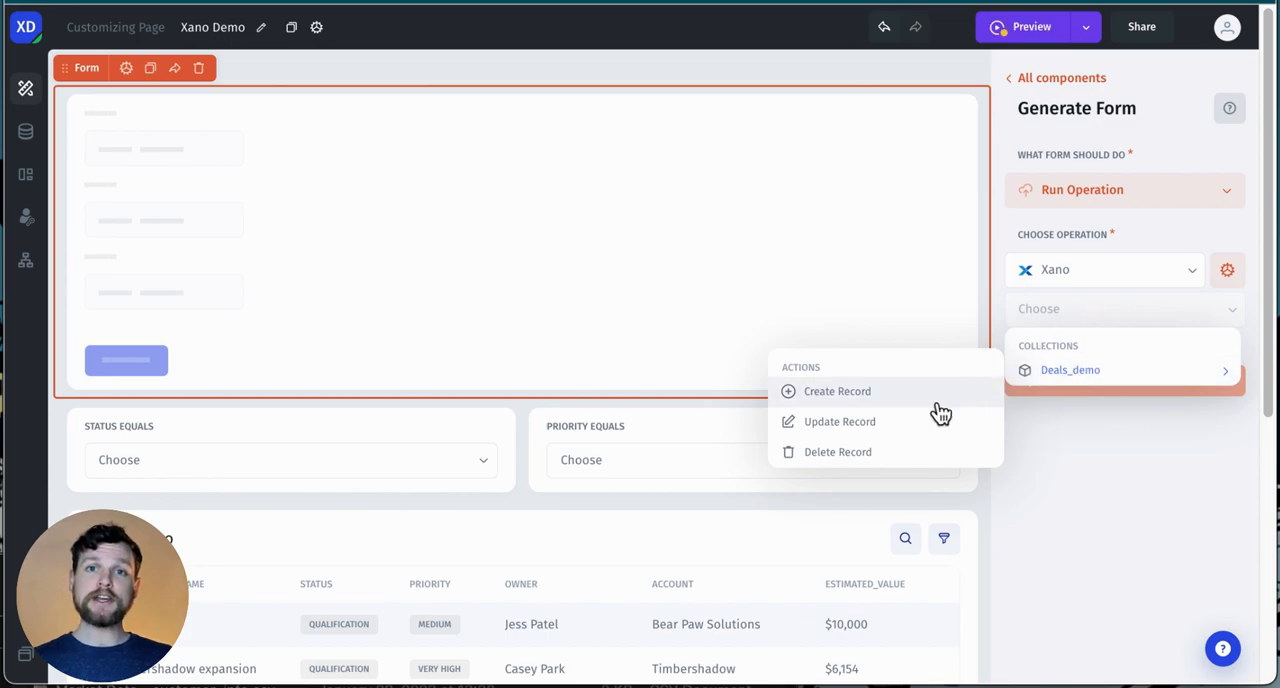
pyautogui.moveTo(956, 380)
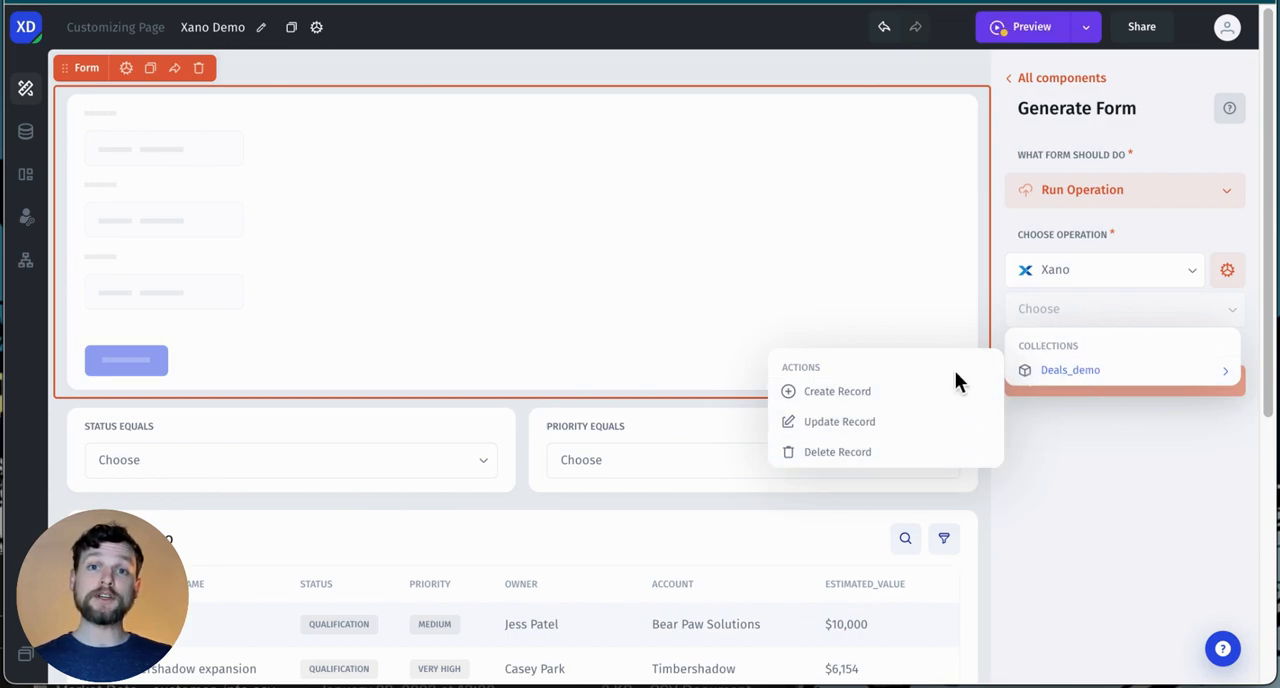
pyautogui.click(840, 420)
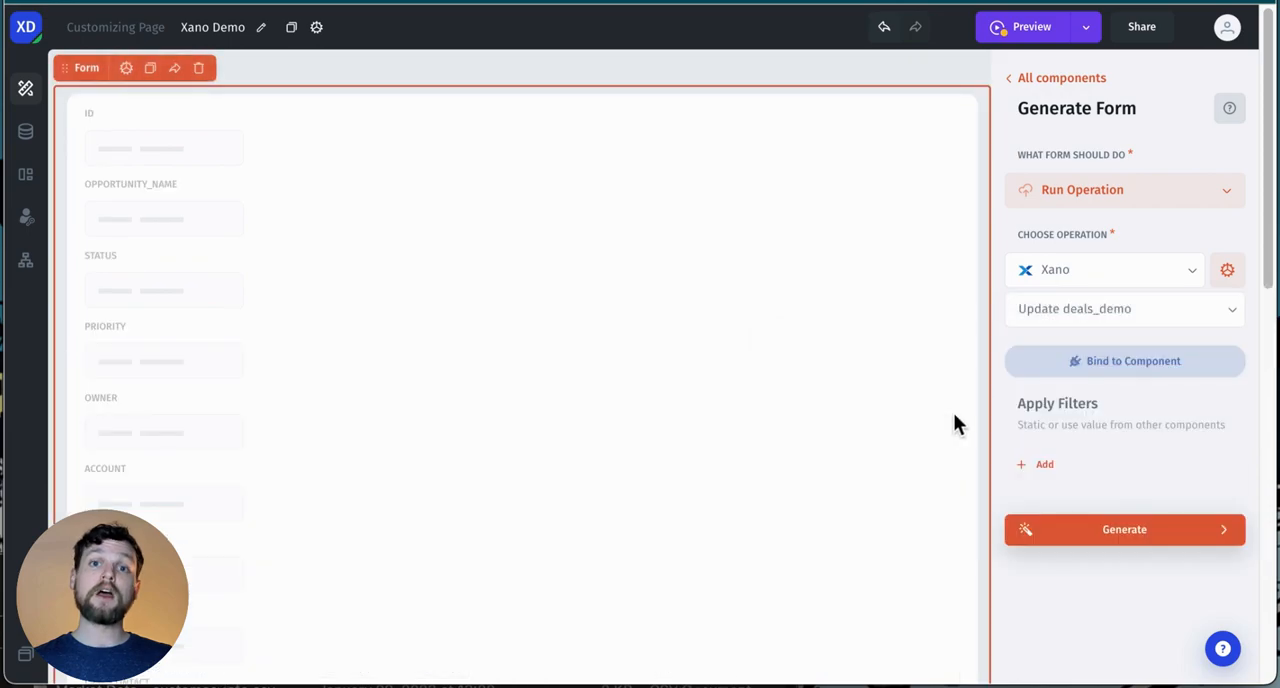
pyautogui.moveTo(1124, 362)
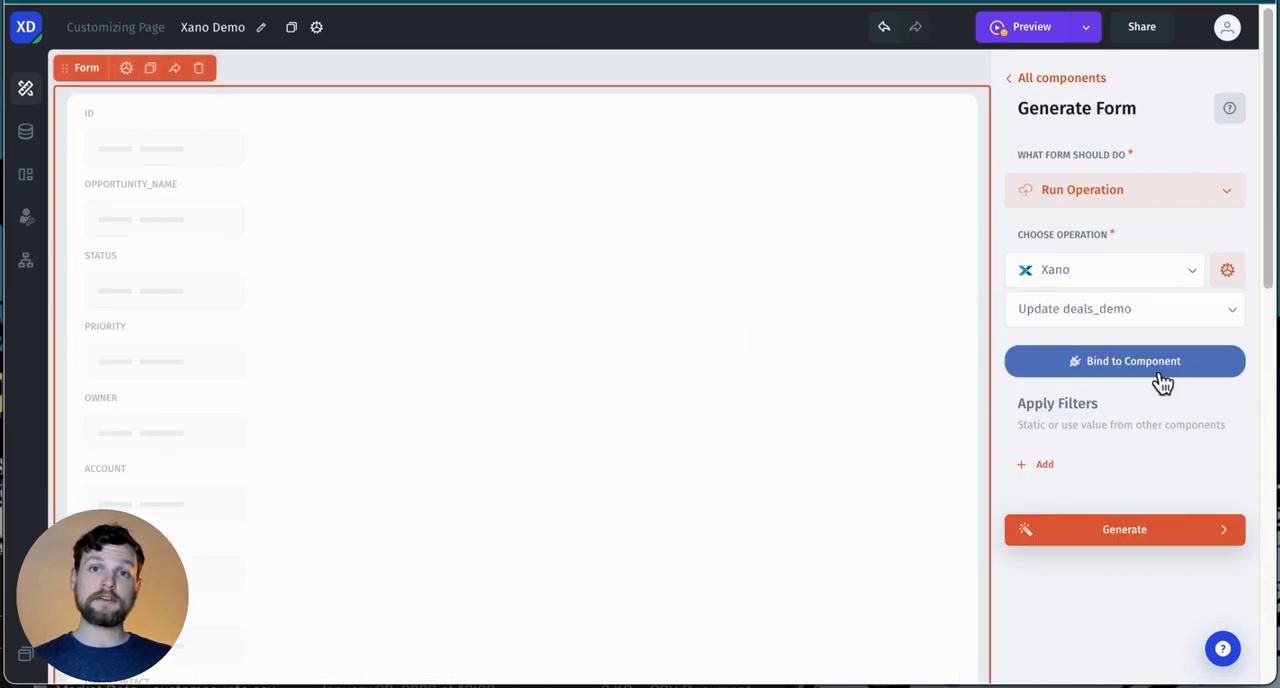
pyautogui.click(1124, 362)
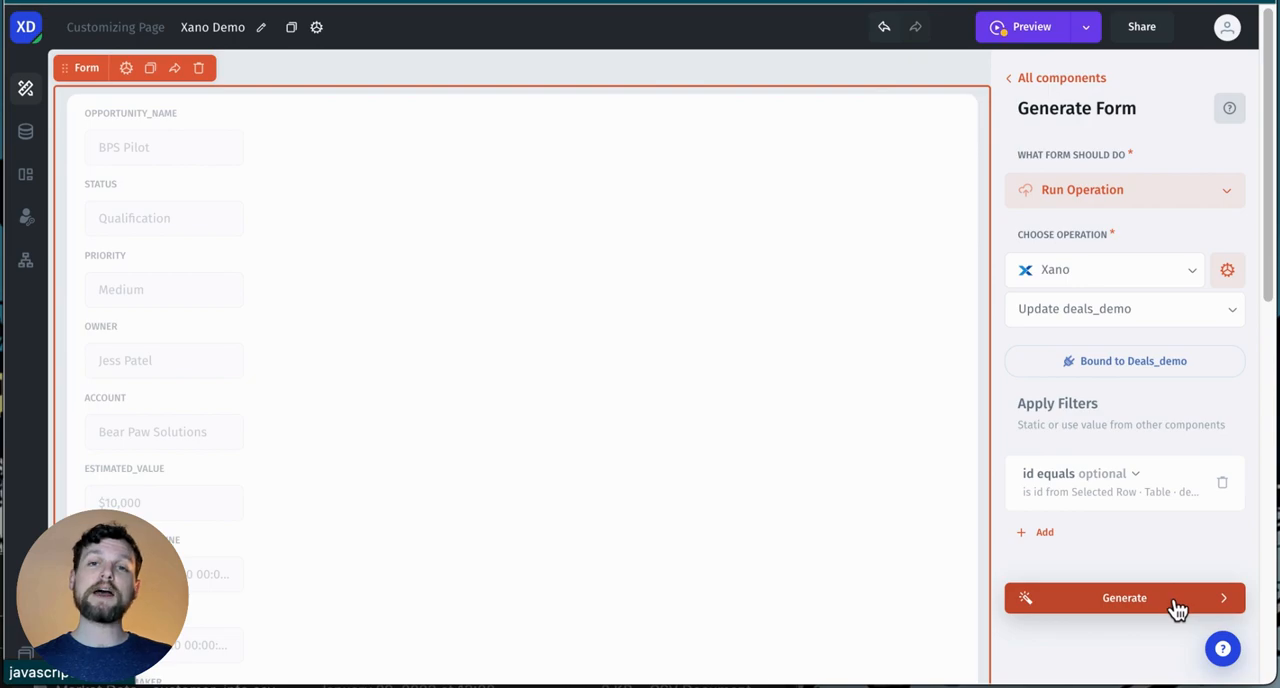
pyautogui.click(1124, 596)
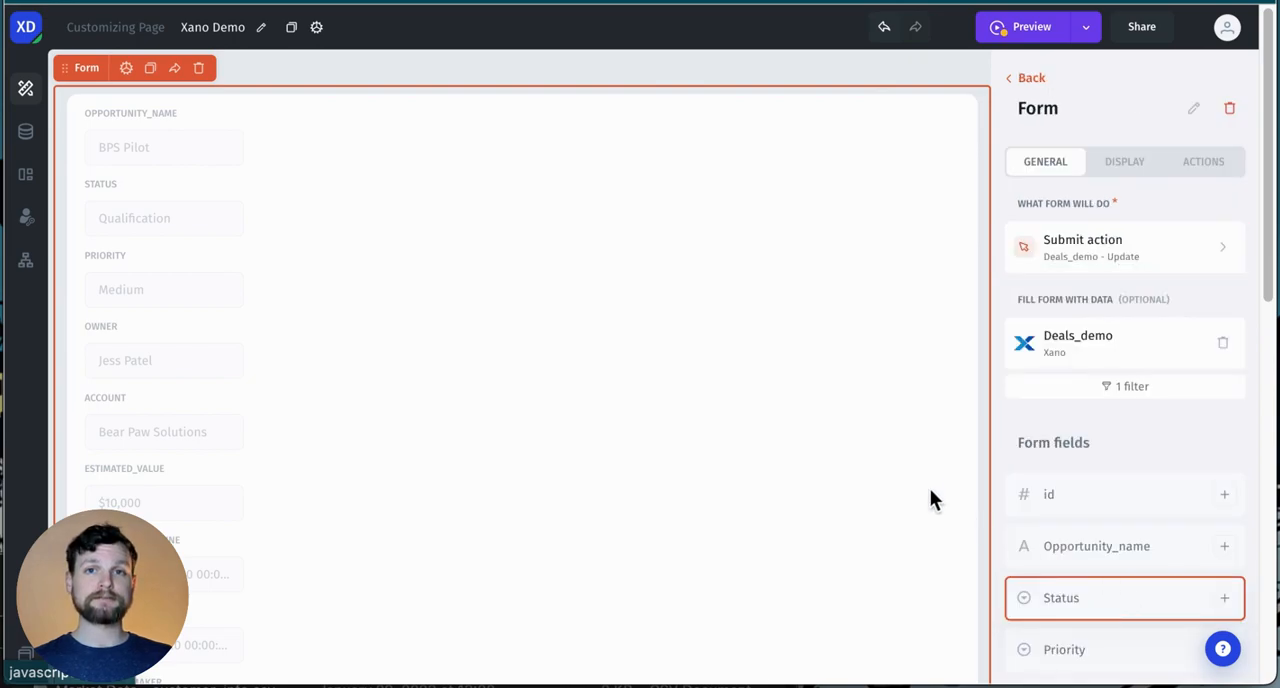
pyautogui.scroll(-3)
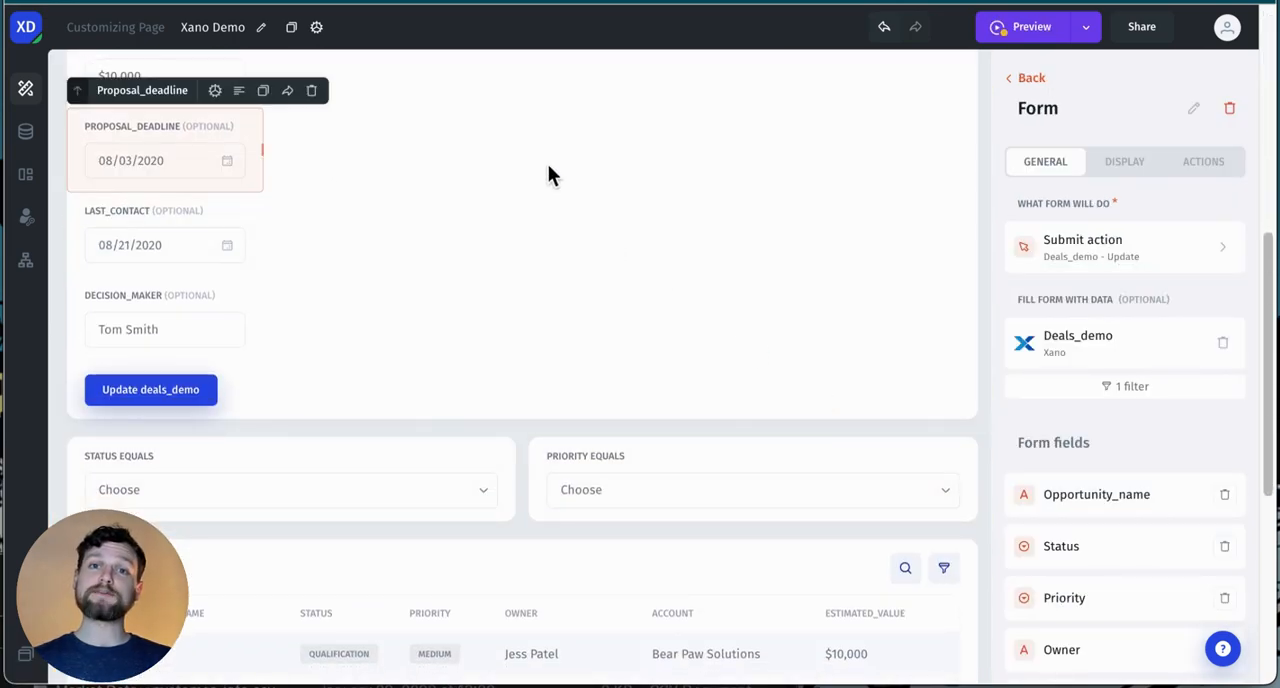
# - Add a pie chart and group its Dataset 1 by the Deals_demo Status field
pyautogui.scroll(-3)
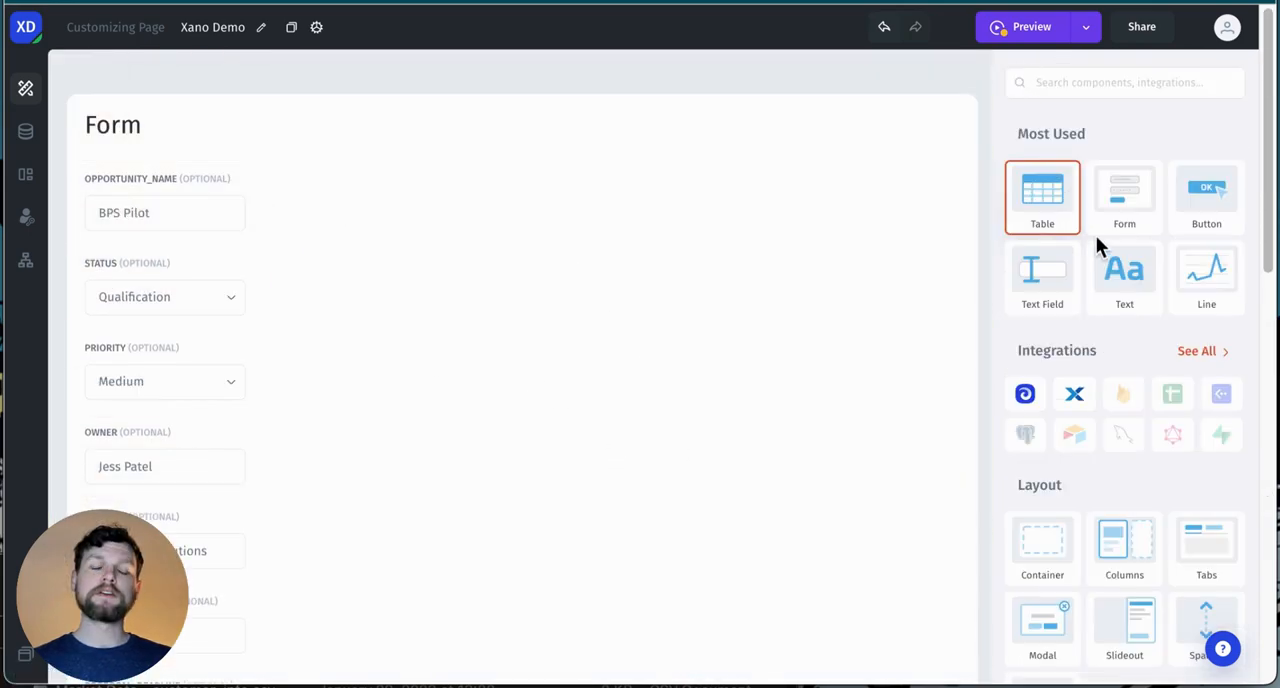
pyautogui.moveTo(1096, 148)
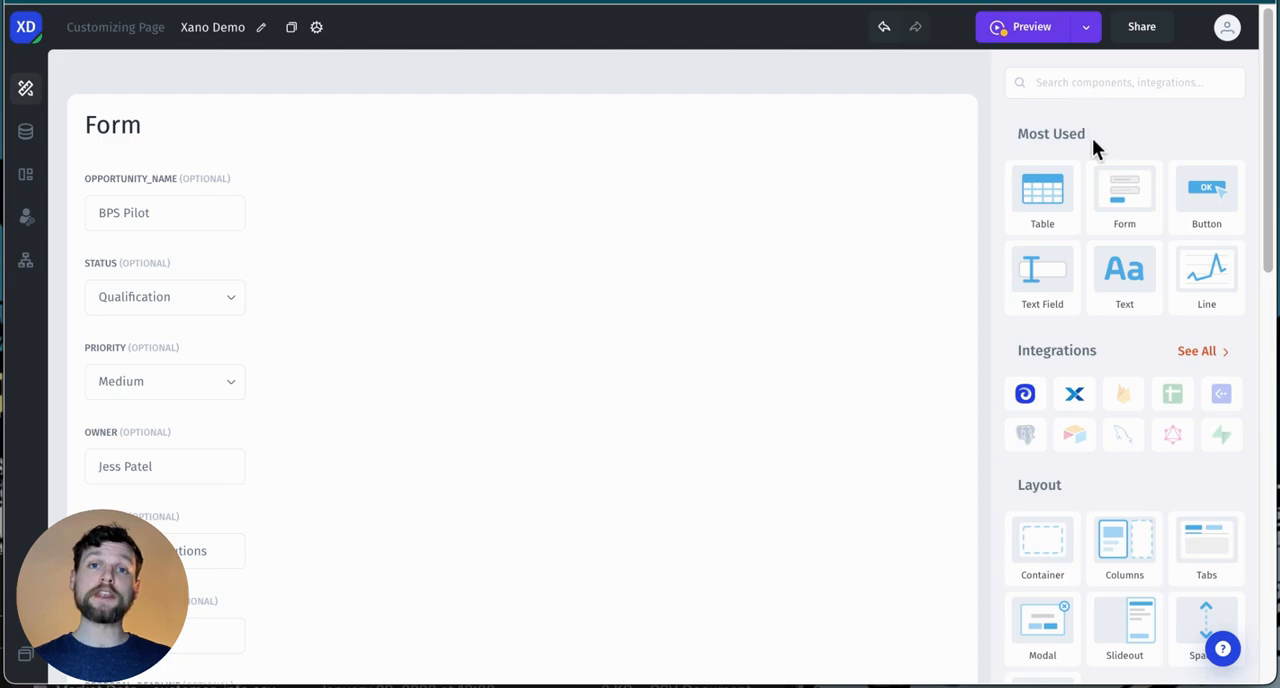
pyautogui.write('pie')
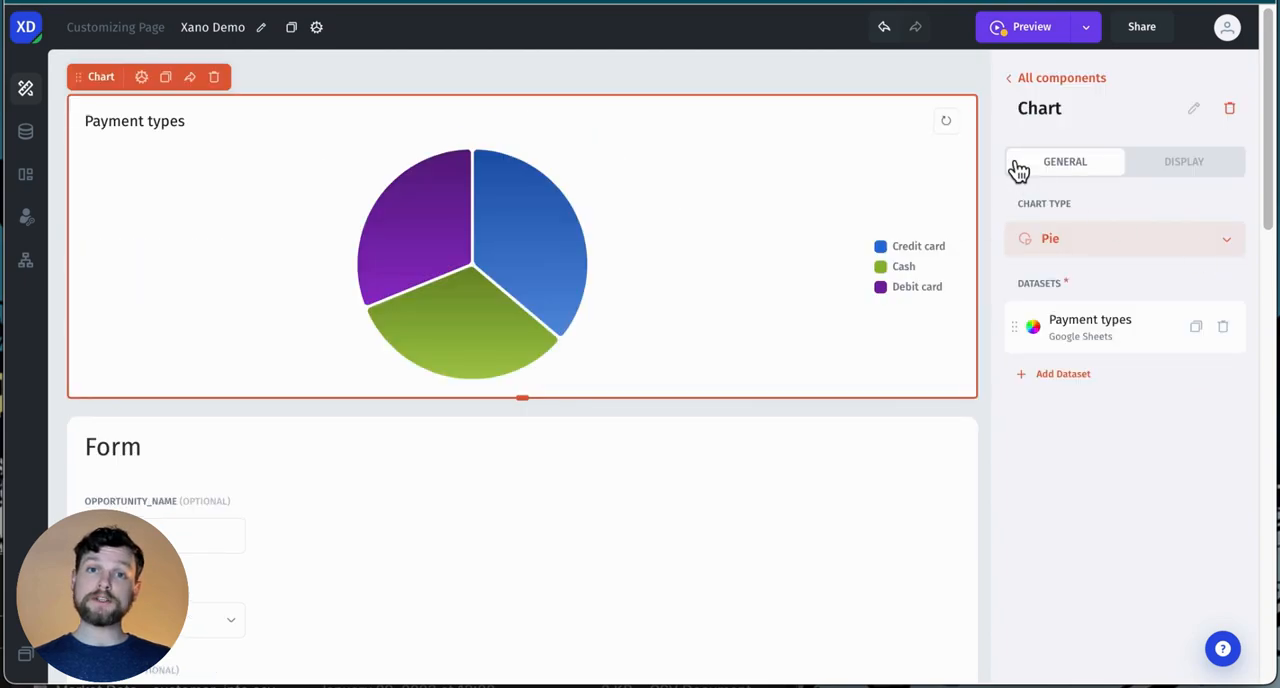
pyautogui.click(1090, 328)
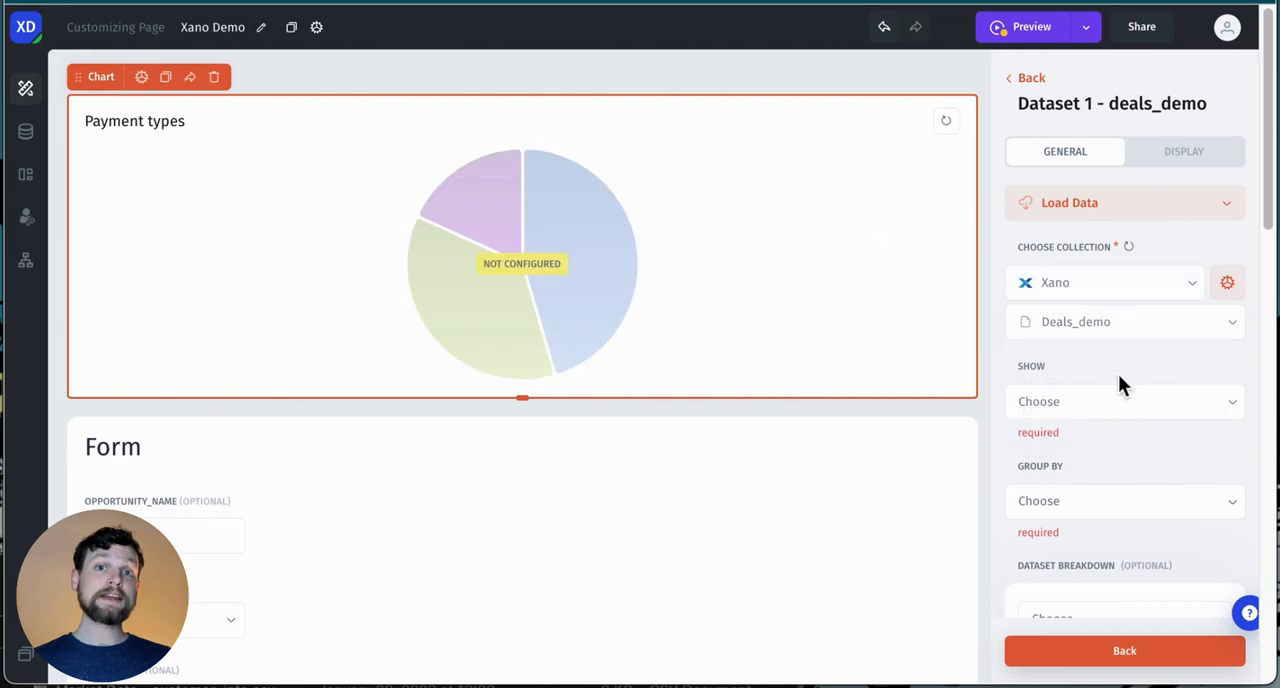
pyautogui.click(1120, 400)
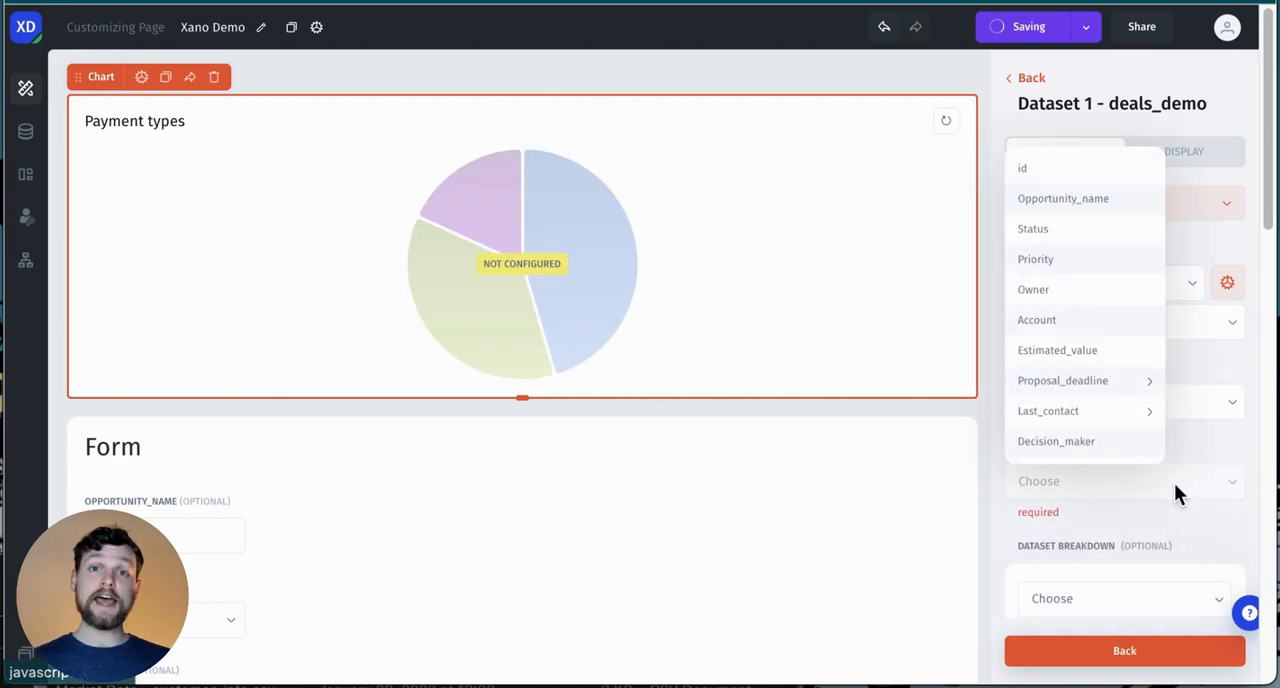
pyautogui.click(1032, 228)
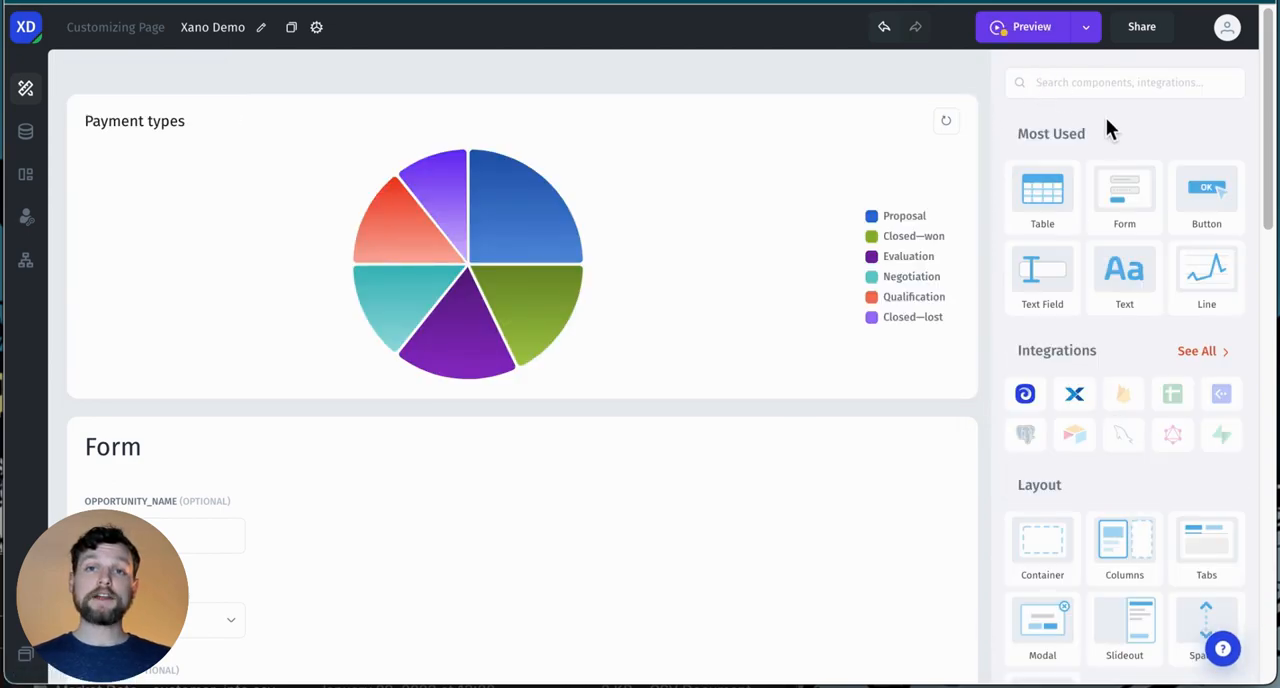
# - Place a bar chart beside the pie chart plotting Deals_demo records by Priority
pyautogui.write('bar')
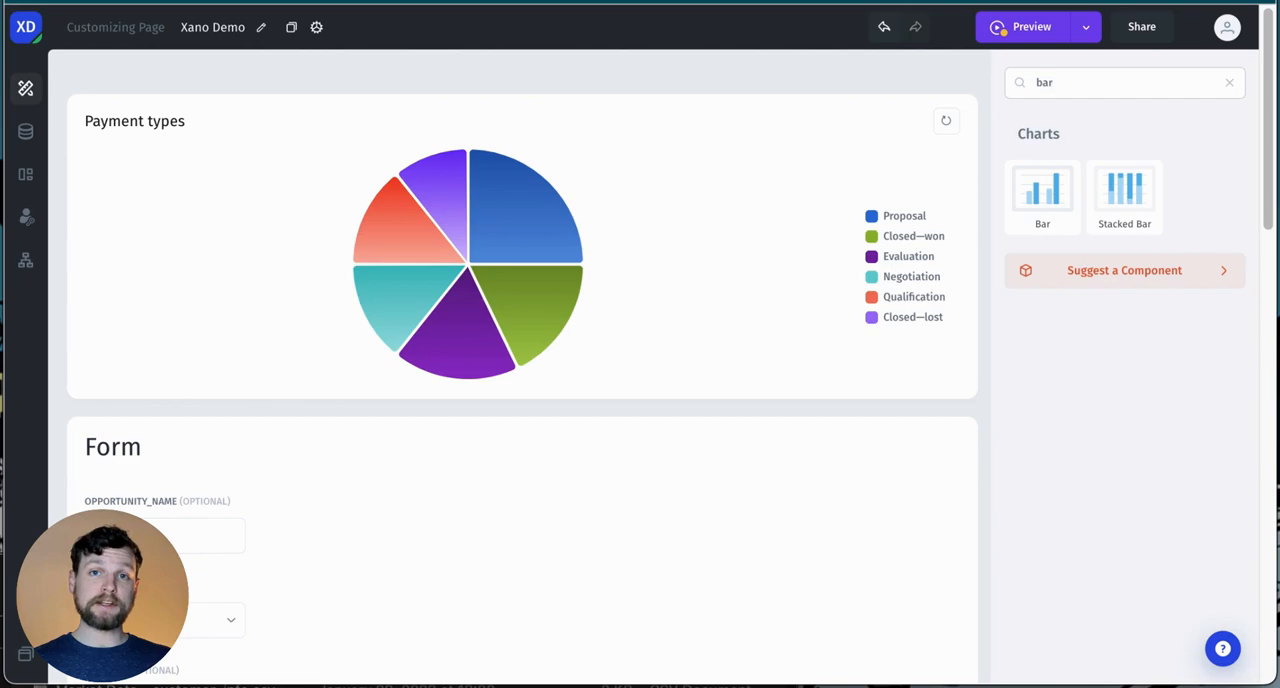
pyautogui.moveTo(1042, 190); pyautogui.dragTo(928, 196)
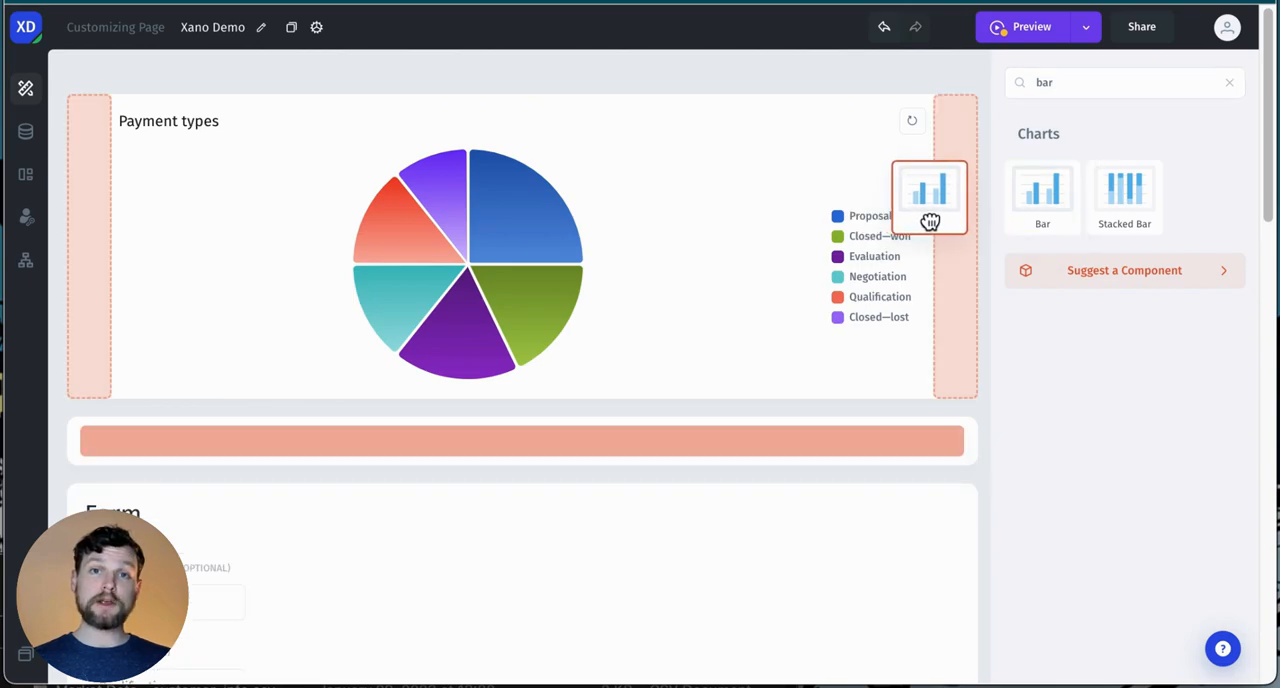
pyautogui.click(928, 192)
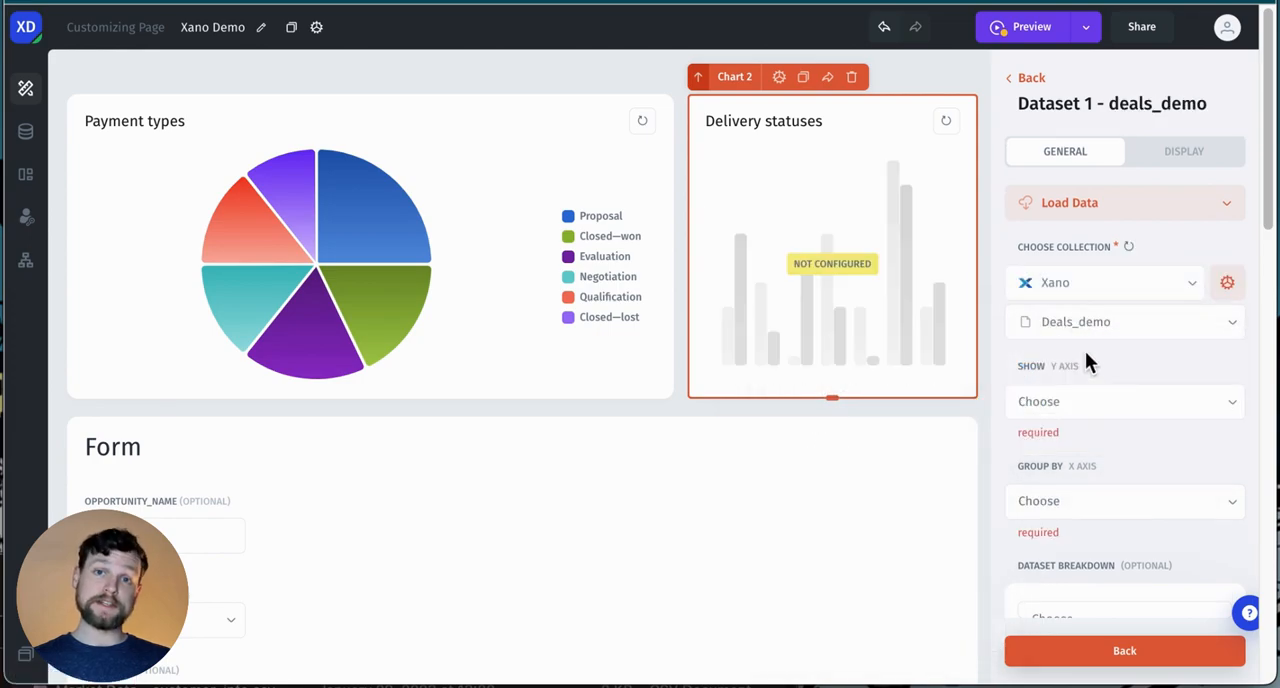
pyautogui.click(1124, 400)
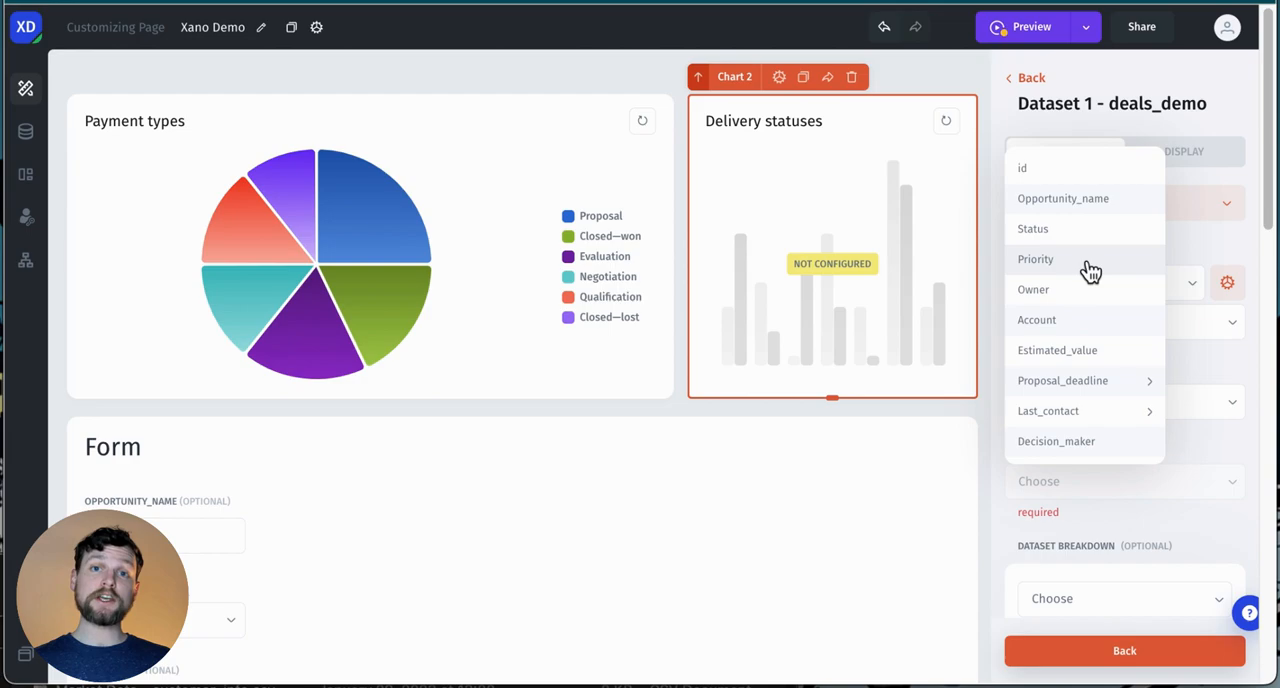
pyautogui.click(1036, 260)
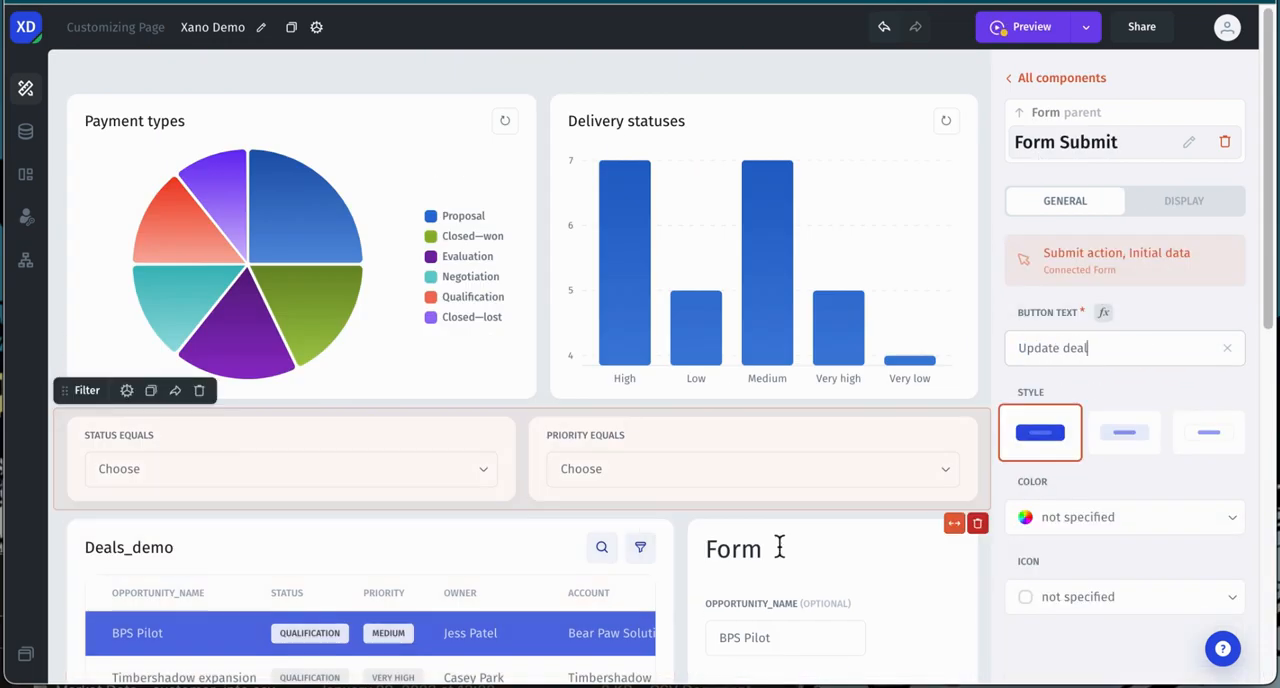
# - Relabel the pie chart Status and the bar chart Priority, then return to All components
pyautogui.click(250, 250)
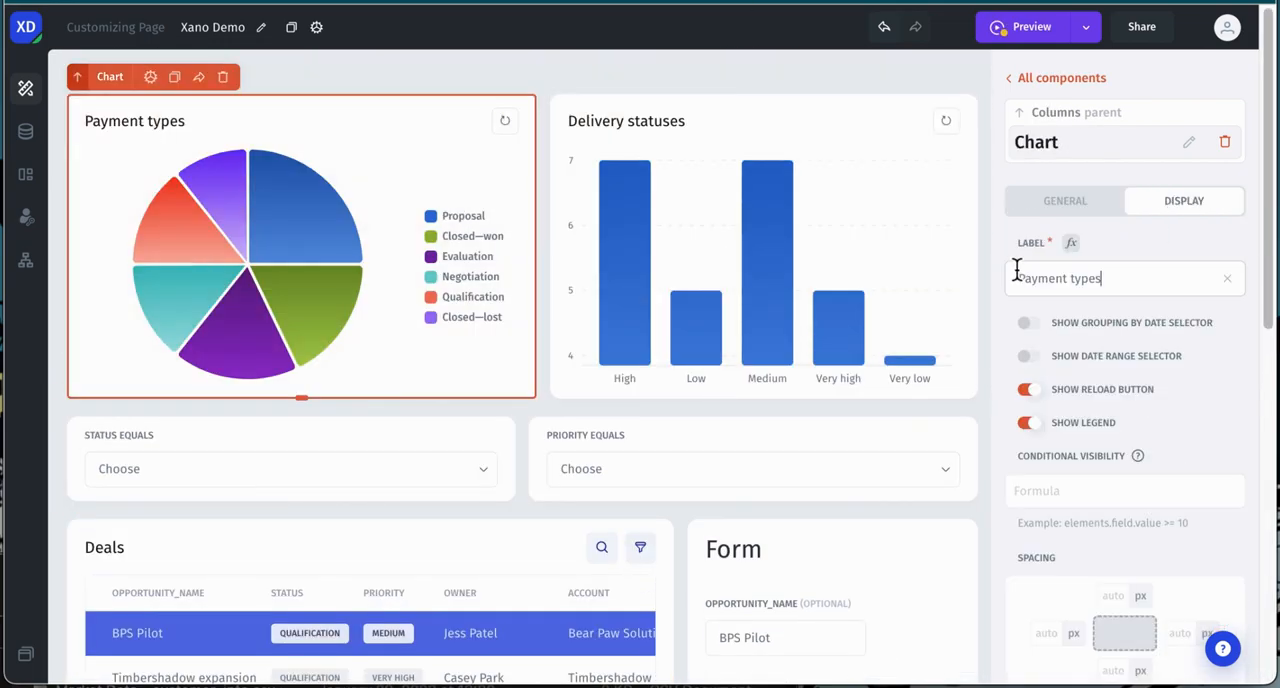
pyautogui.click(732, 264)
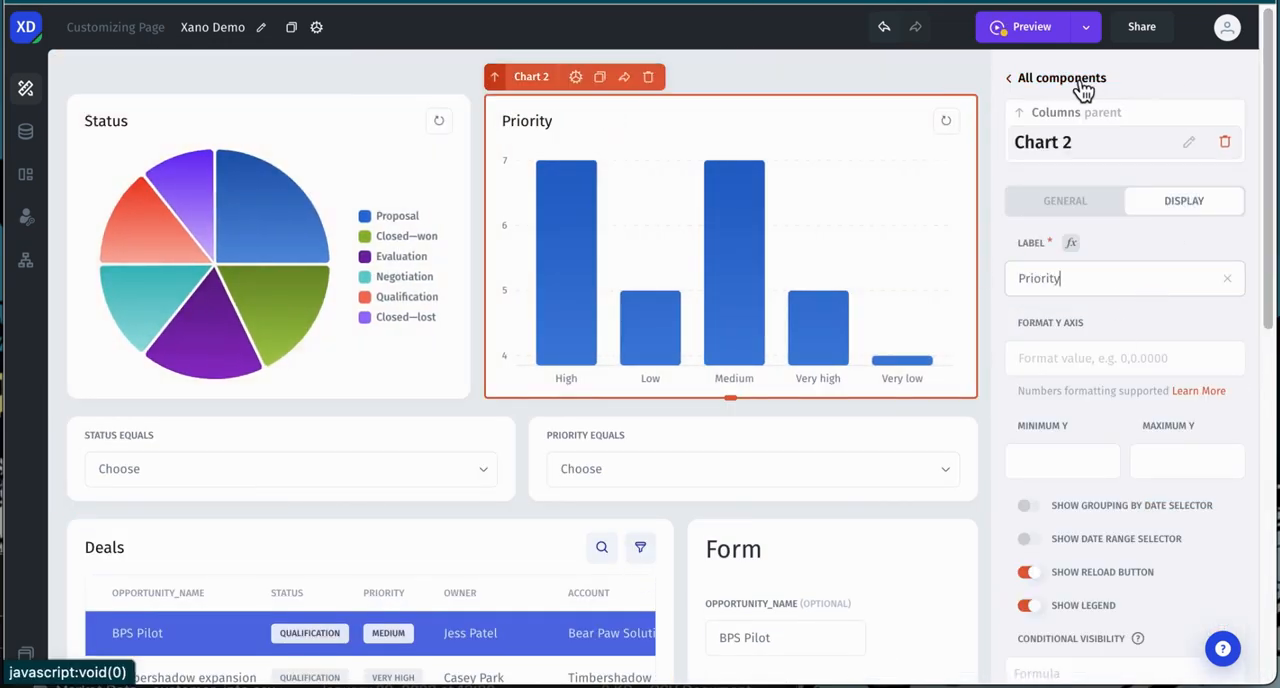
pyautogui.click(1062, 78)
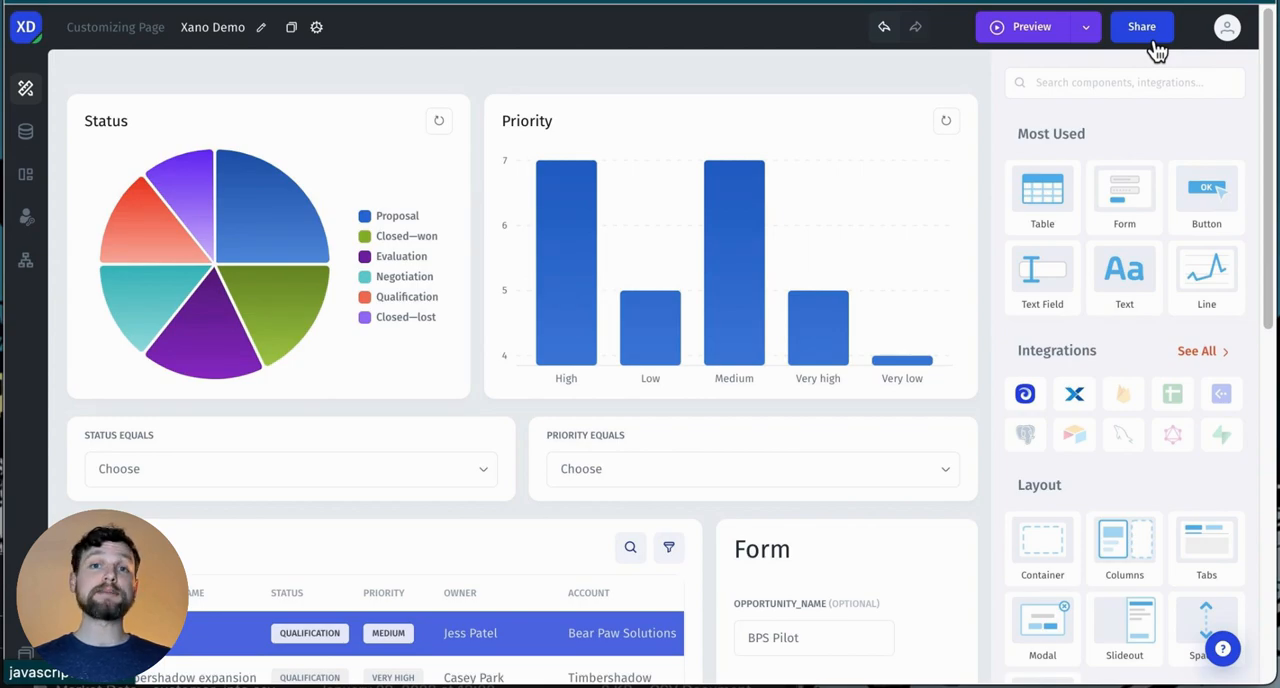
pyautogui.click(1140, 28)
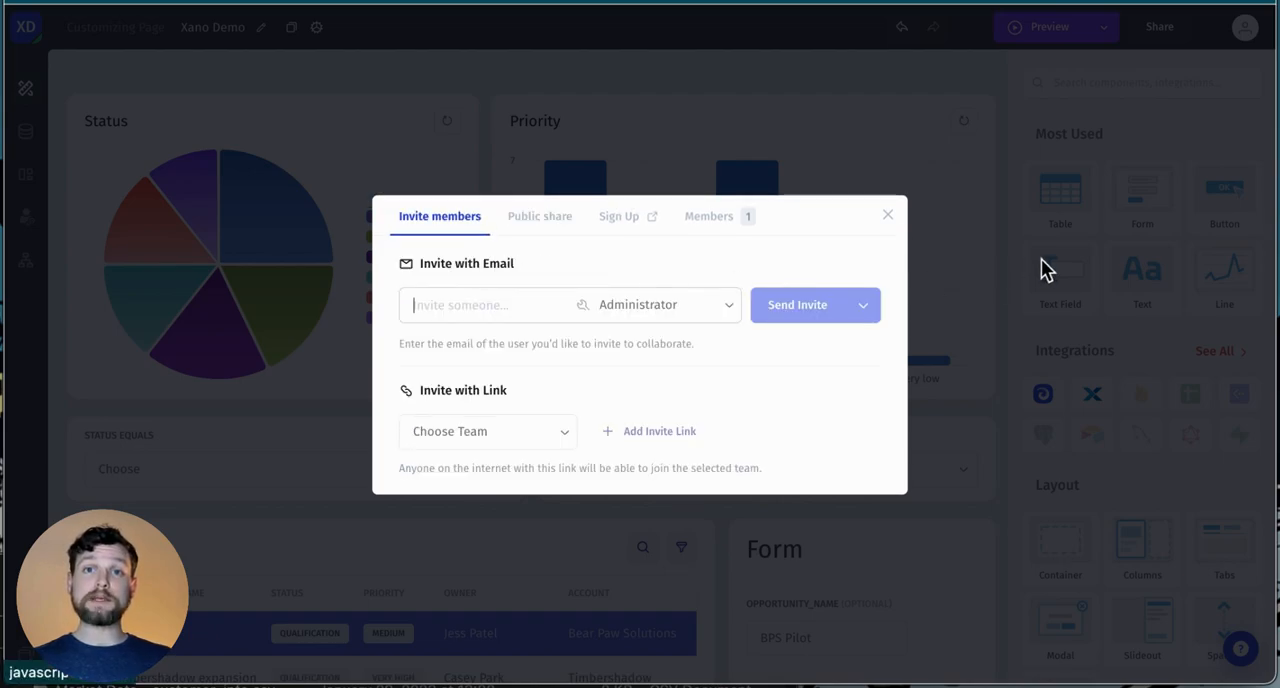
pyautogui.click(888, 214)
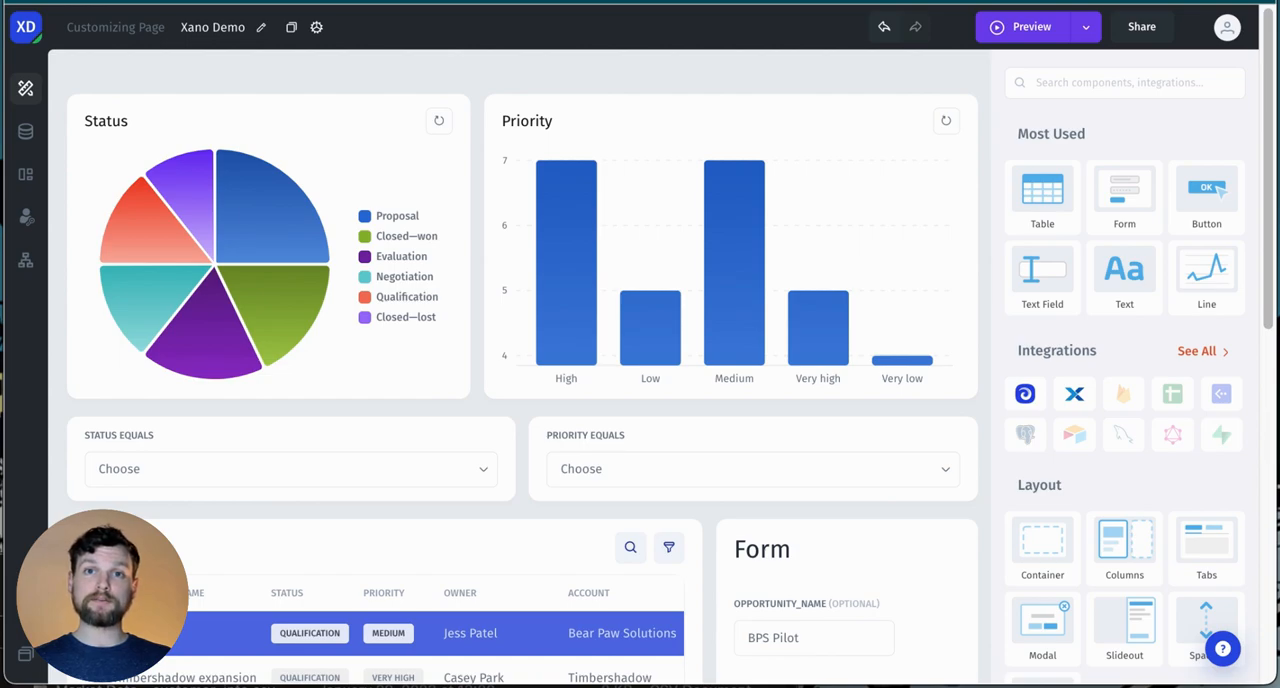
# - Add an Account equals filter to the Deals table and open its value formula picker
pyautogui.scroll(-3)
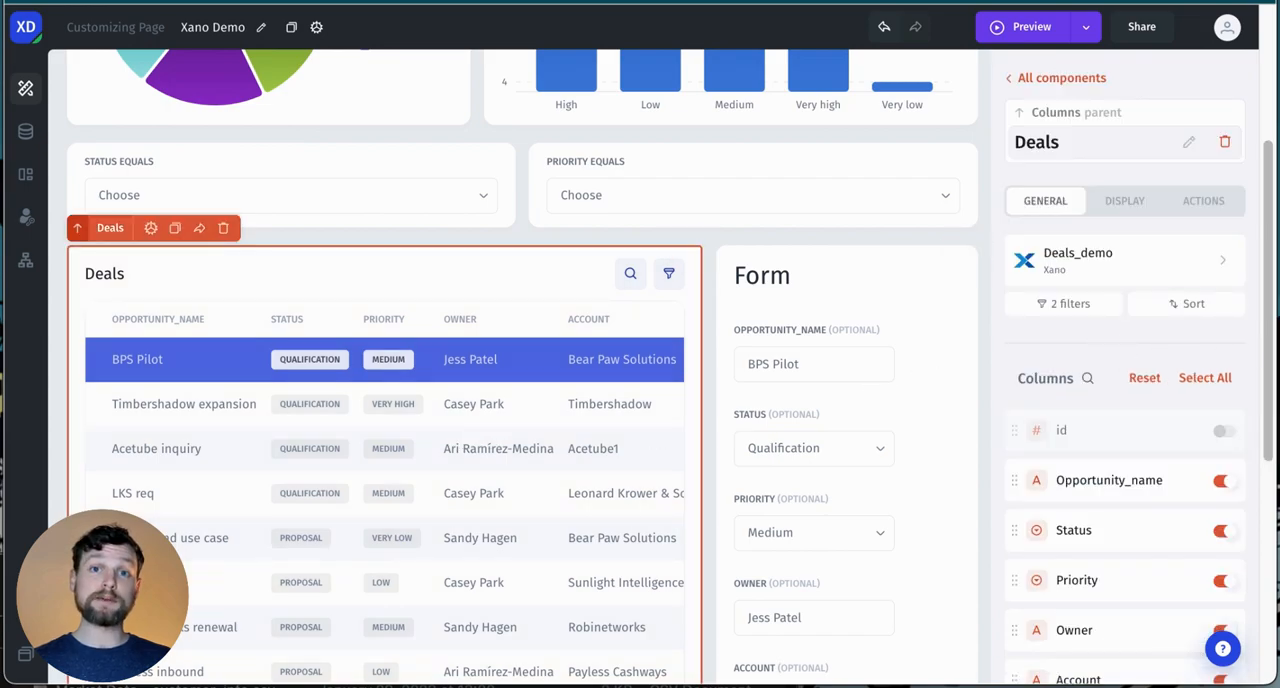
pyautogui.scroll(-3)
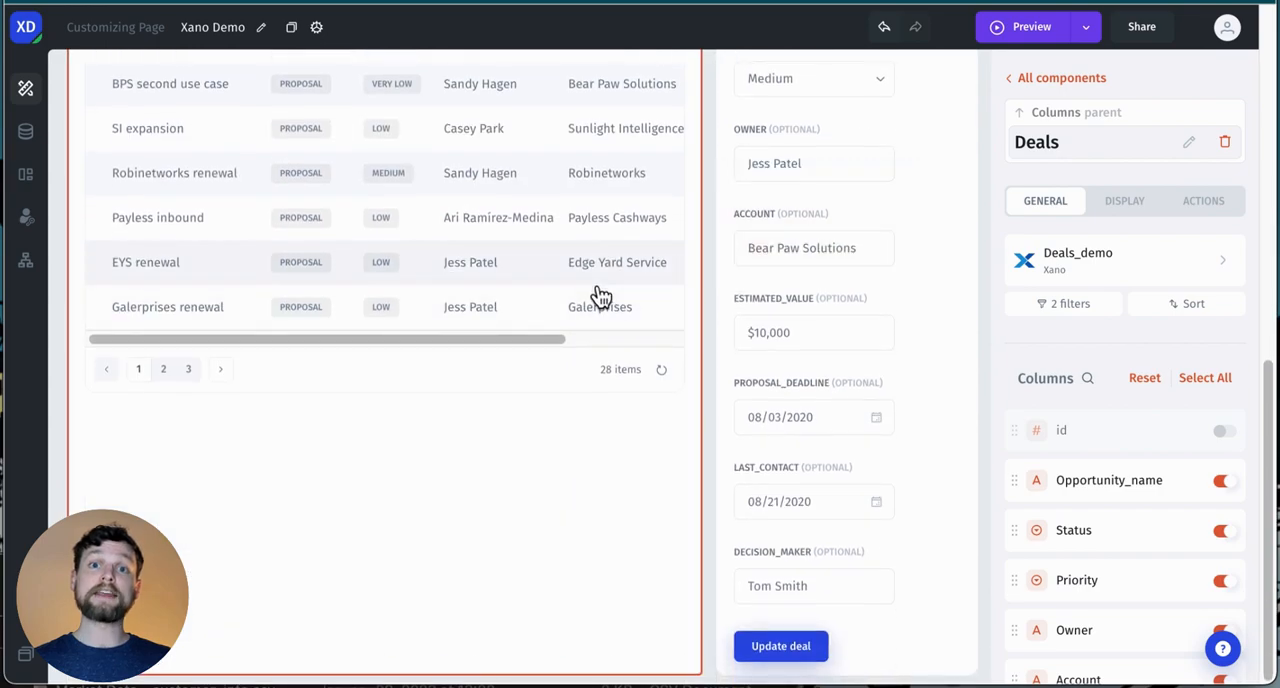
pyautogui.scroll(3)
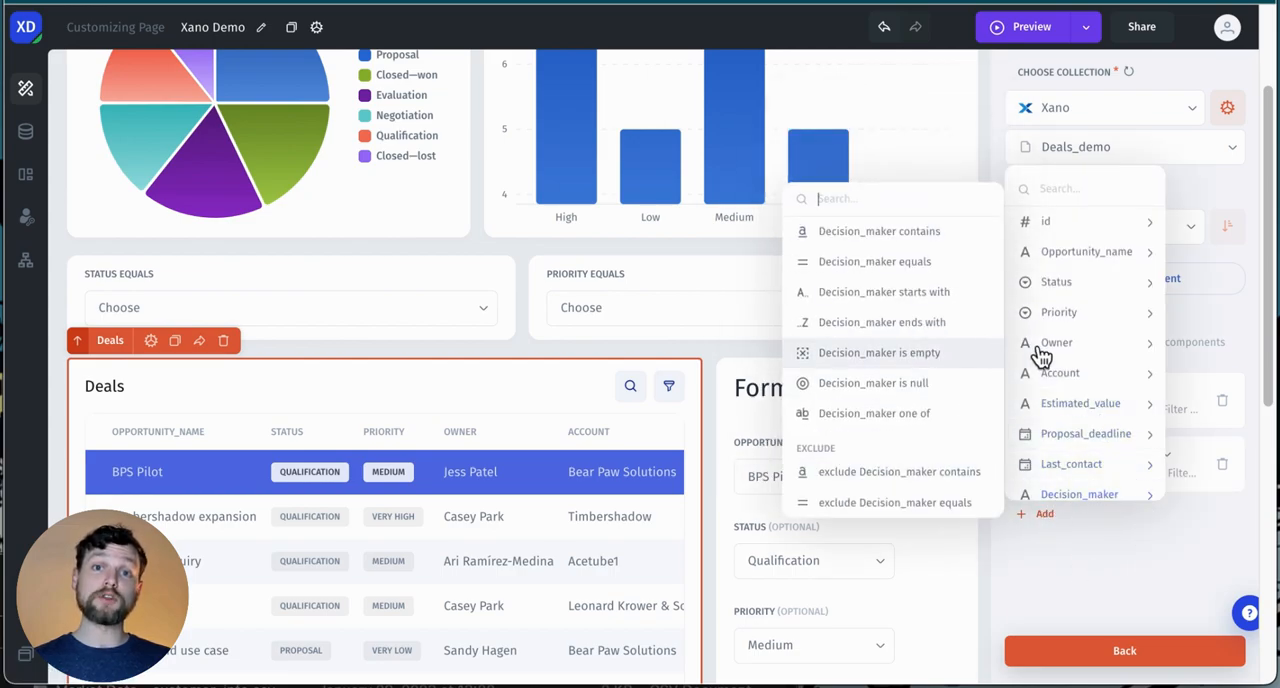
pyautogui.click(1060, 356)
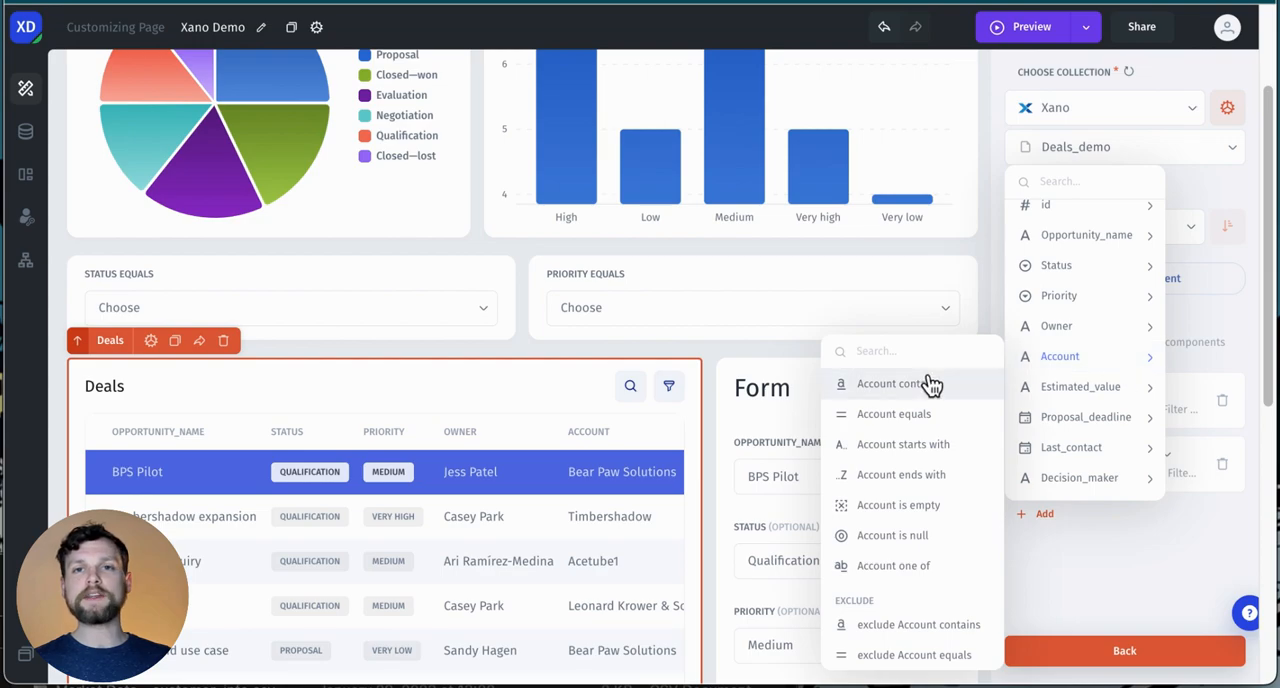
pyautogui.click(892, 414)
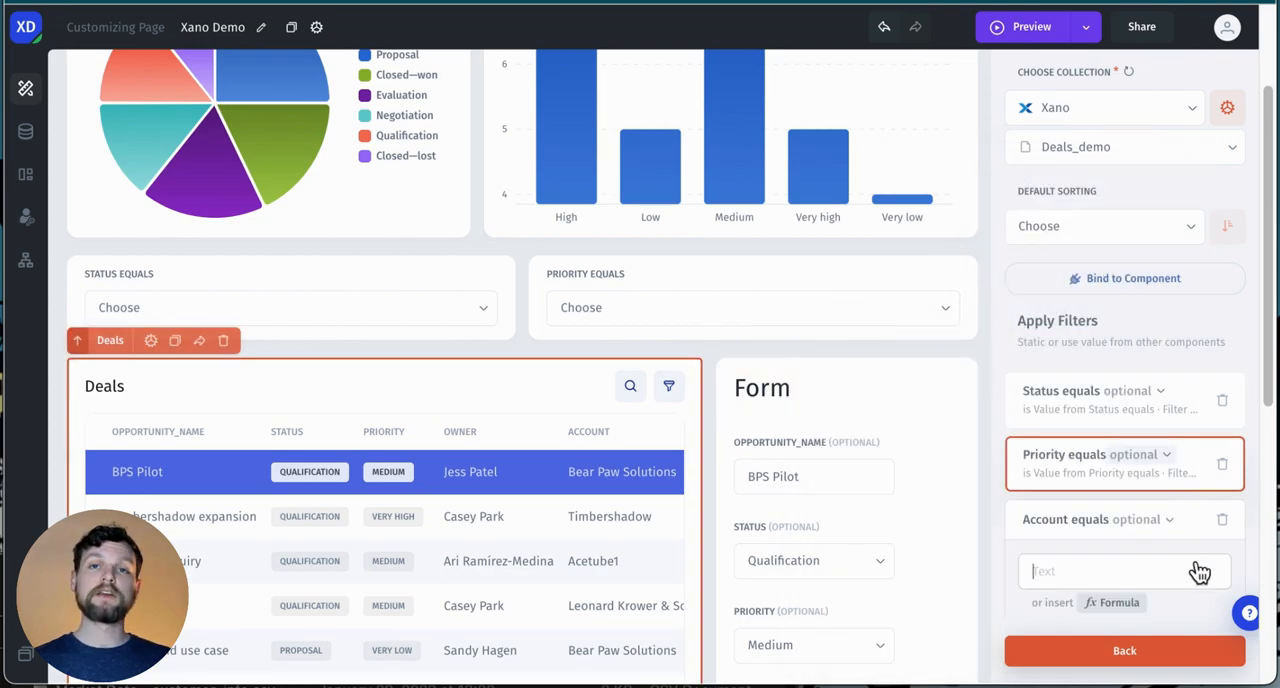
pyautogui.click(1120, 602)
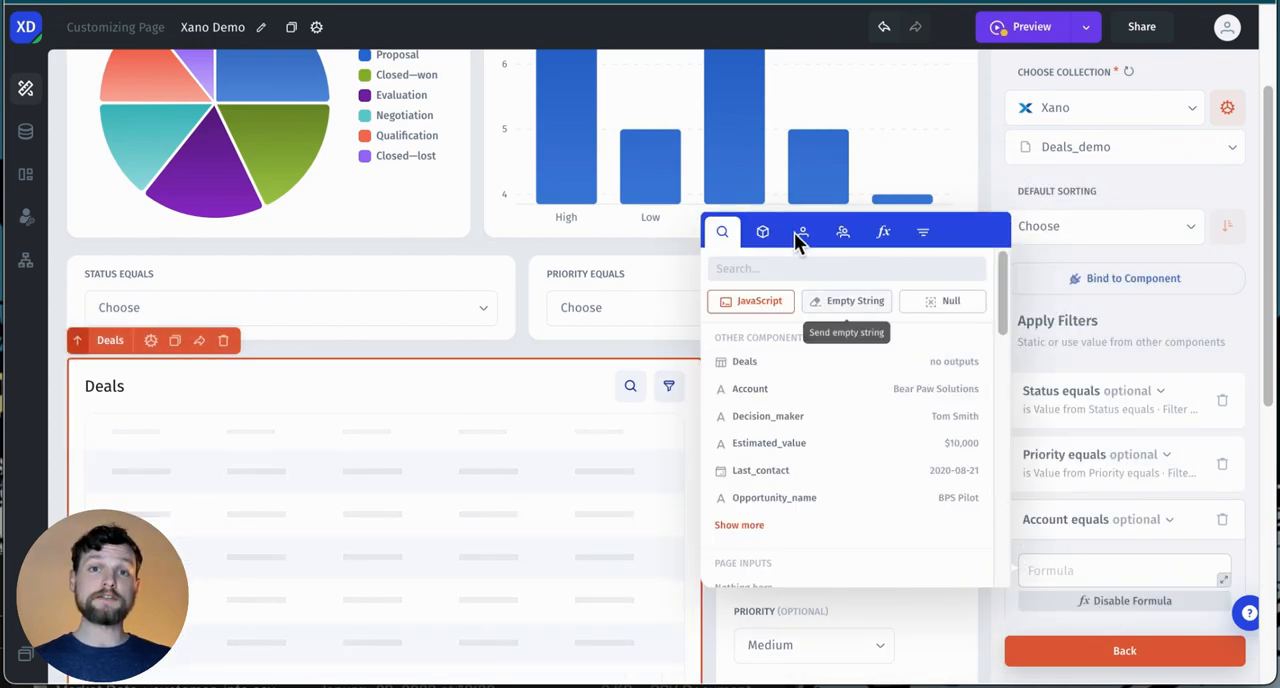
pyautogui.click(860, 348)
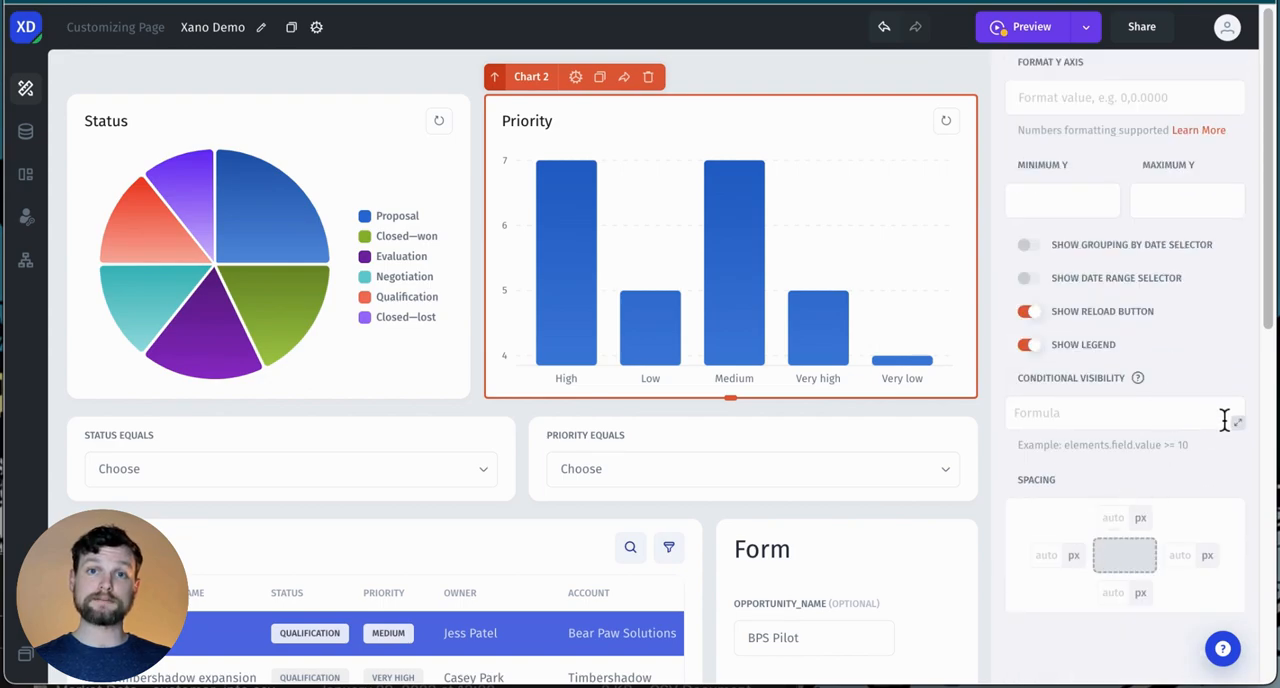
# - Open the Data panel listing Jet Tables and the Xano resource
pyautogui.click(1124, 412)
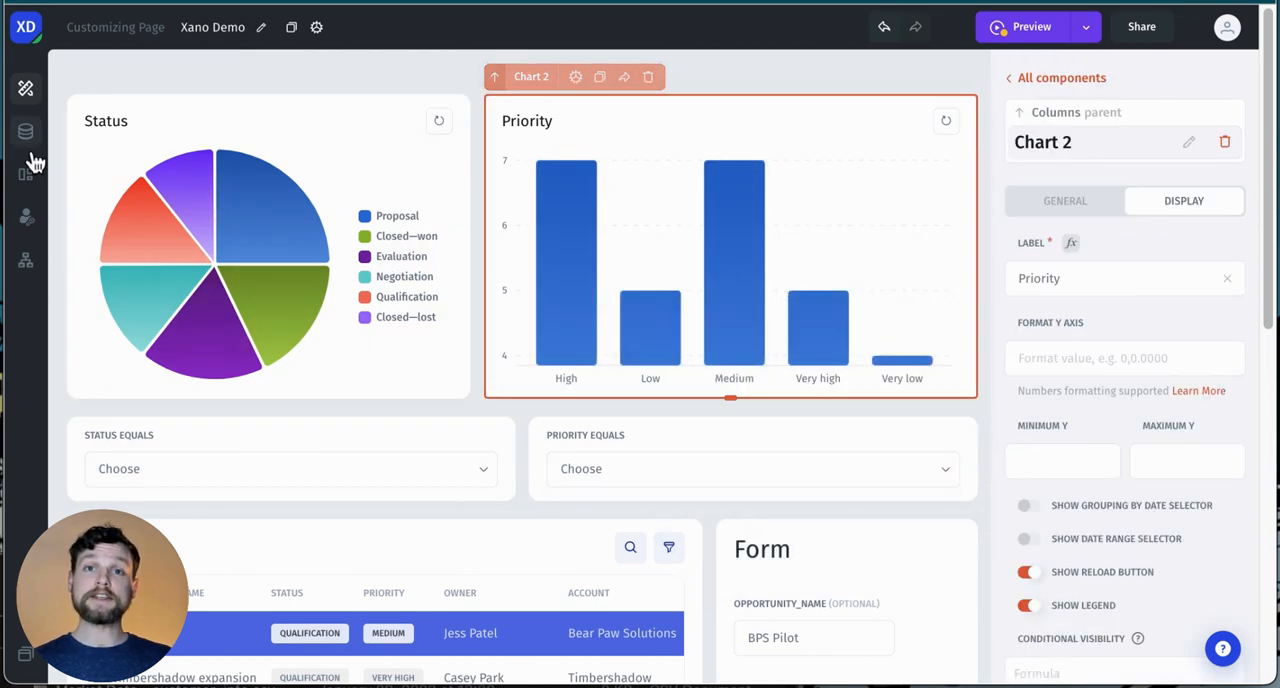
pyautogui.click(24, 132)
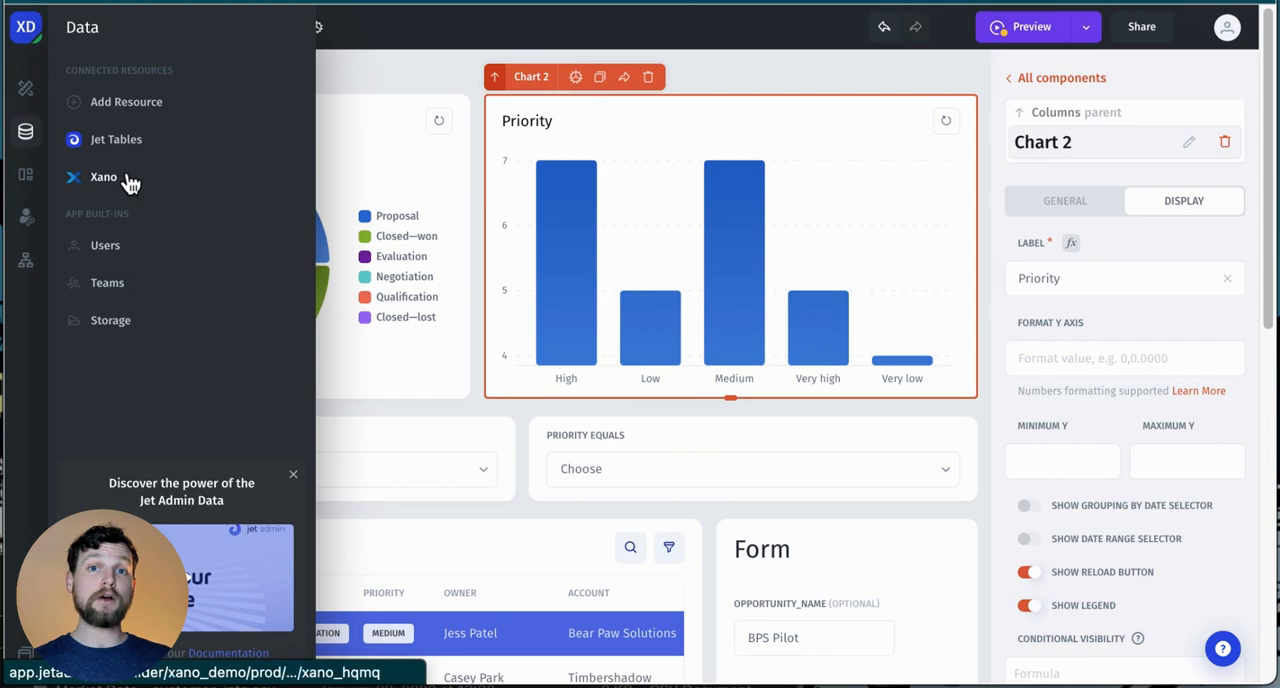
# - Show the synced Xano resource's Deals_demo records, dismissing the sync events history
pyautogui.click(104, 176)
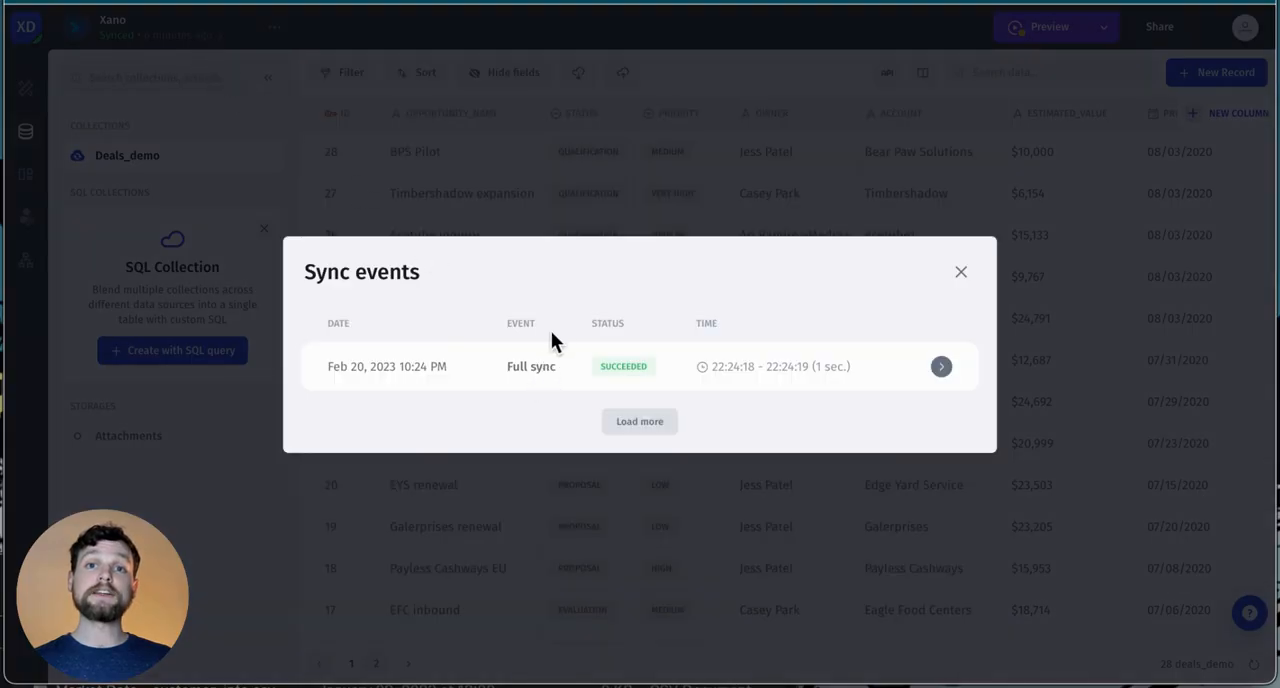
pyautogui.moveTo(276, 182)
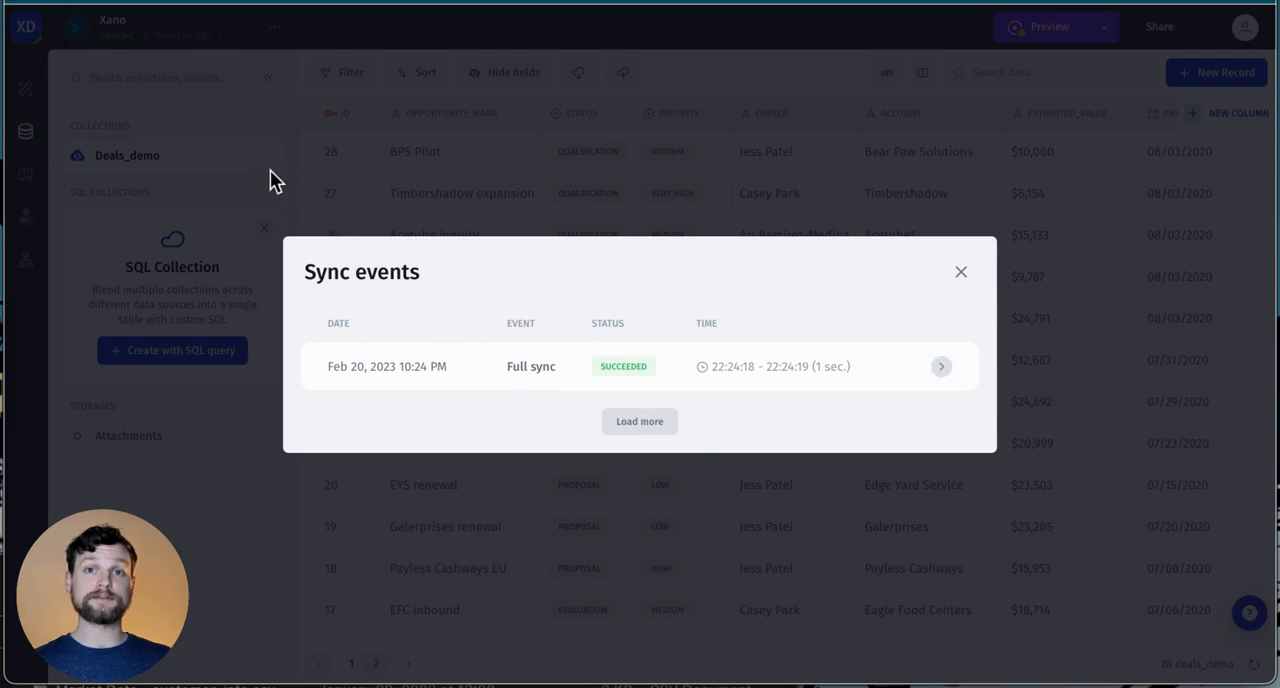
pyautogui.click(960, 272)
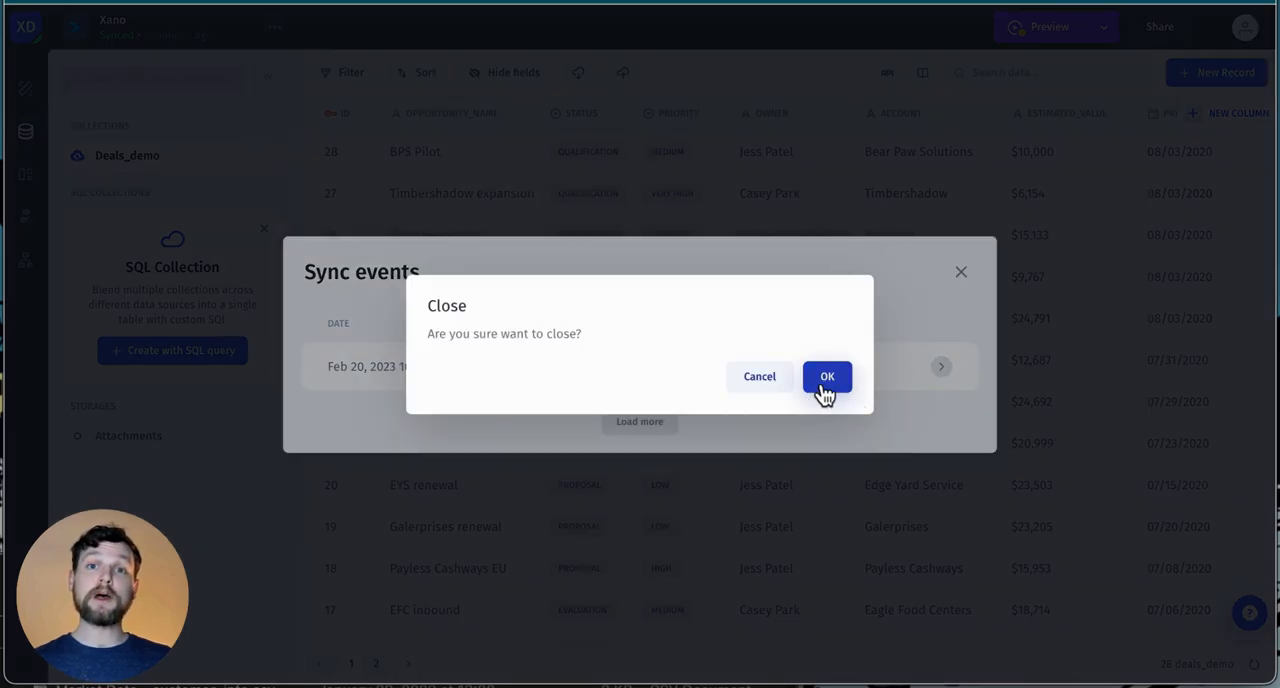
pyautogui.click(828, 376)
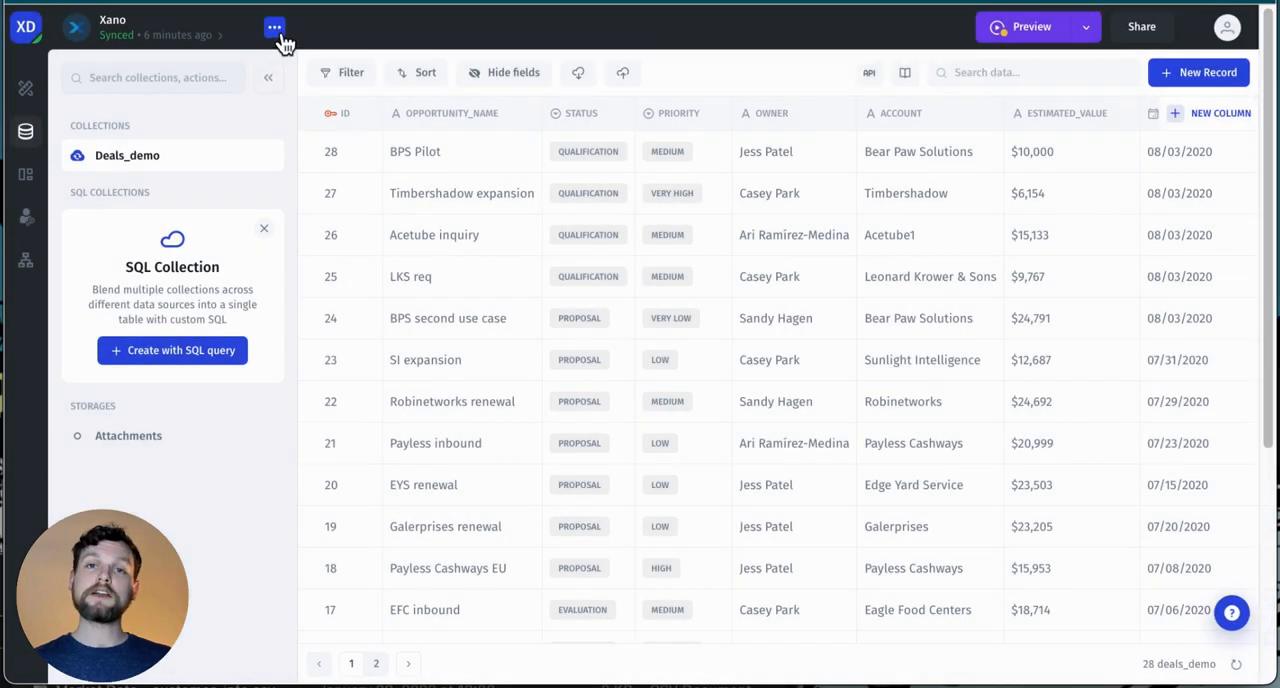
# - Reveal the Xano resource's sync-interval choices, including 15 mins, from its options menu
pyautogui.click(276, 28)
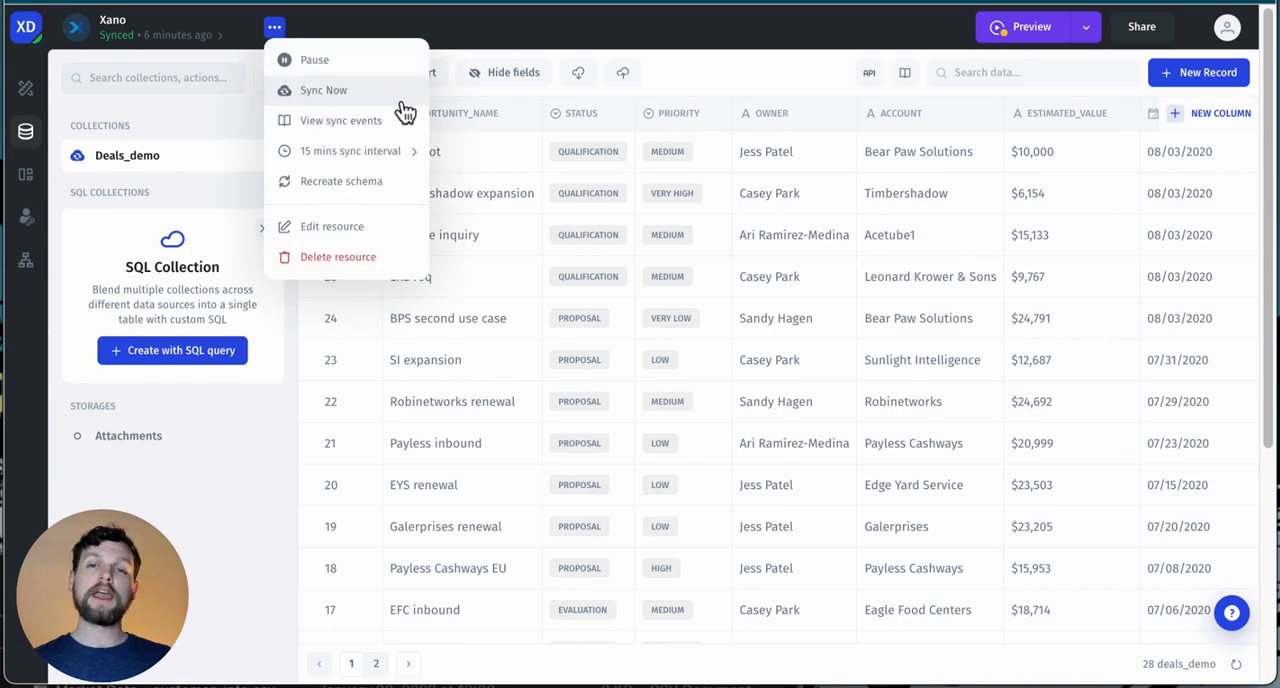
pyautogui.click(350, 150)
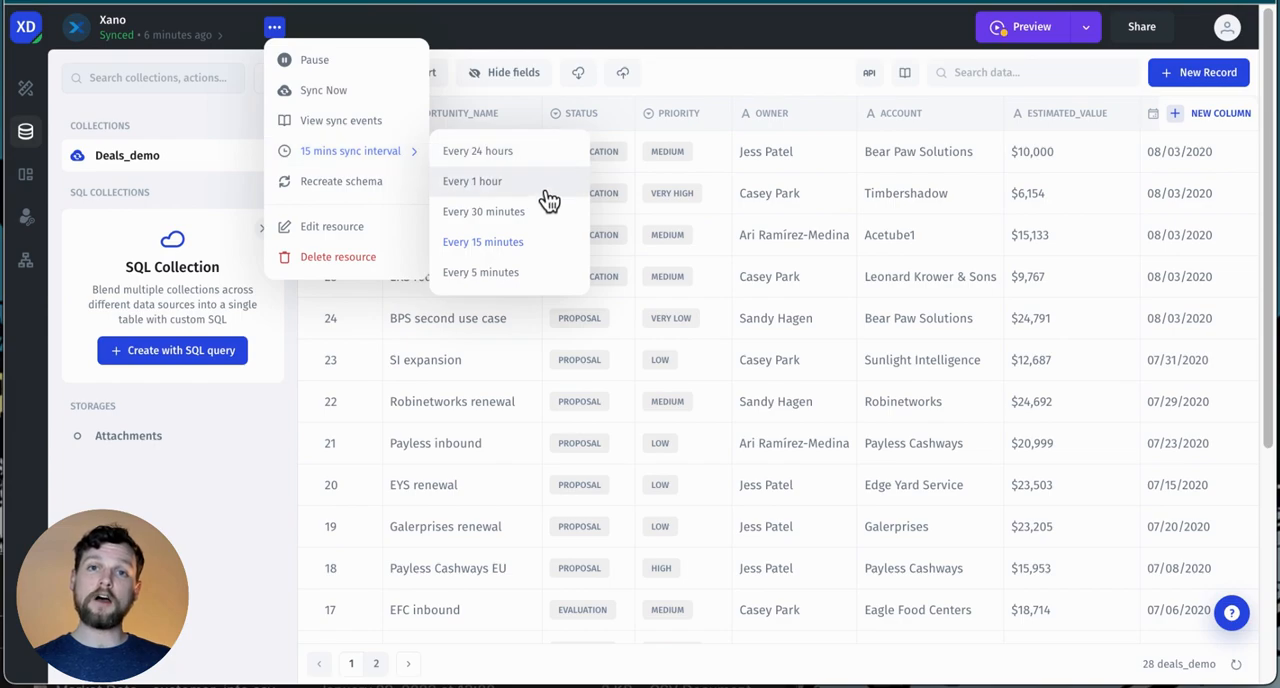
pyautogui.moveTo(684, 30)
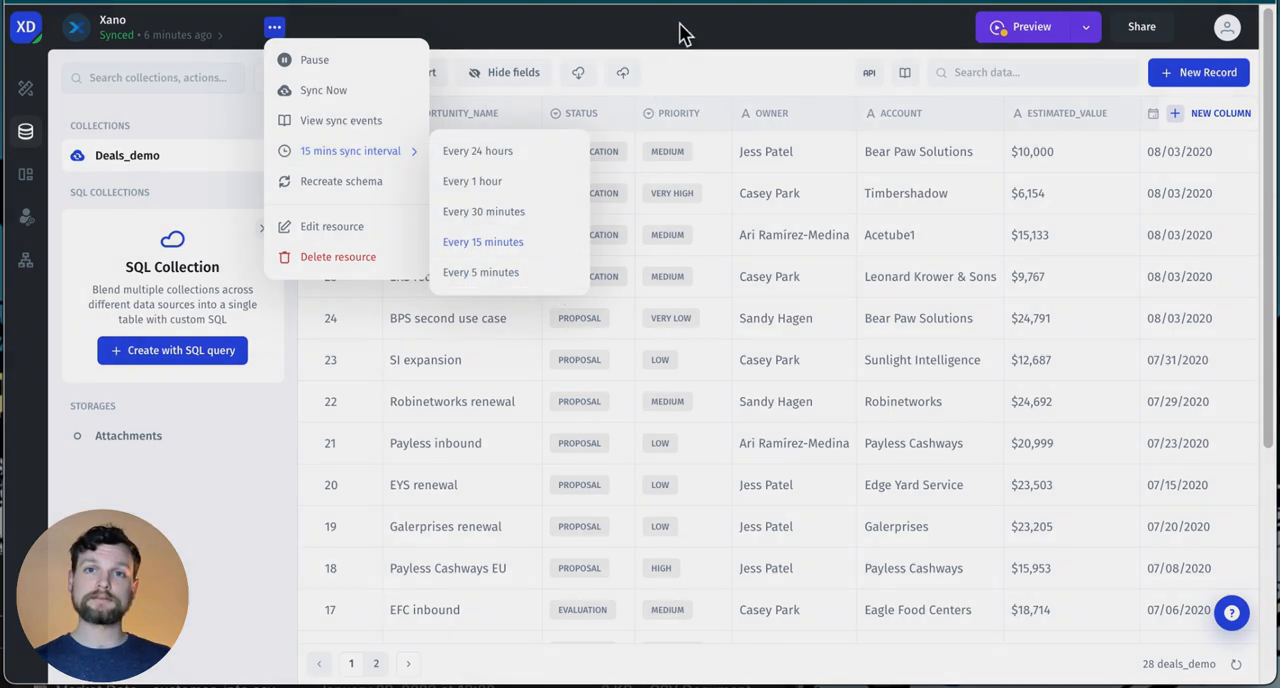